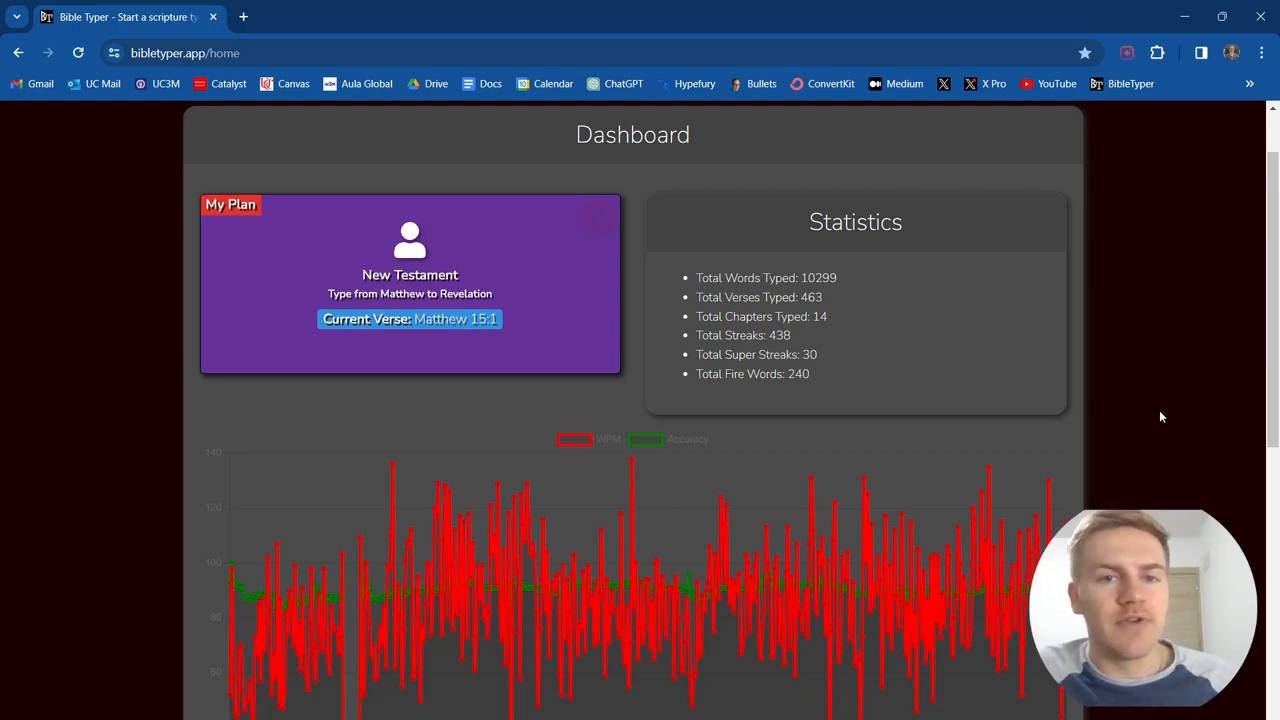
pyautogui.moveTo(1080, 327)
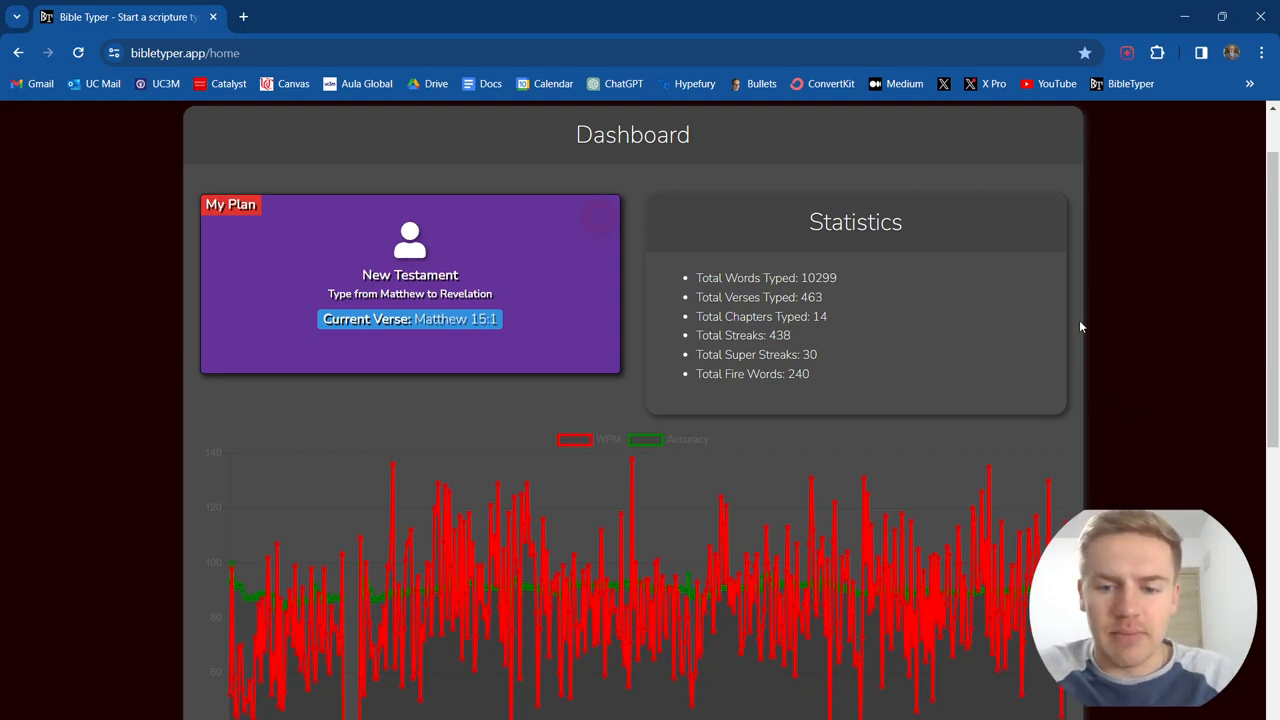
pyautogui.moveTo(868, 272)
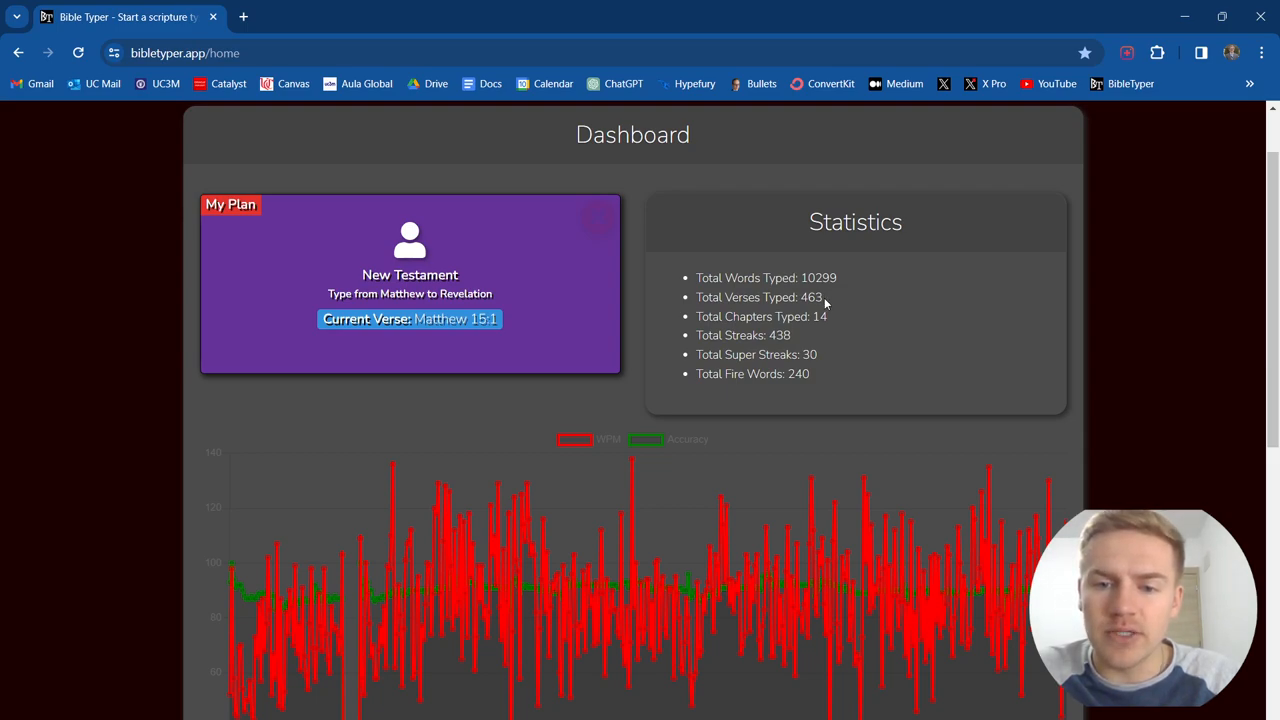
pyautogui.moveTo(835, 322)
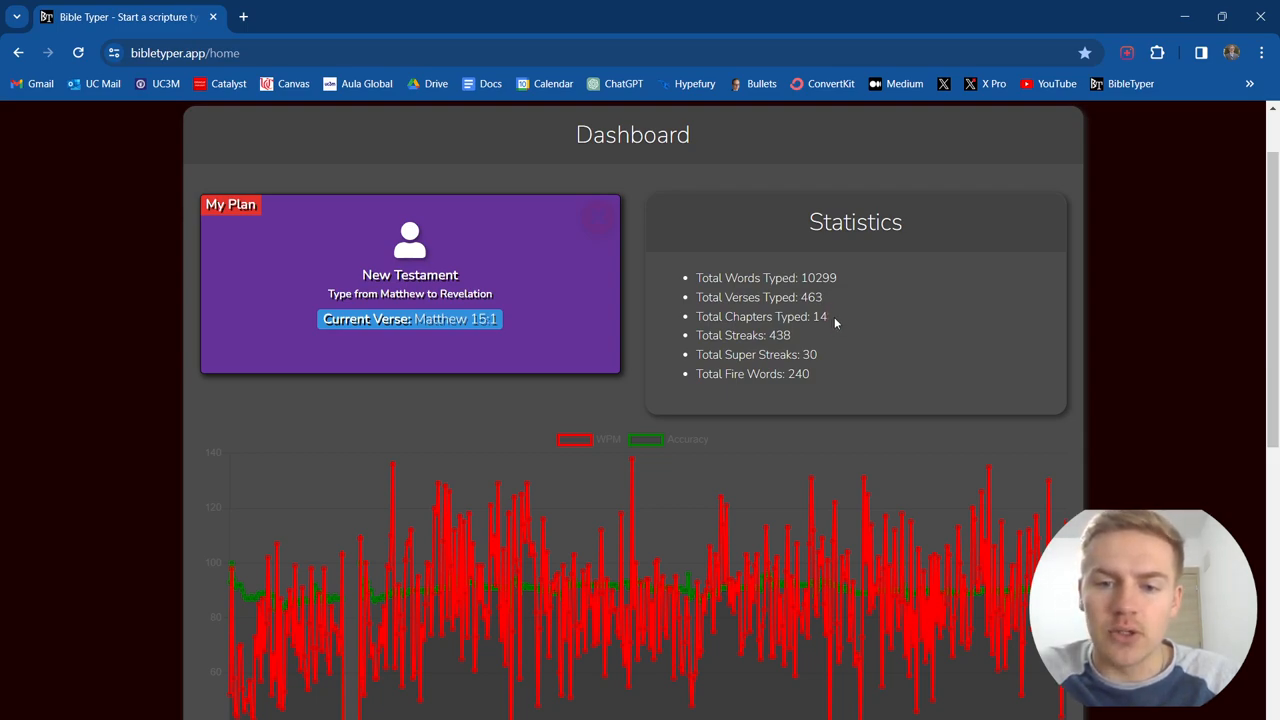
# Scroll the plan page down to reach the Matthew 15 current-verse entry.
pyautogui.scroll(-3)
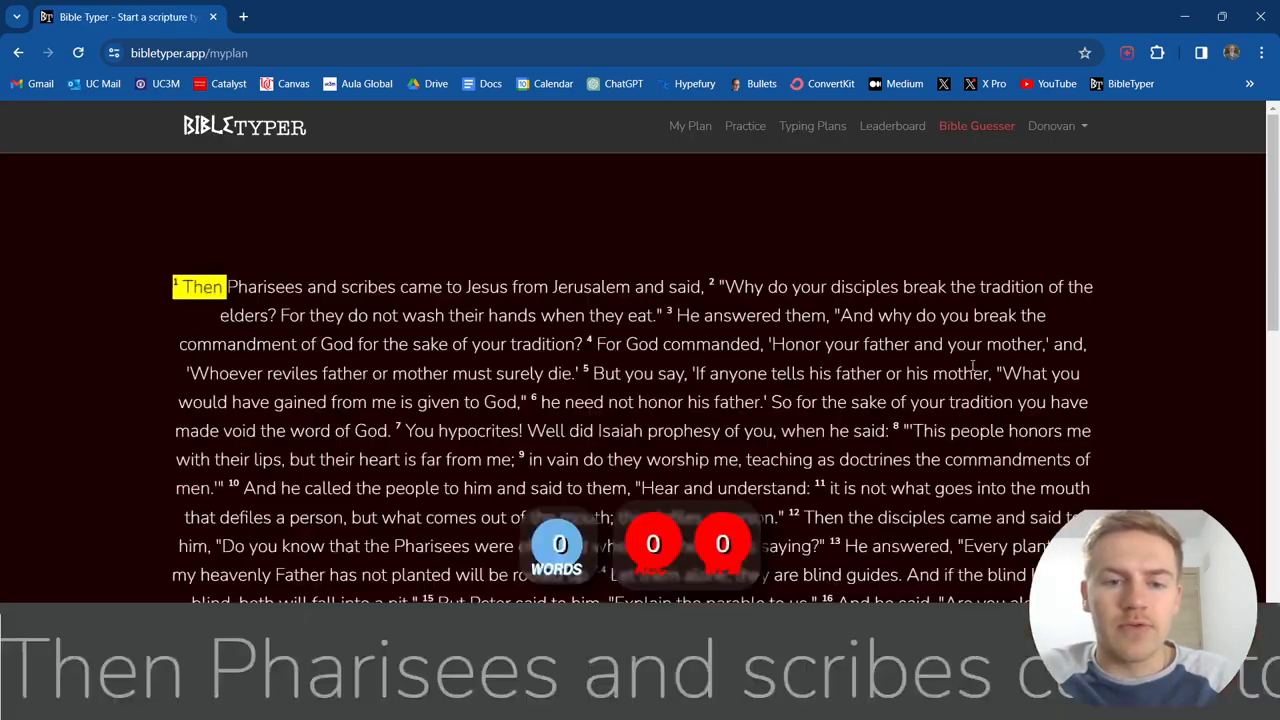
pyautogui.scroll(-3)
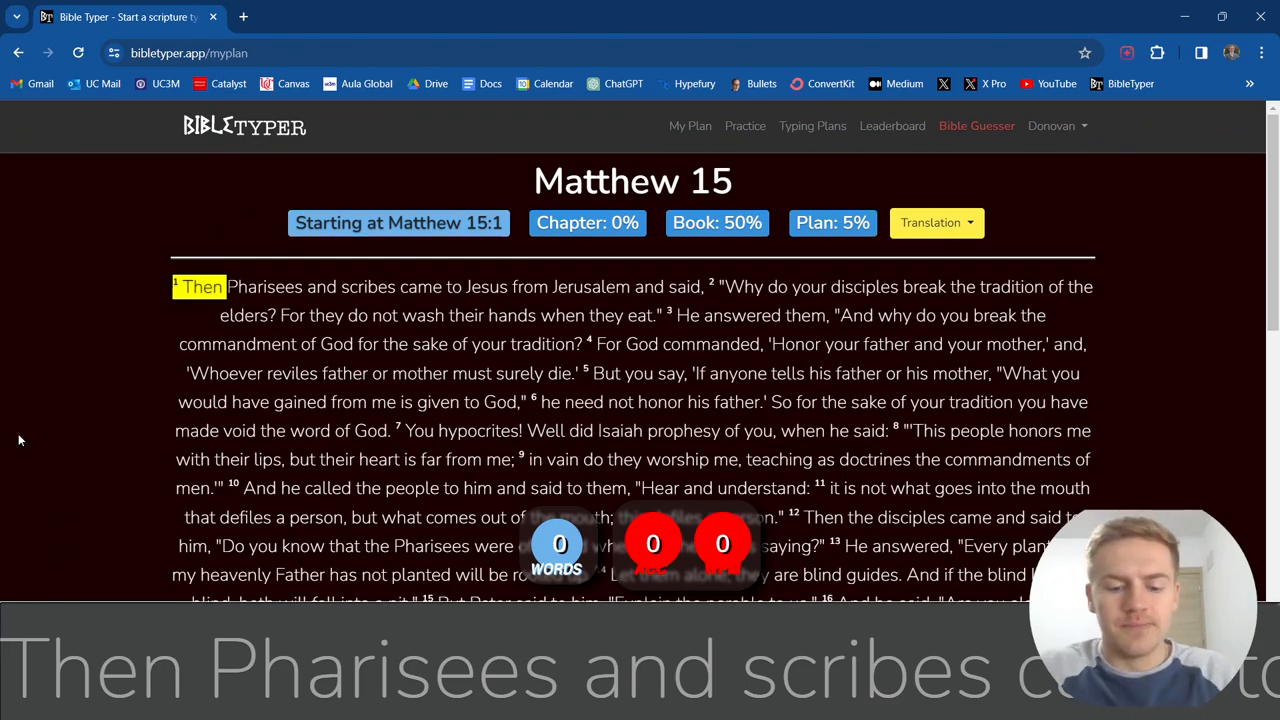
# Type verse 1 and verse 2 through 'the tradition of the elders?'.
pyautogui.write('Pharisees')
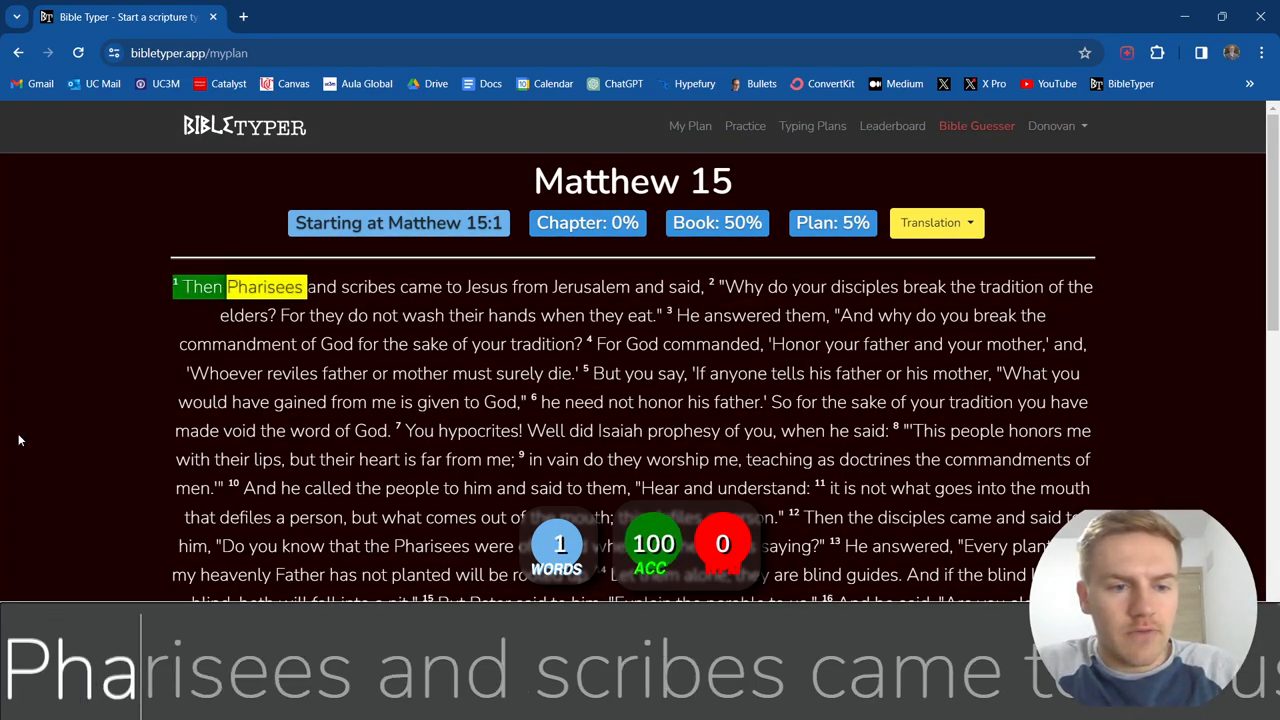
pyautogui.write('scribes')
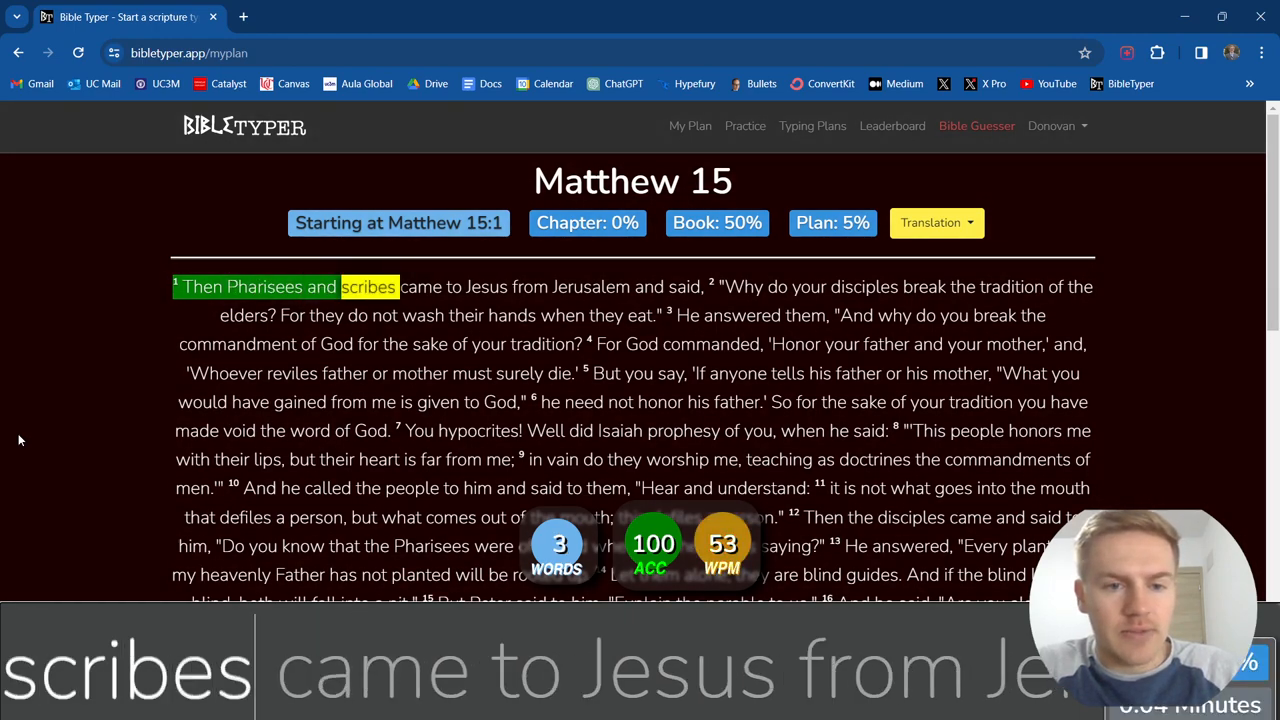
pyautogui.write('came to Jesus')
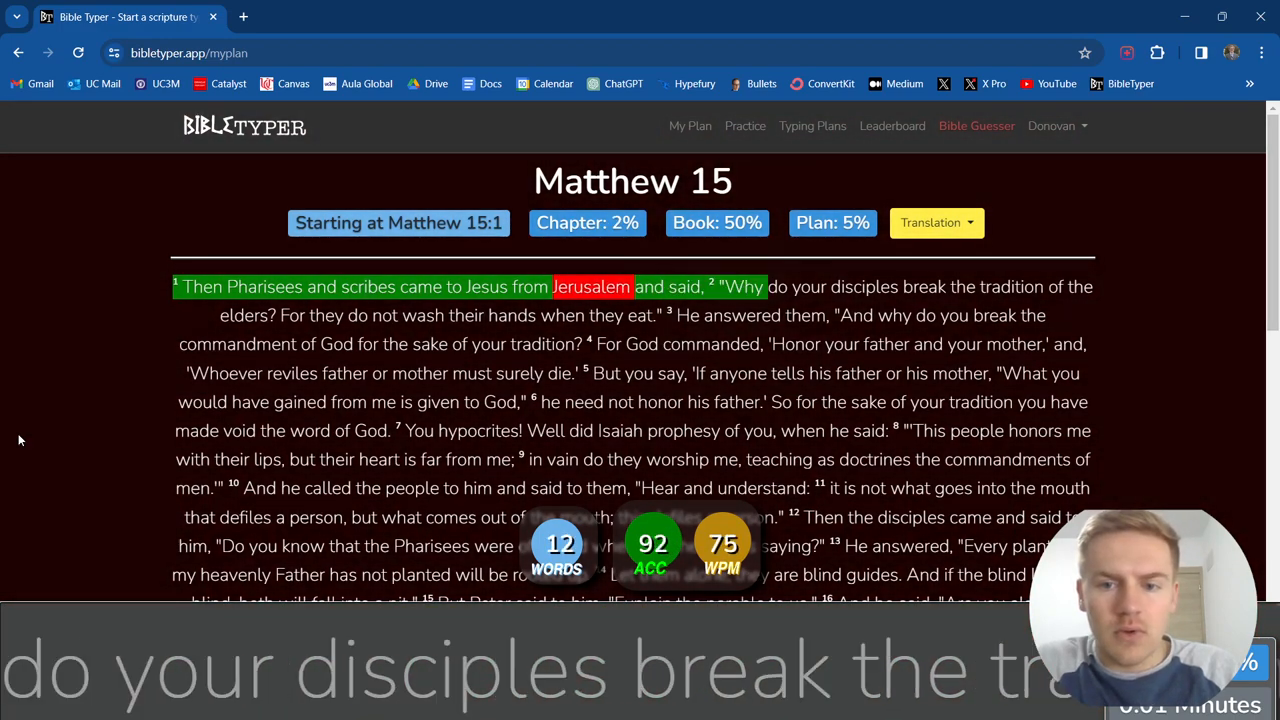
pyautogui.write('break')
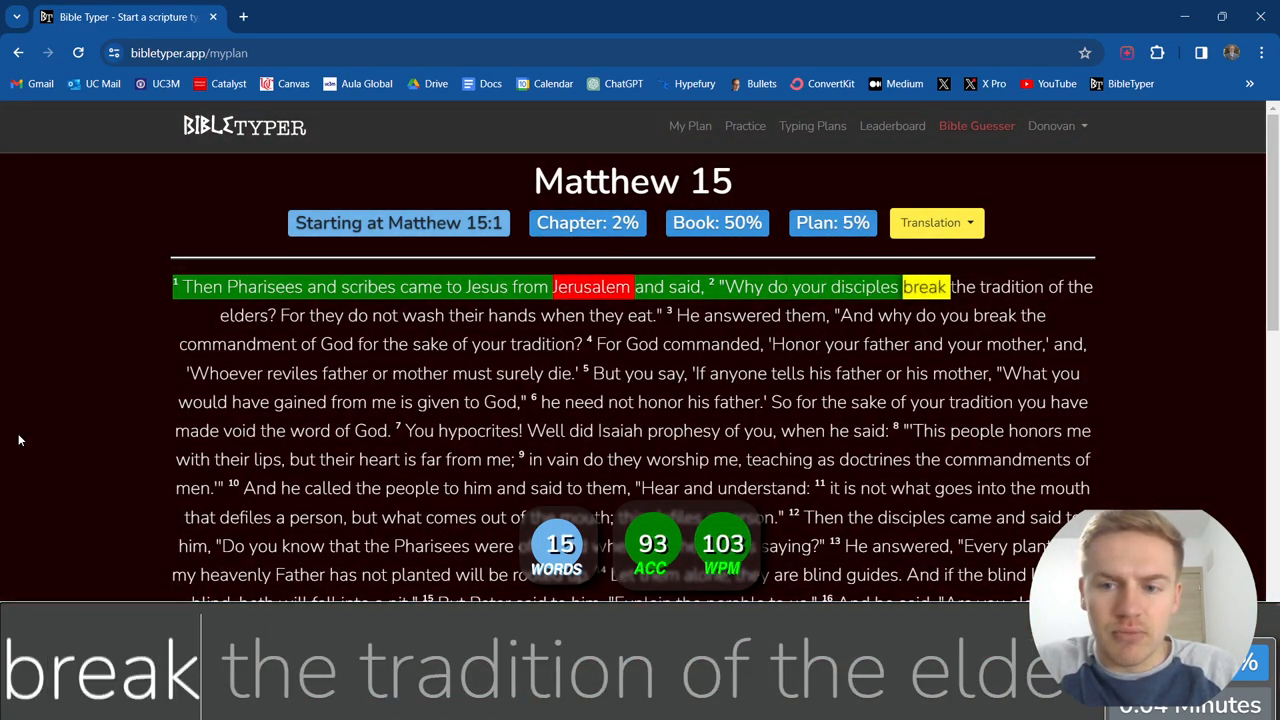
pyautogui.write('the')
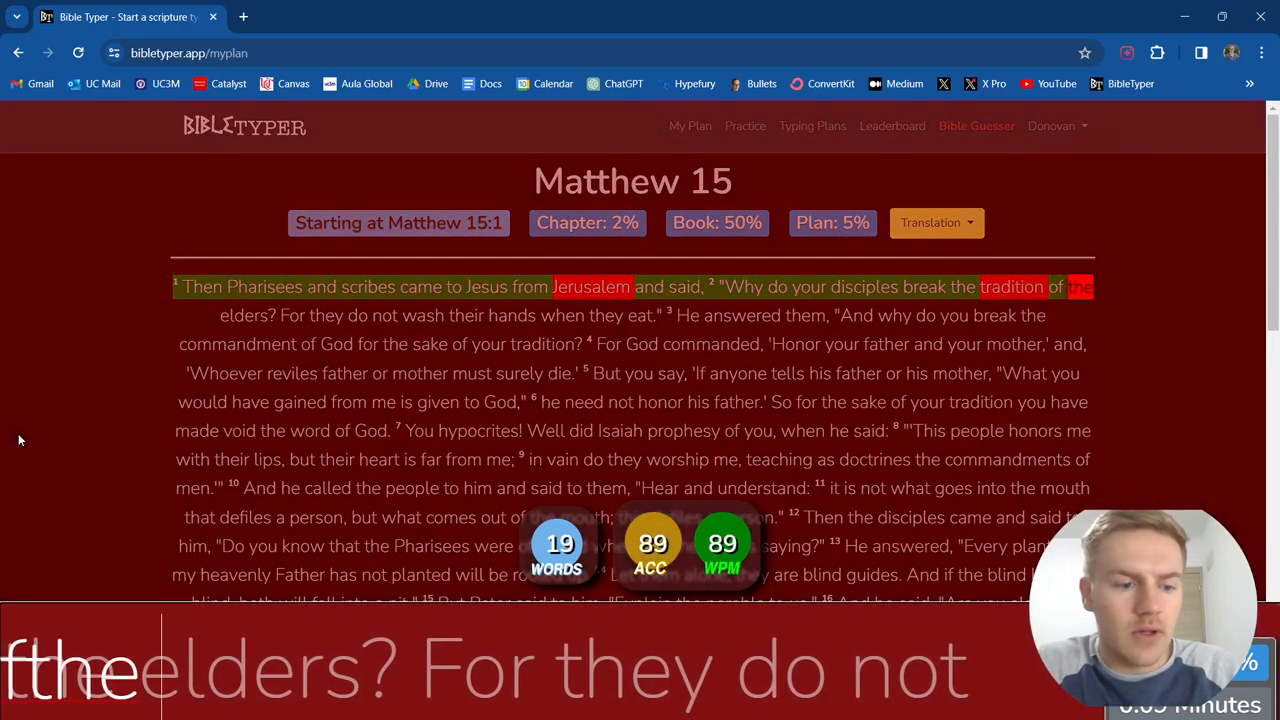
pyautogui.write('elders?')
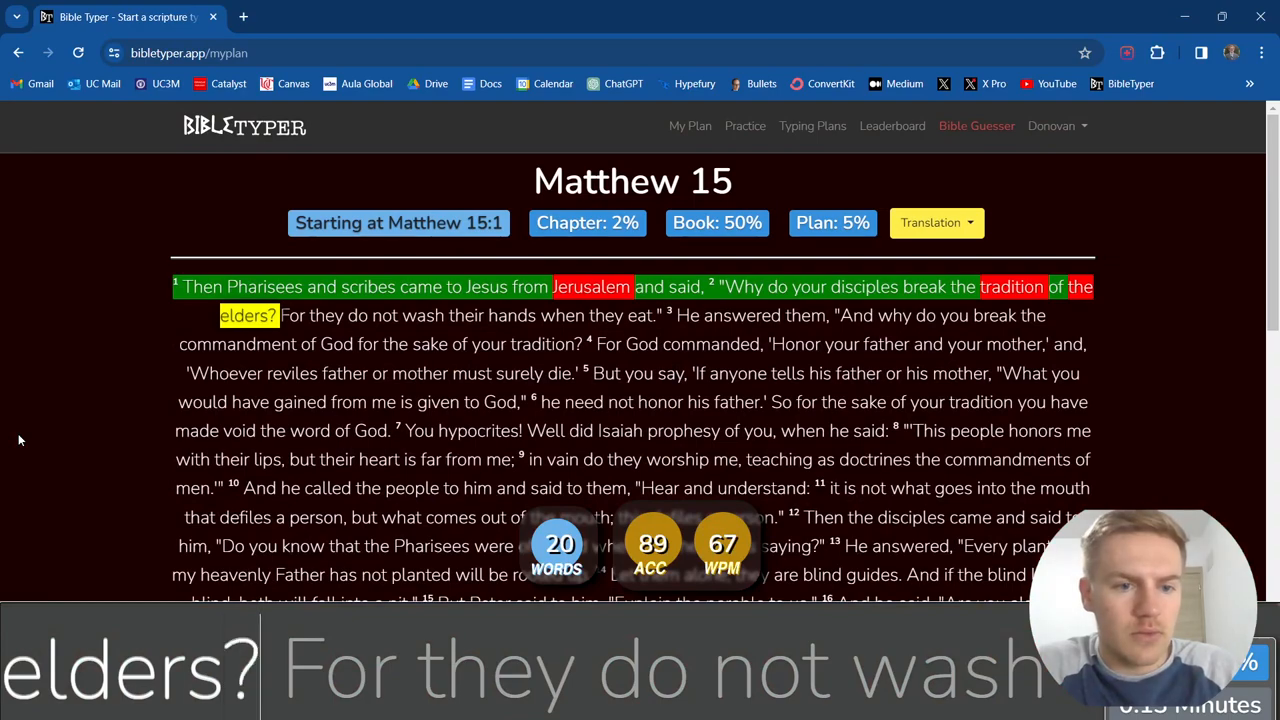
# Finish verse 2 and type verse 3, ending at 'for the sake of your tradition?'.
pyautogui.write('they')
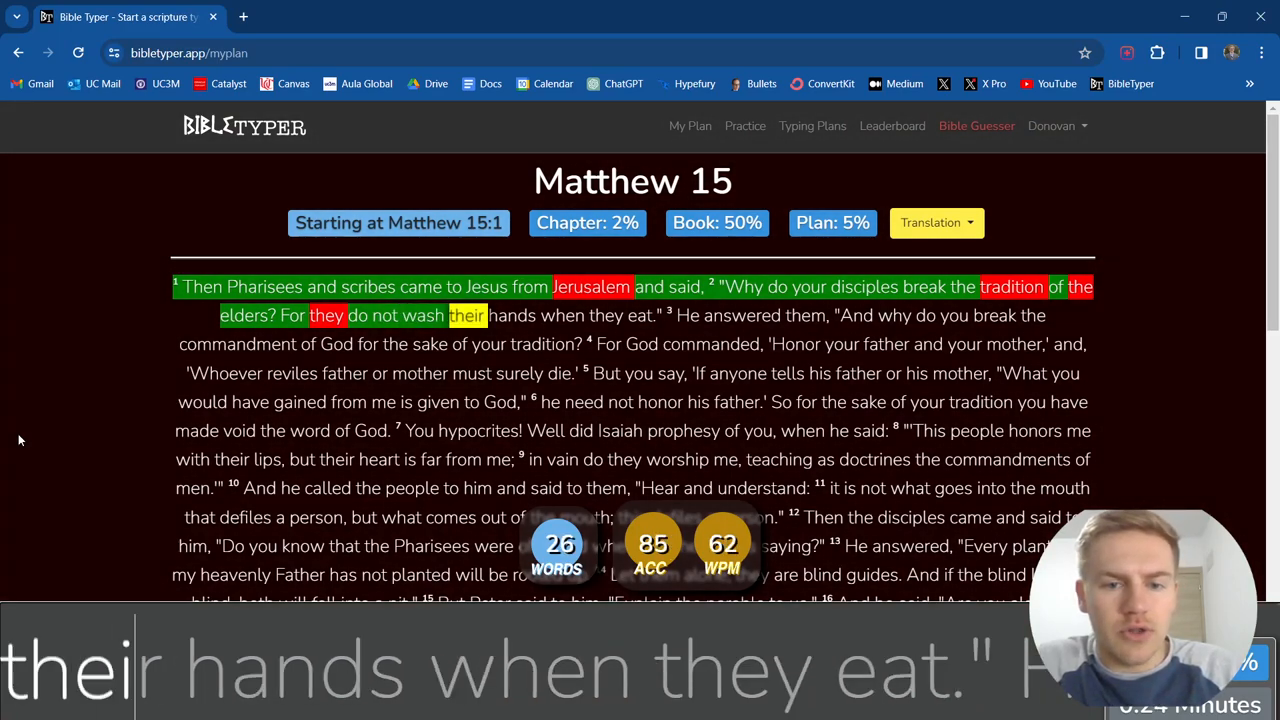
pyautogui.write('their hands when they eat." He answere')
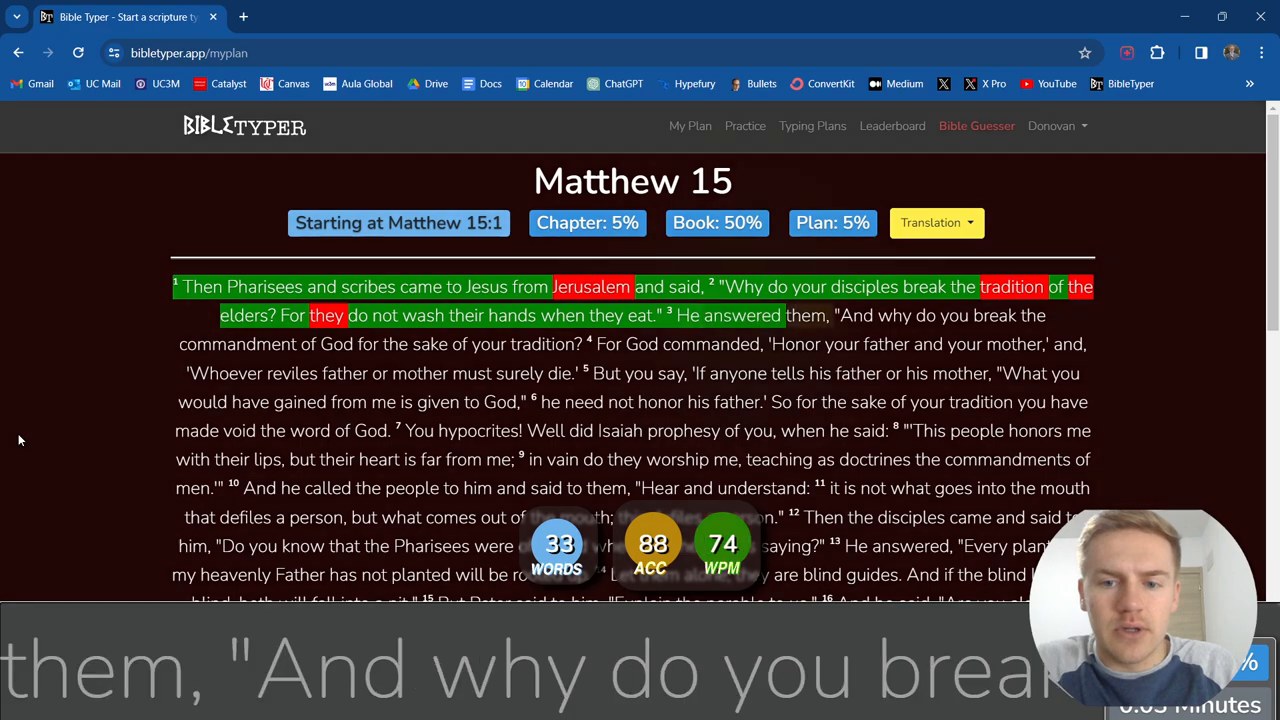
pyautogui.write('do you break the')
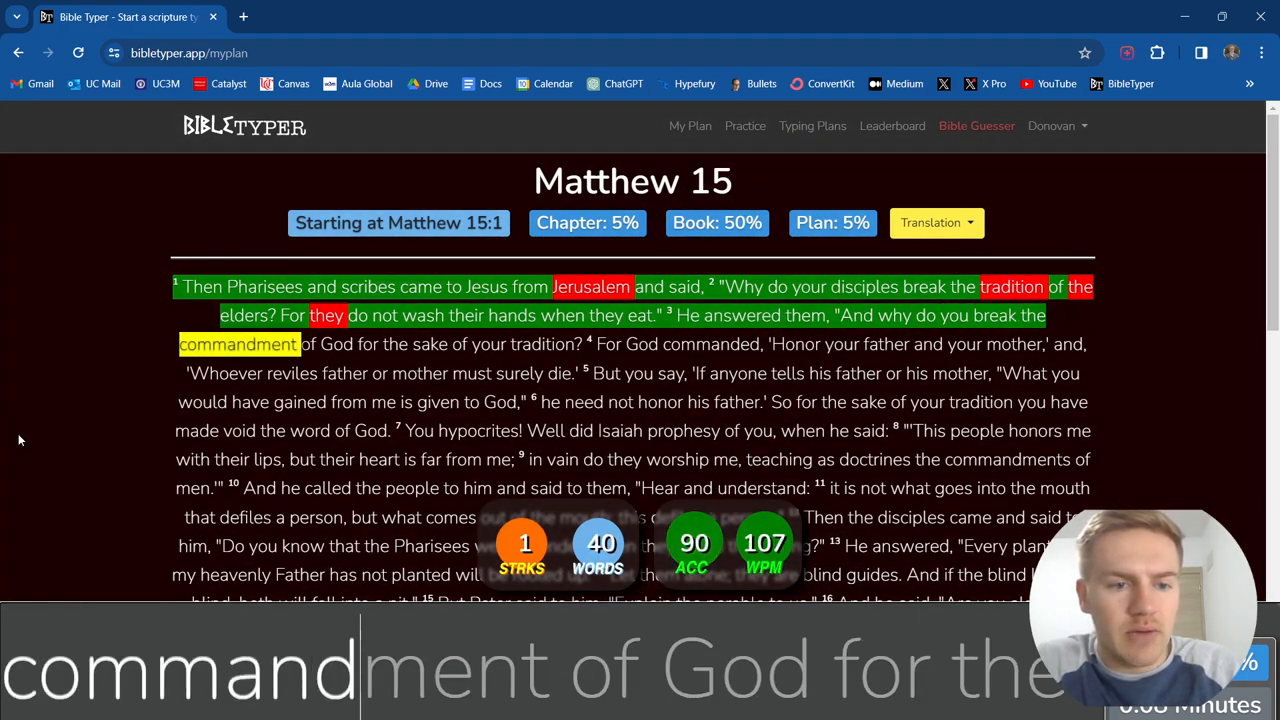
pyautogui.write('of God for the sake')
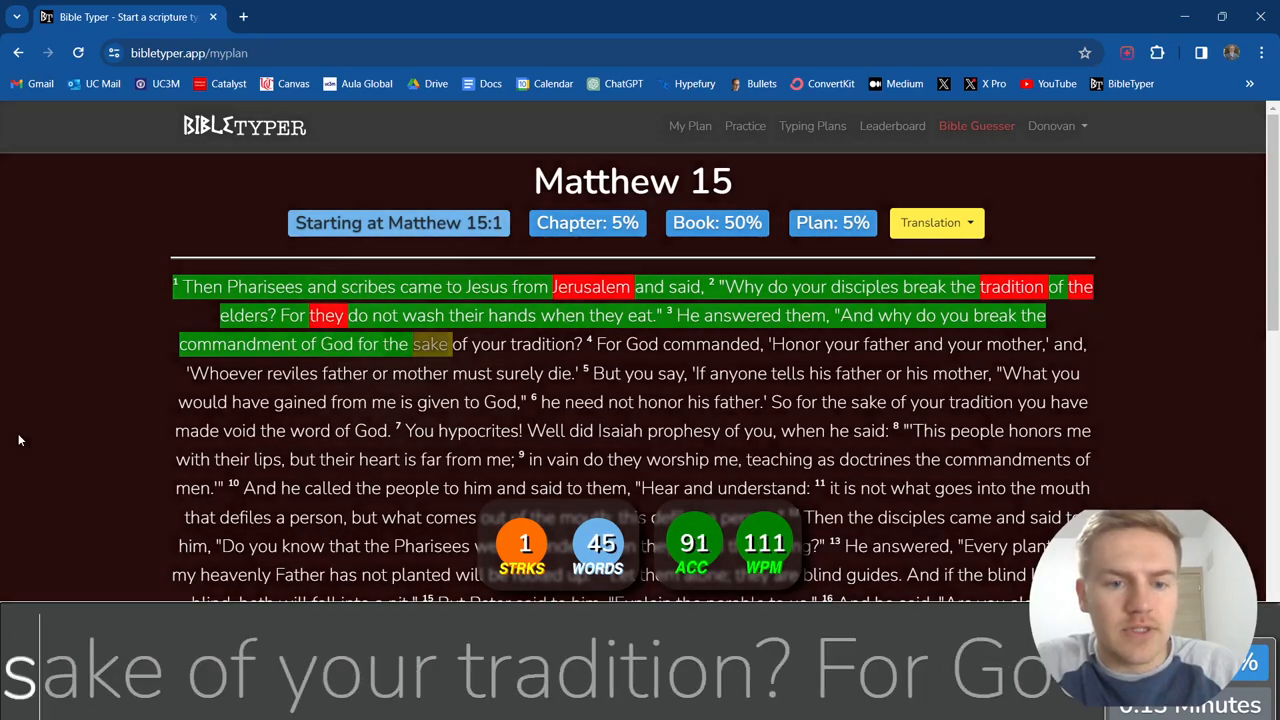
pyautogui.write('tradition?')
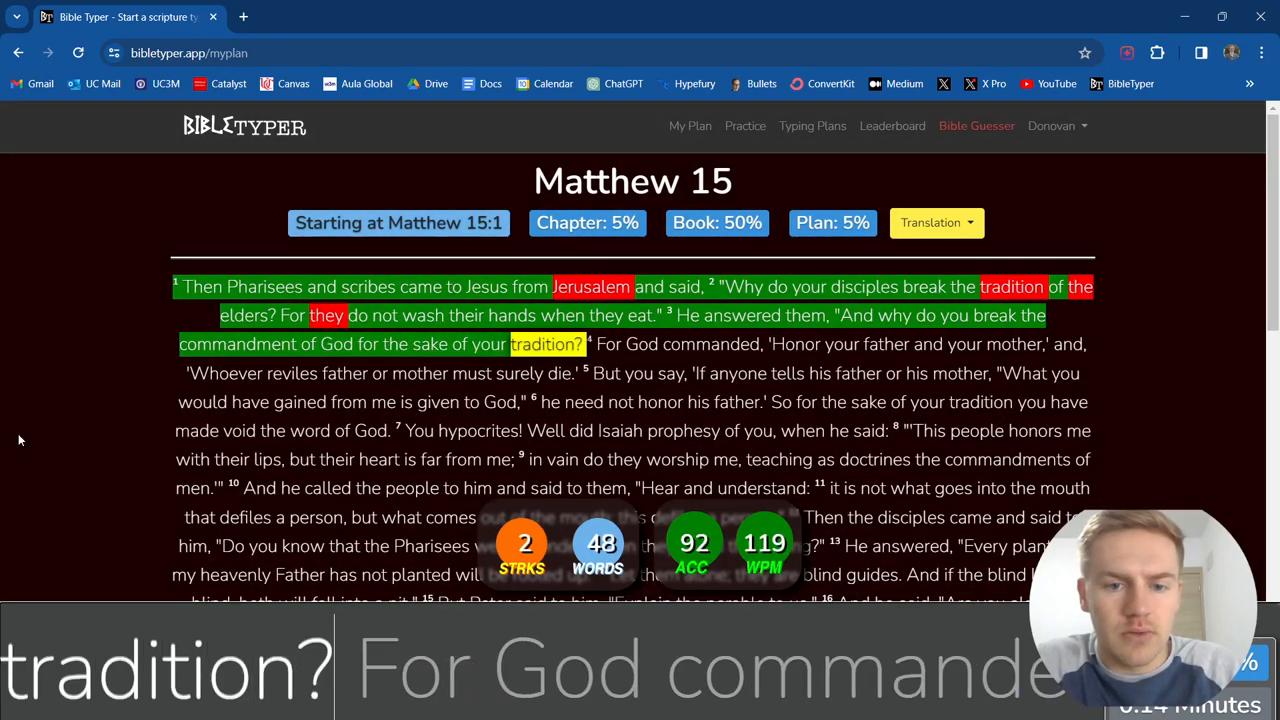
# Type verses 4–6, from 'God commanded' through 'the word of God'.
pyautogui.write('commanded,')
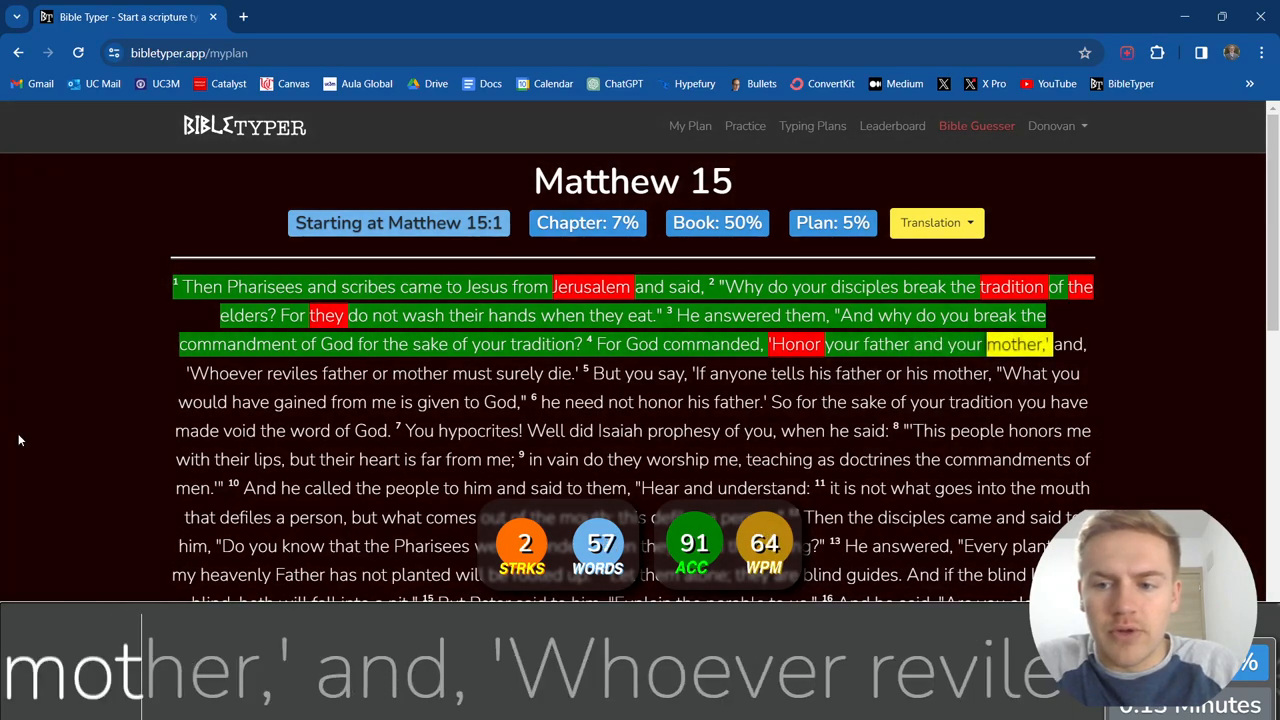
pyautogui.write('and,')
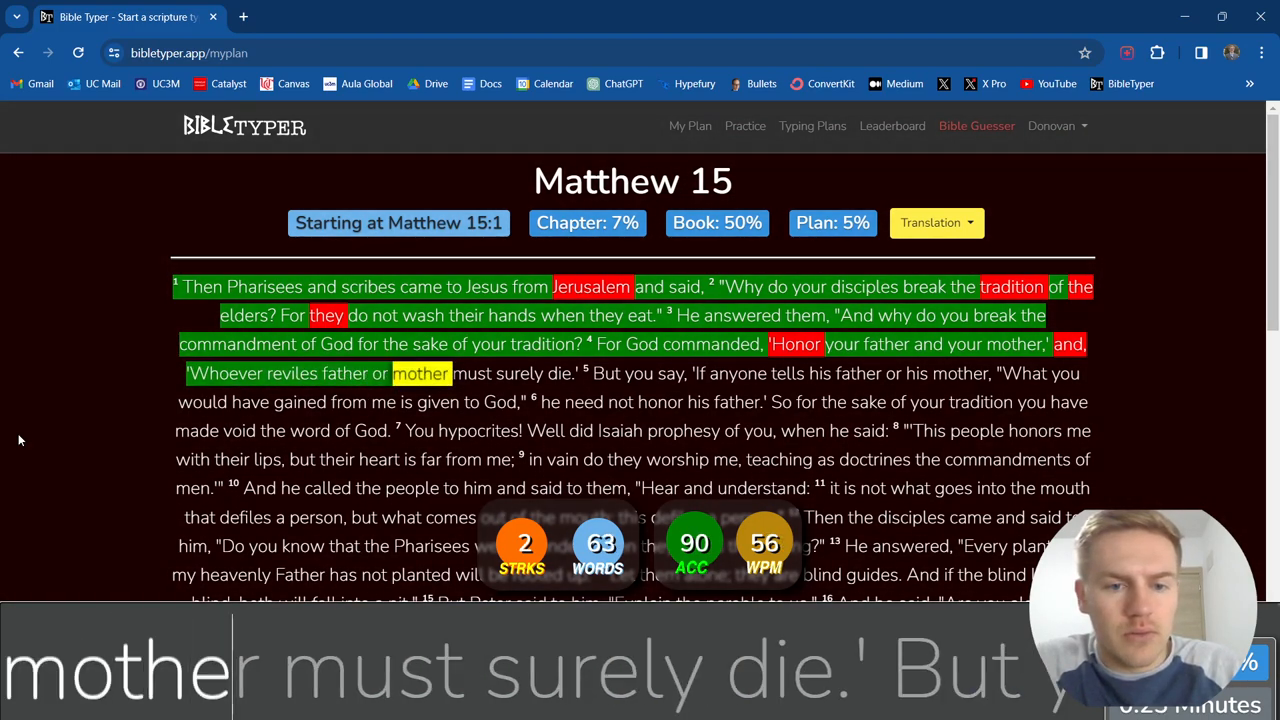
pyautogui.write('surely')
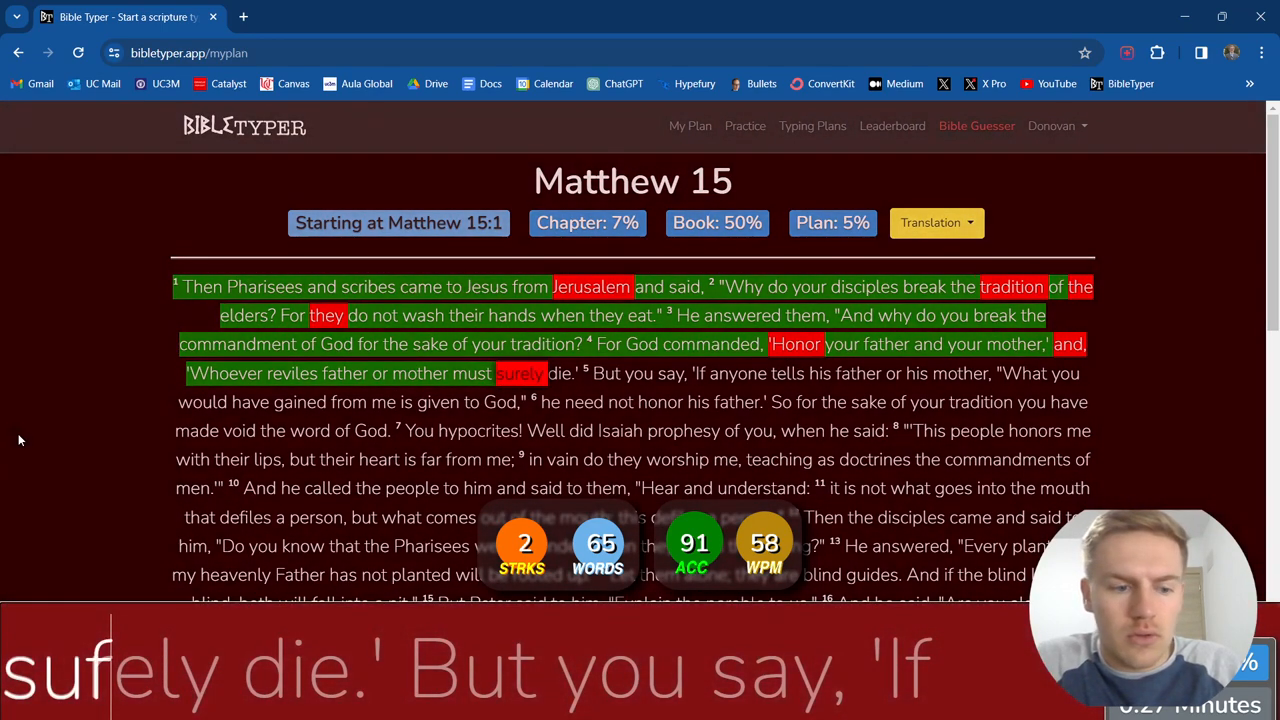
pyautogui.write('die.')
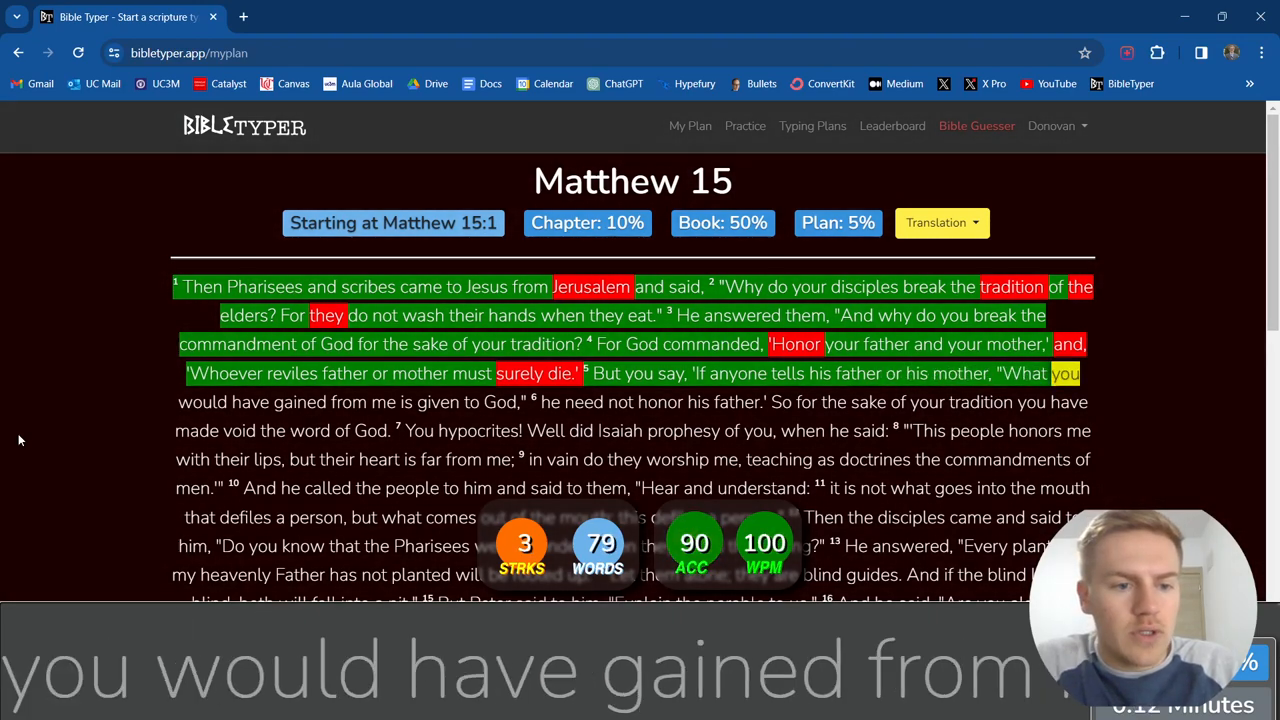
pyautogui.write('gained')
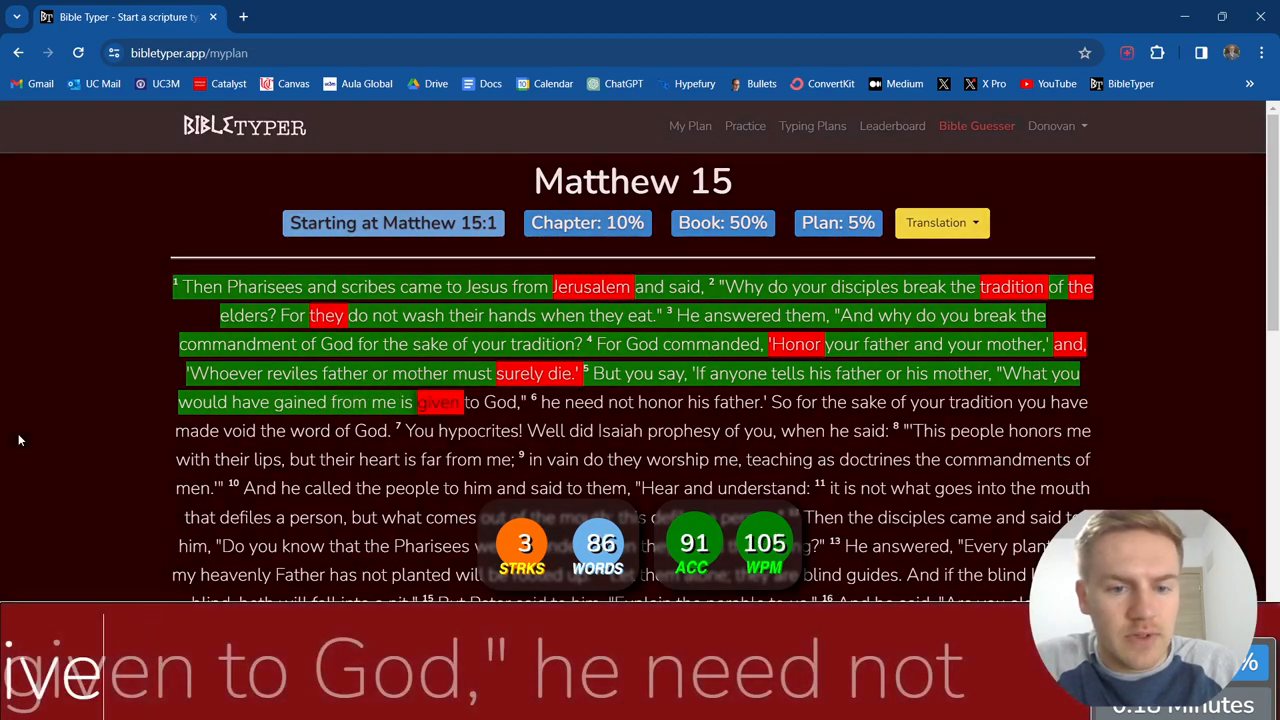
pyautogui.write('to')
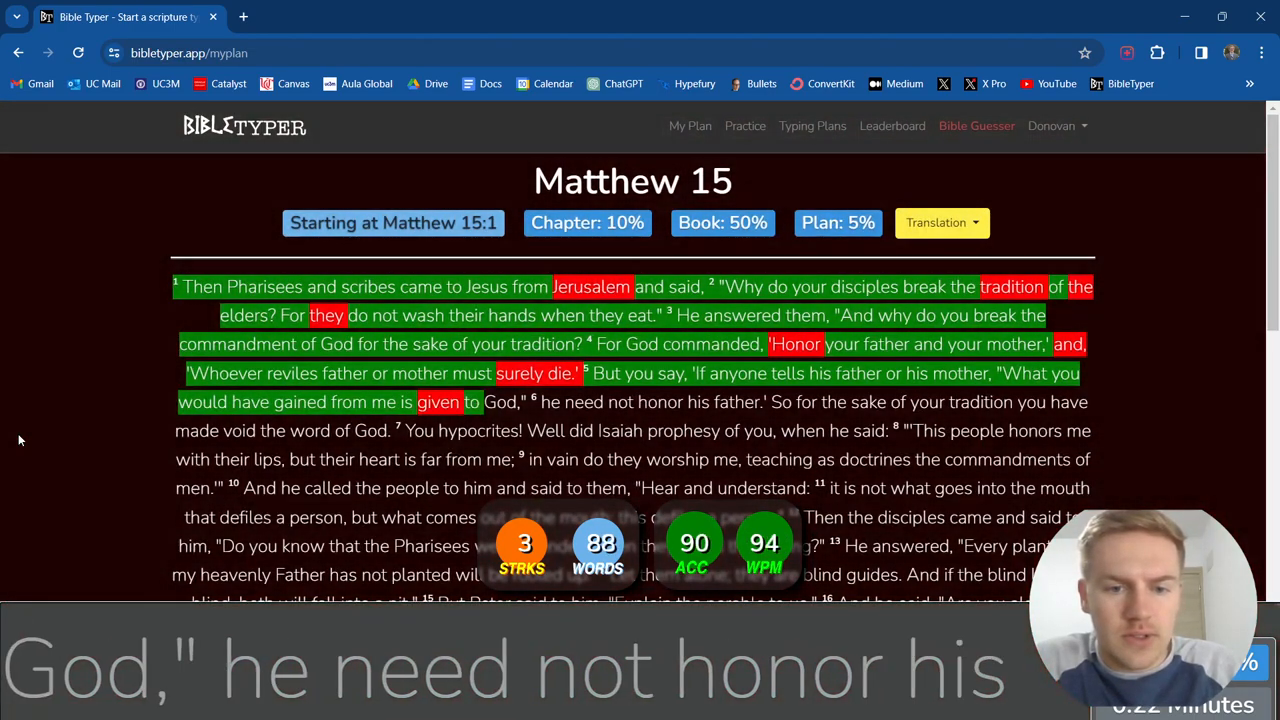
pyautogui.write('he')
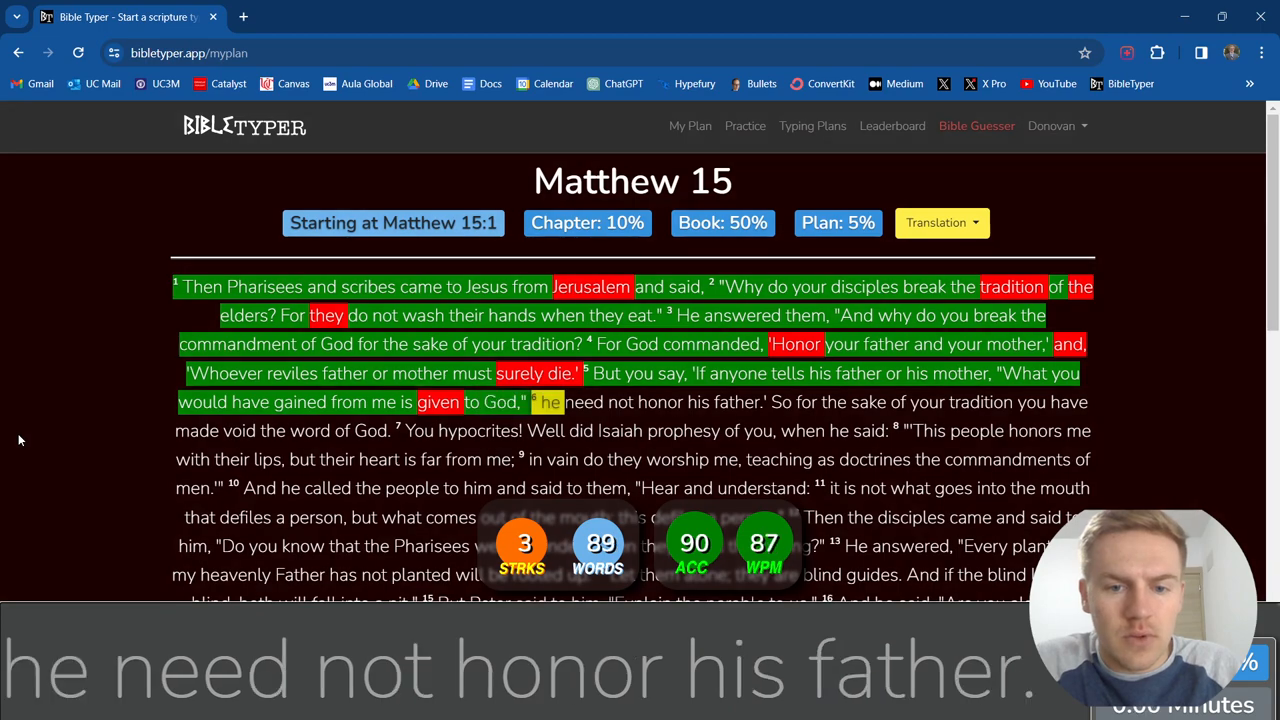
pyautogui.write('honor')
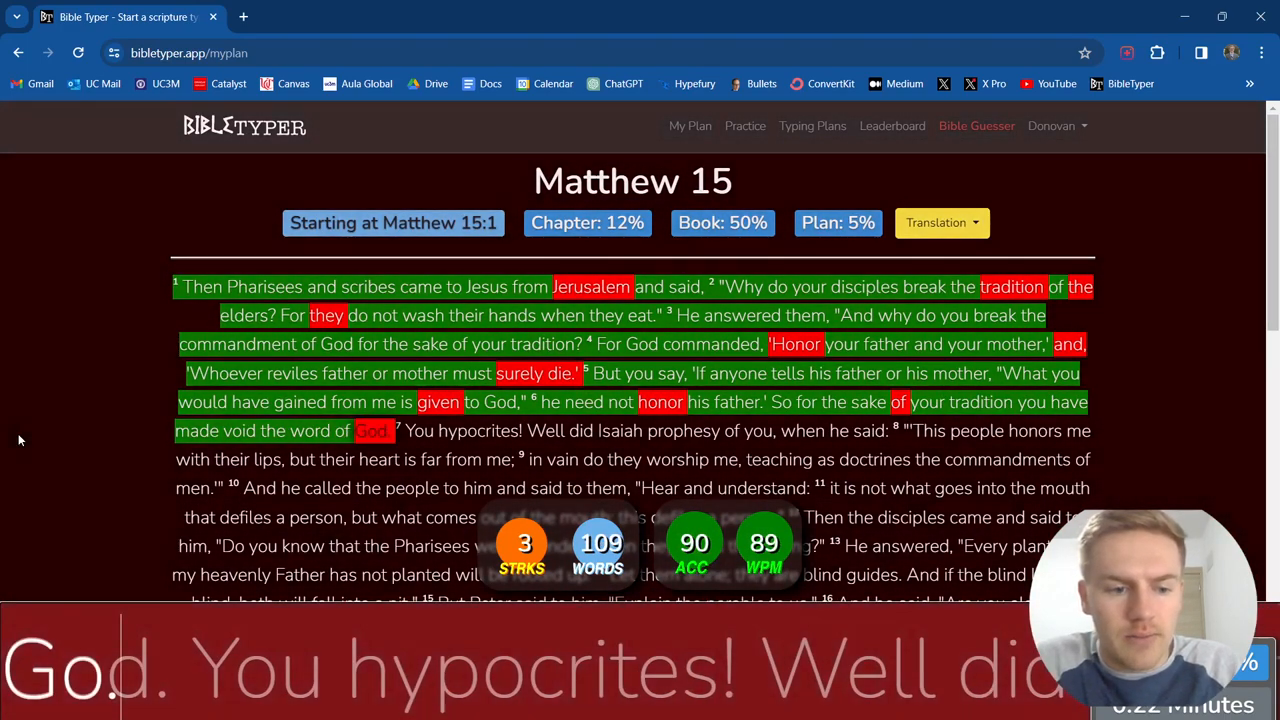
# Type verses 7–9, from 'You hypocrites!' to 'commandments of men'.
pyautogui.write('You hypocrites!')
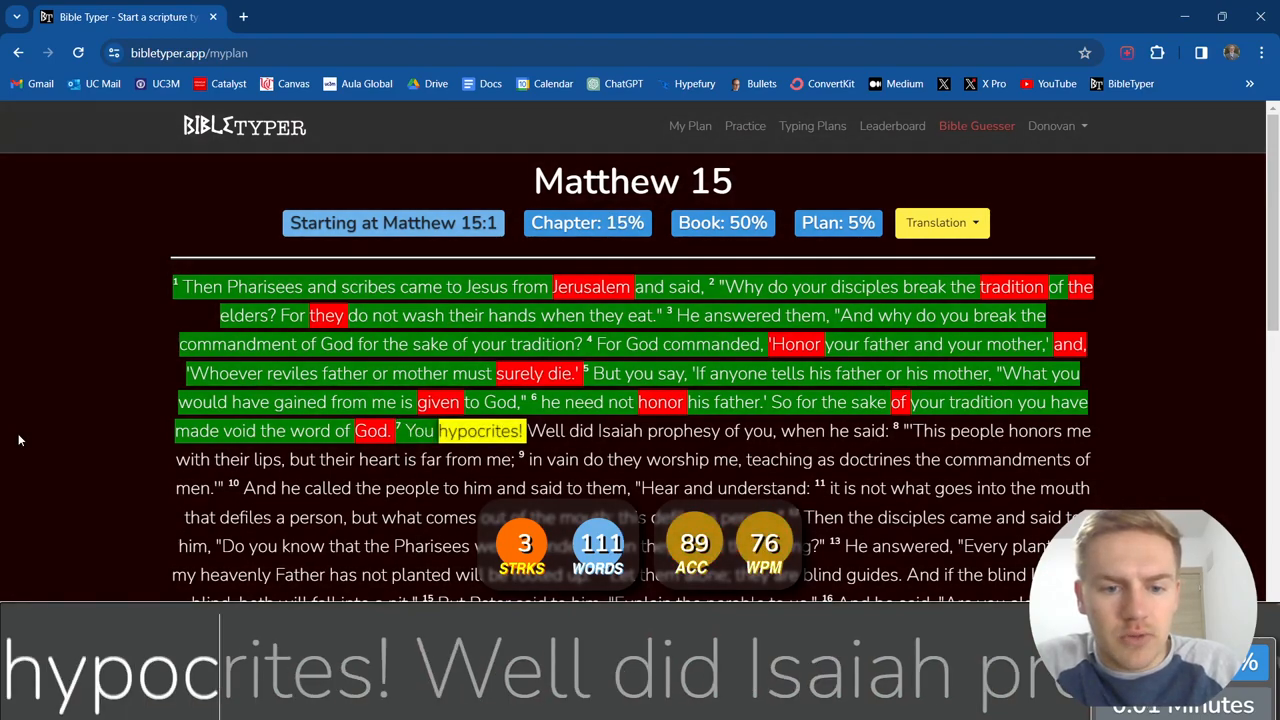
pyautogui.write('Well')
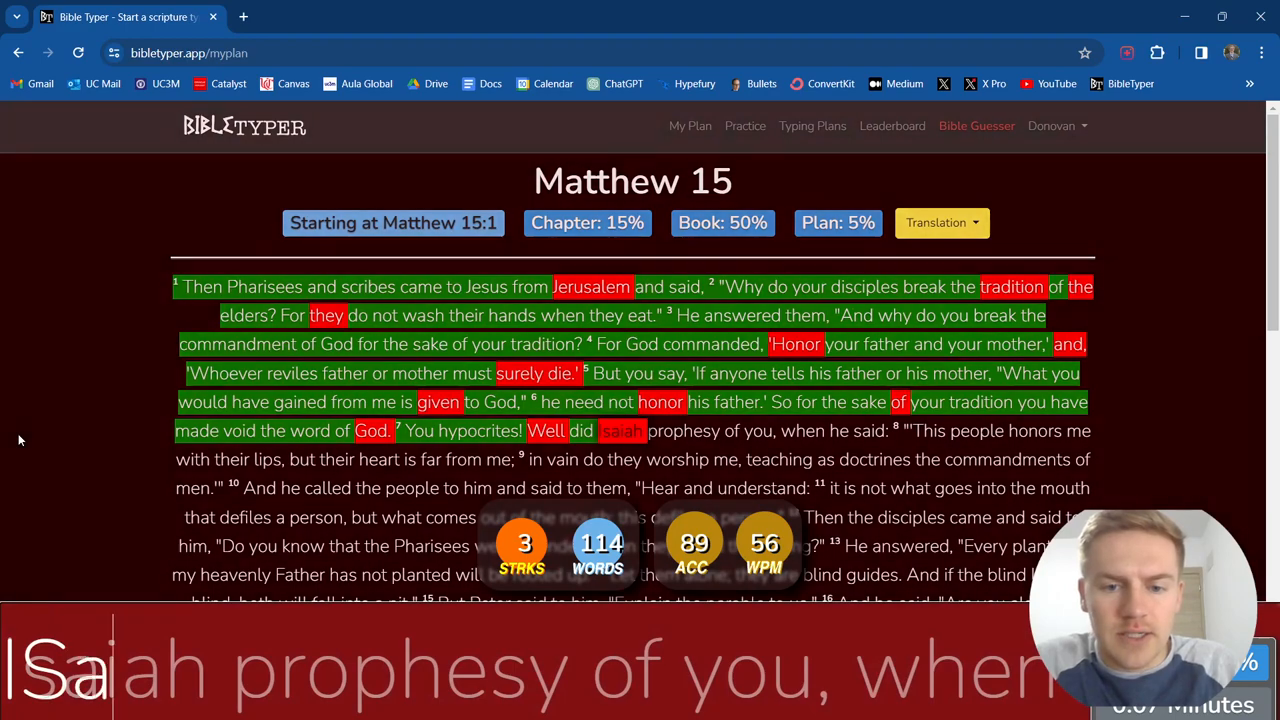
pyautogui.write('prophesy')
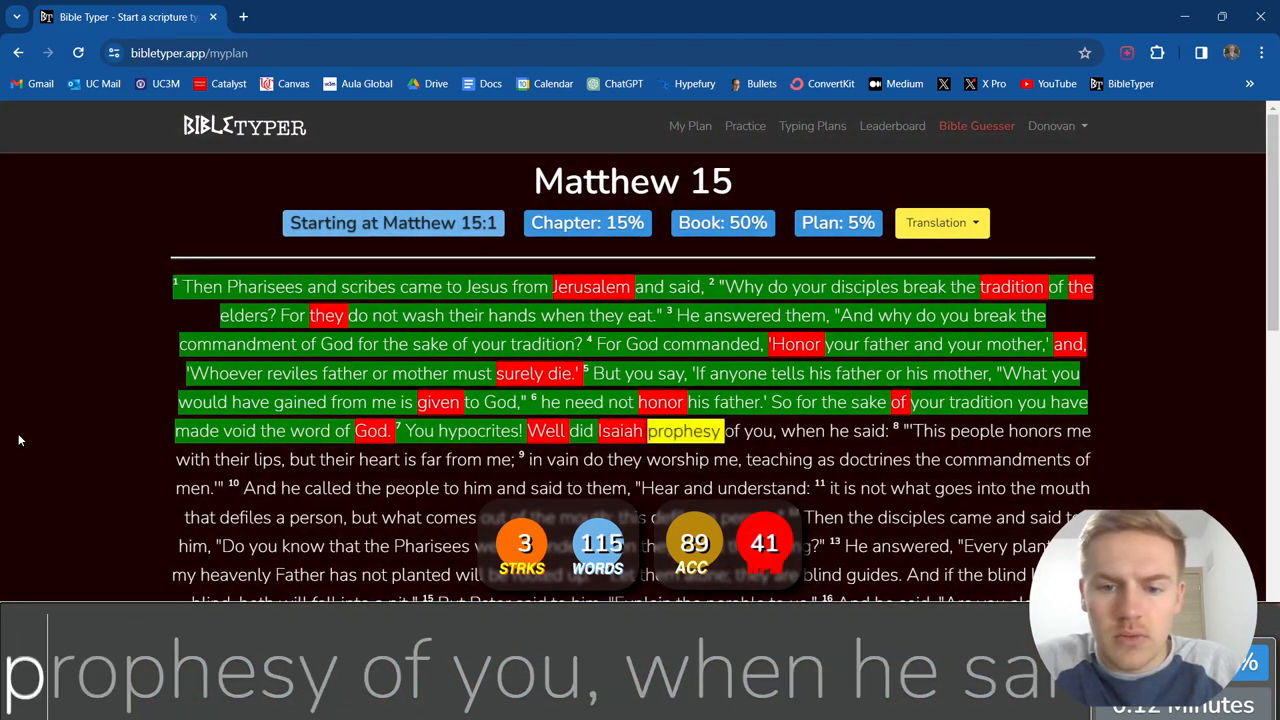
pyautogui.write('p')
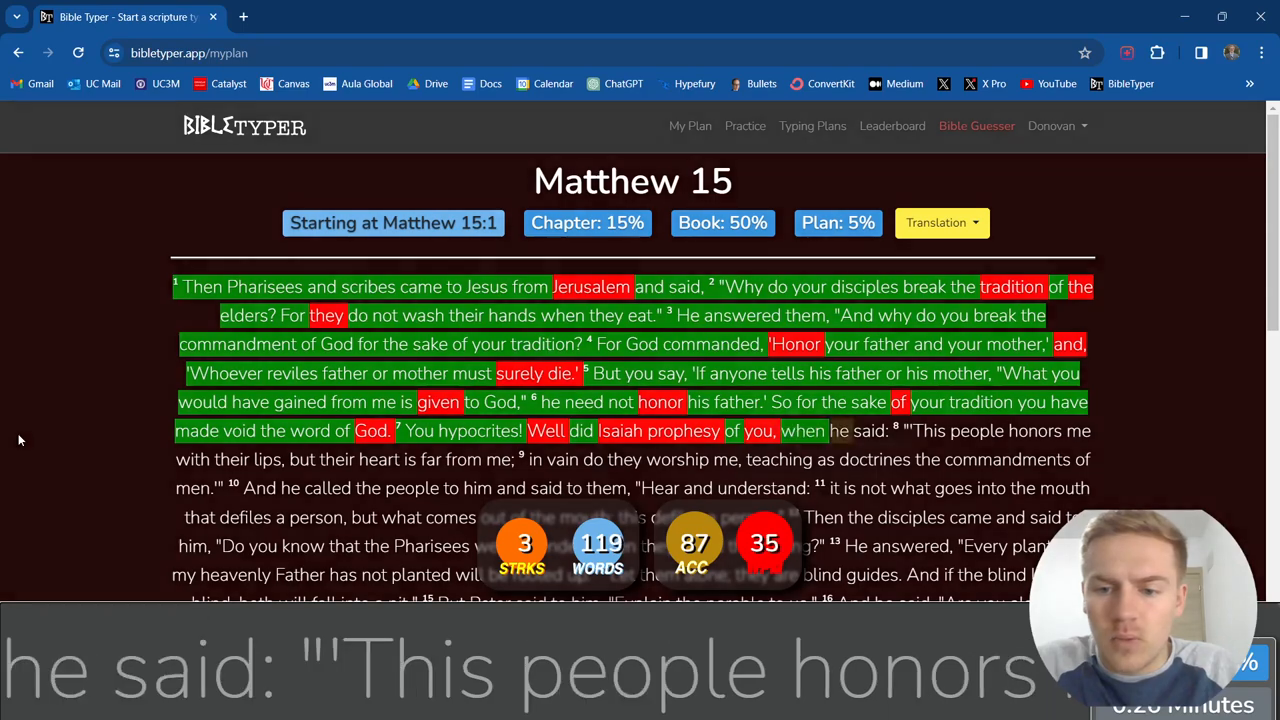
pyautogui.write('said:')
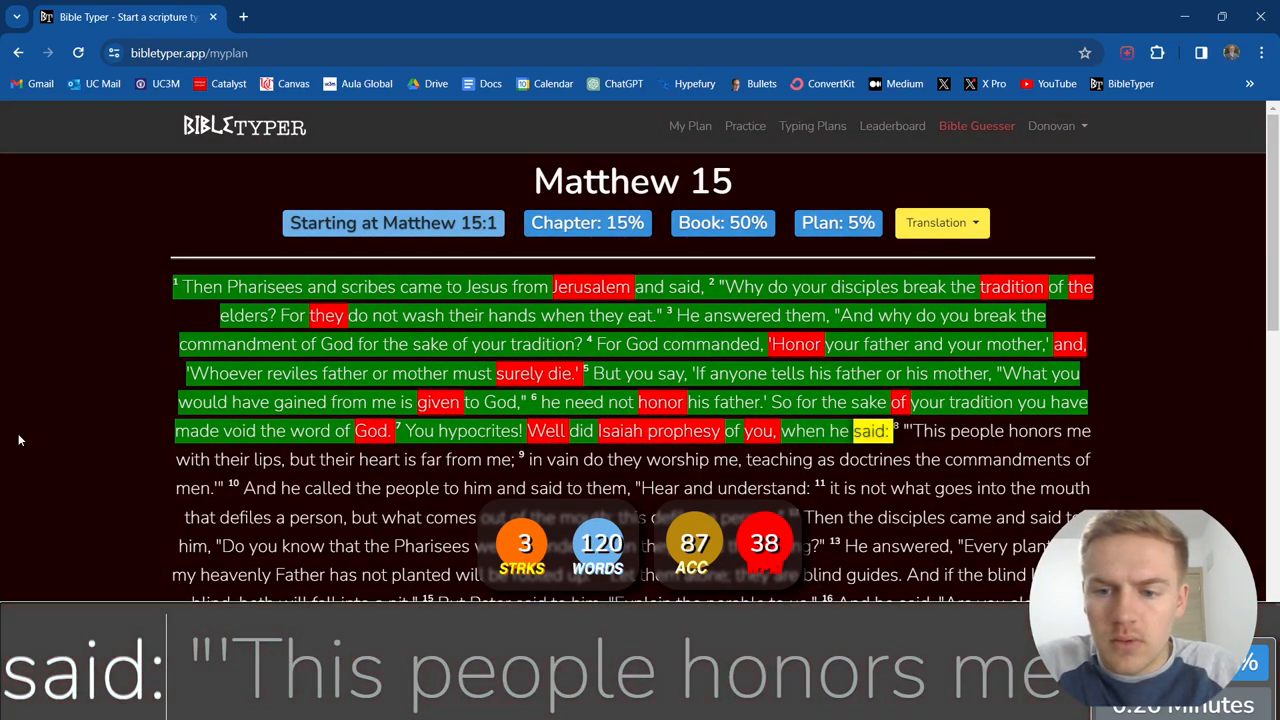
pyautogui.write('This')
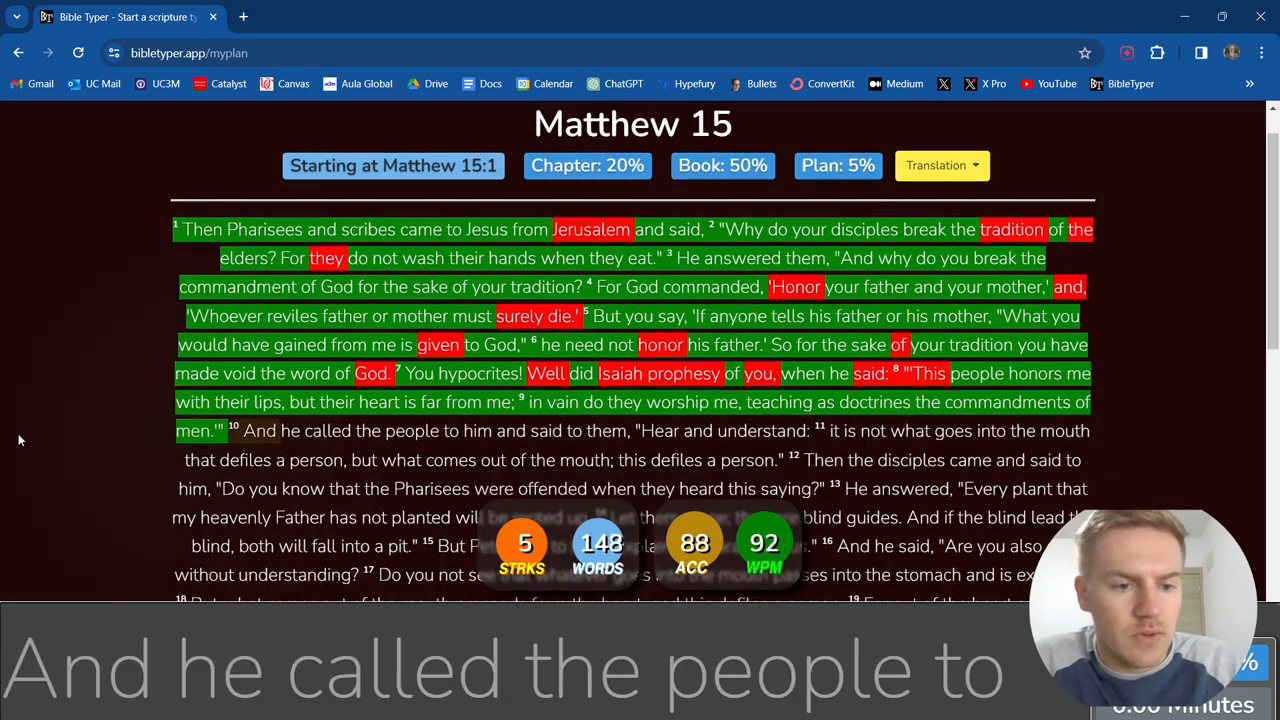
# Type verses 10–11 through 'this defiles a person', with misses such as 'mouth'.
pyautogui.write('people')
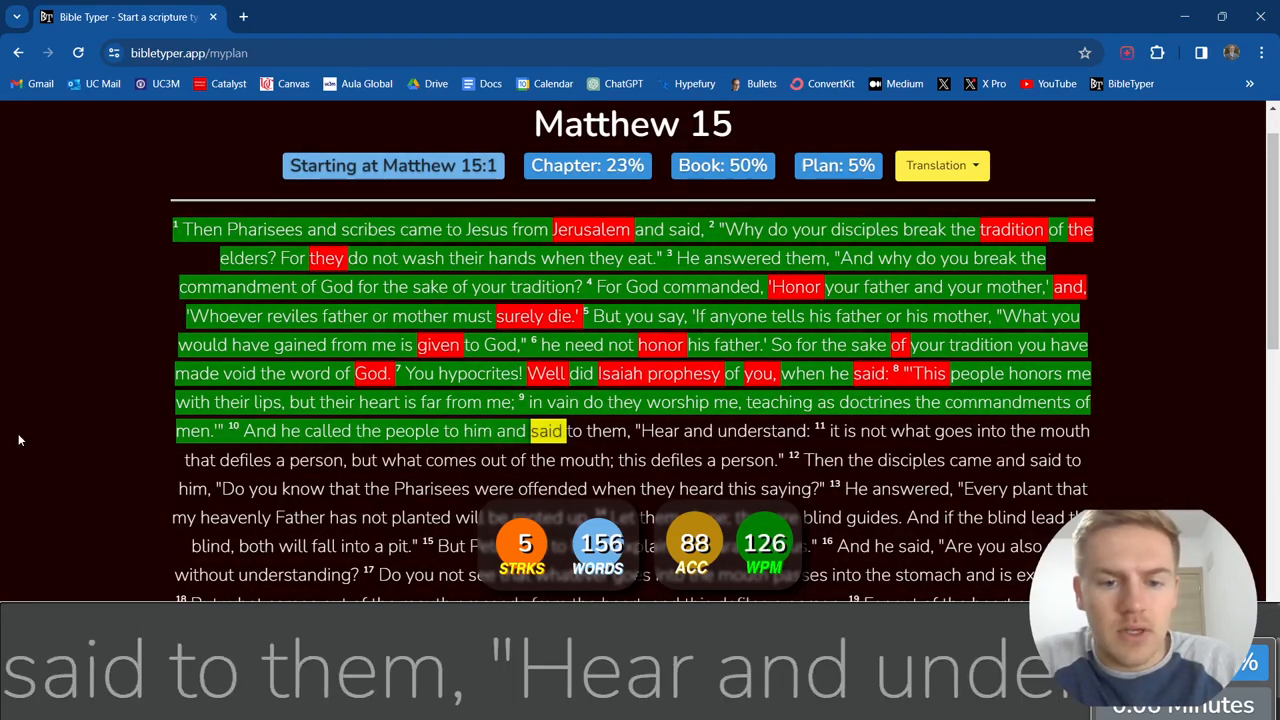
pyautogui.write('Hear')
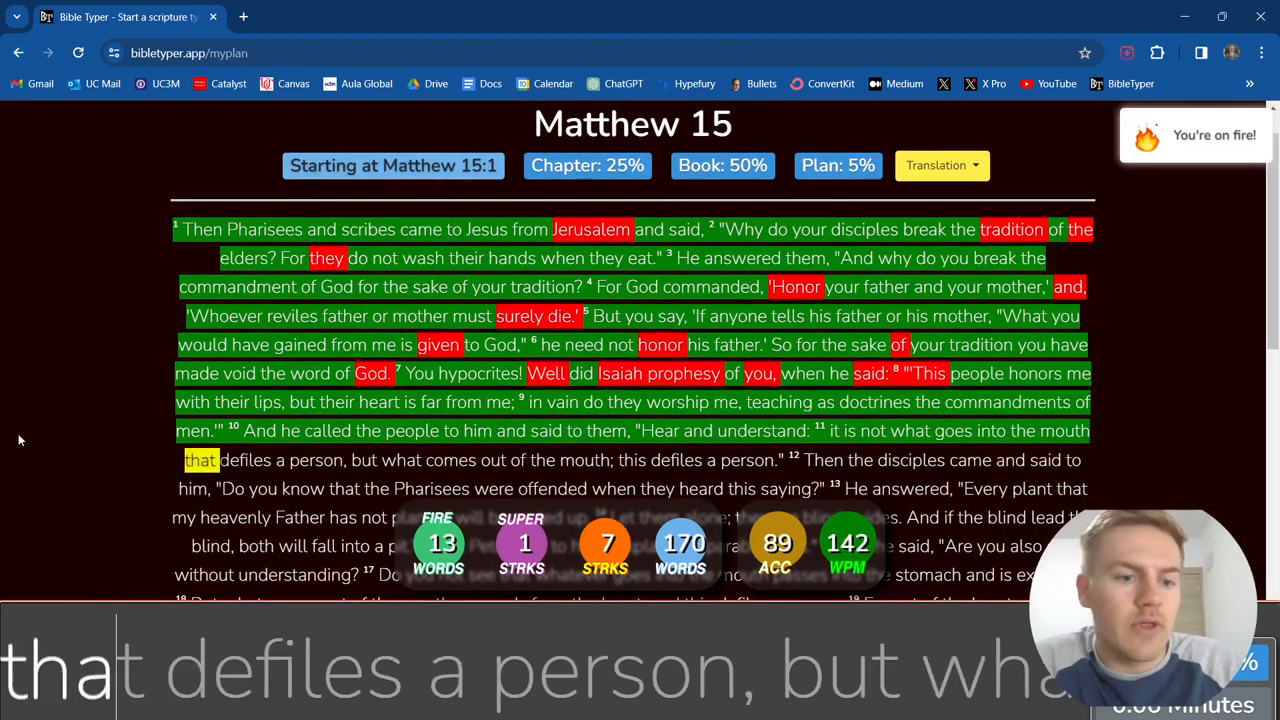
pyautogui.write('defiles')
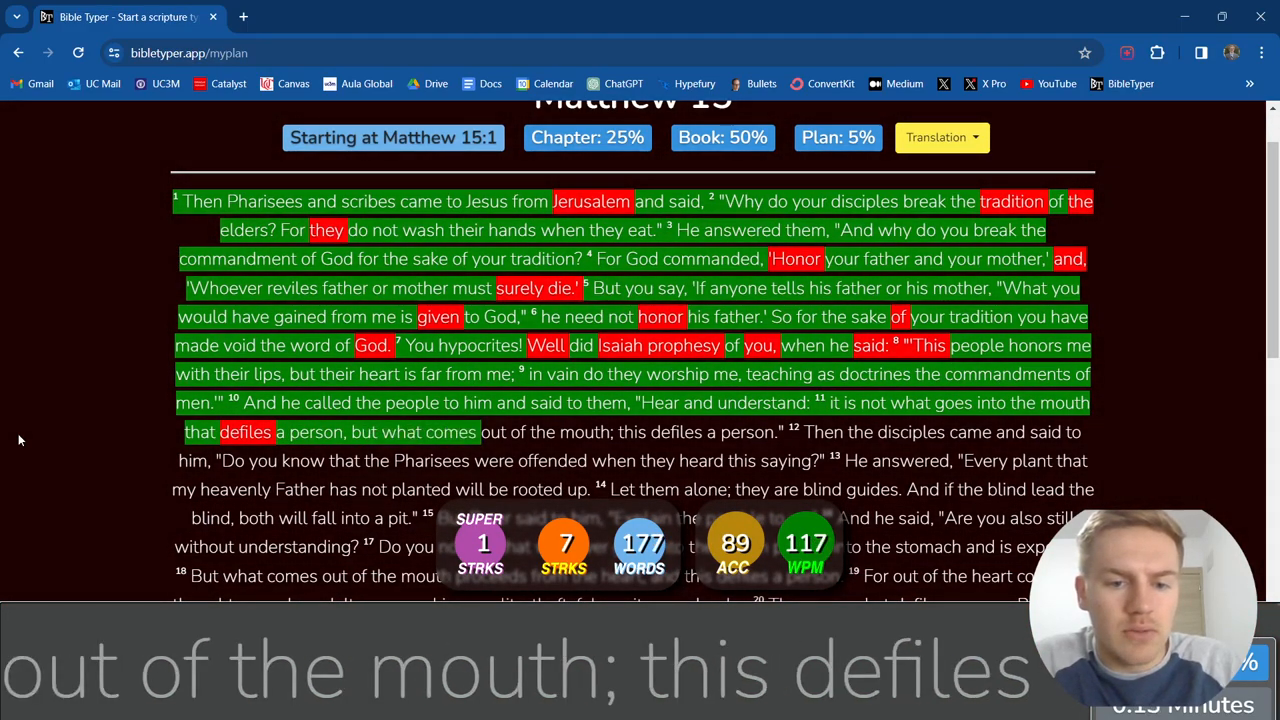
pyautogui.write('the')
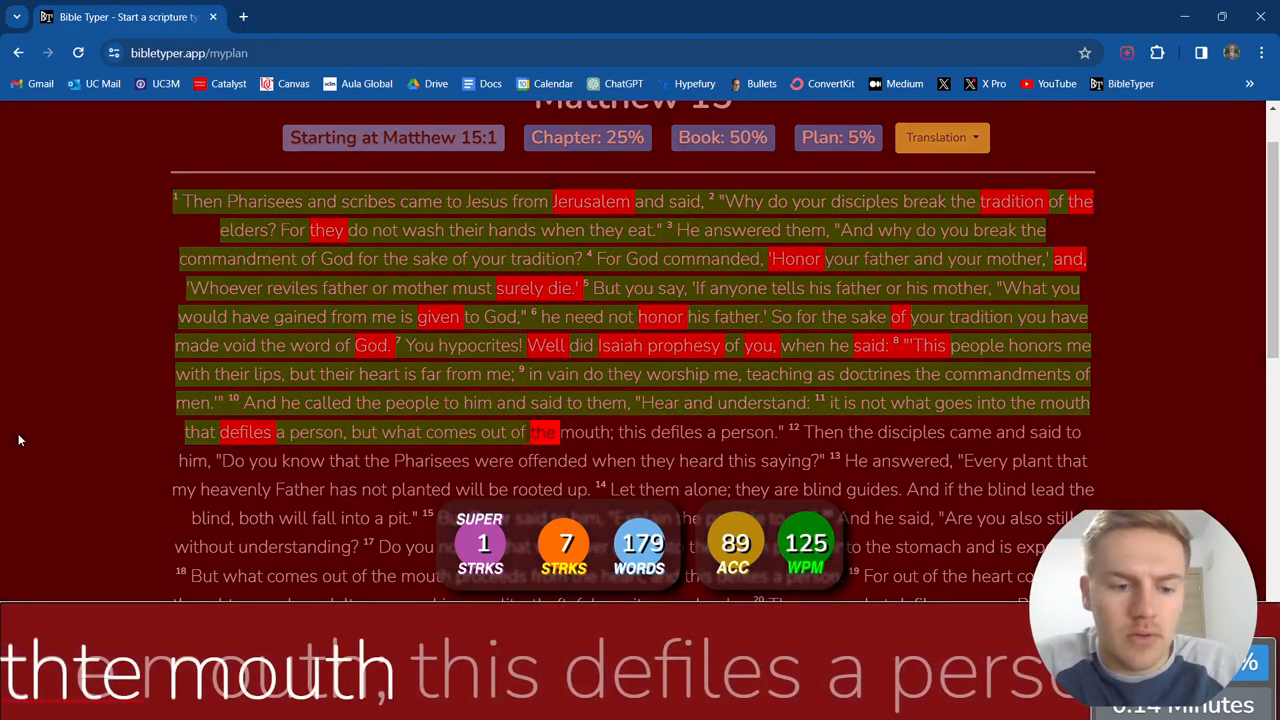
pyautogui.write('mouth')
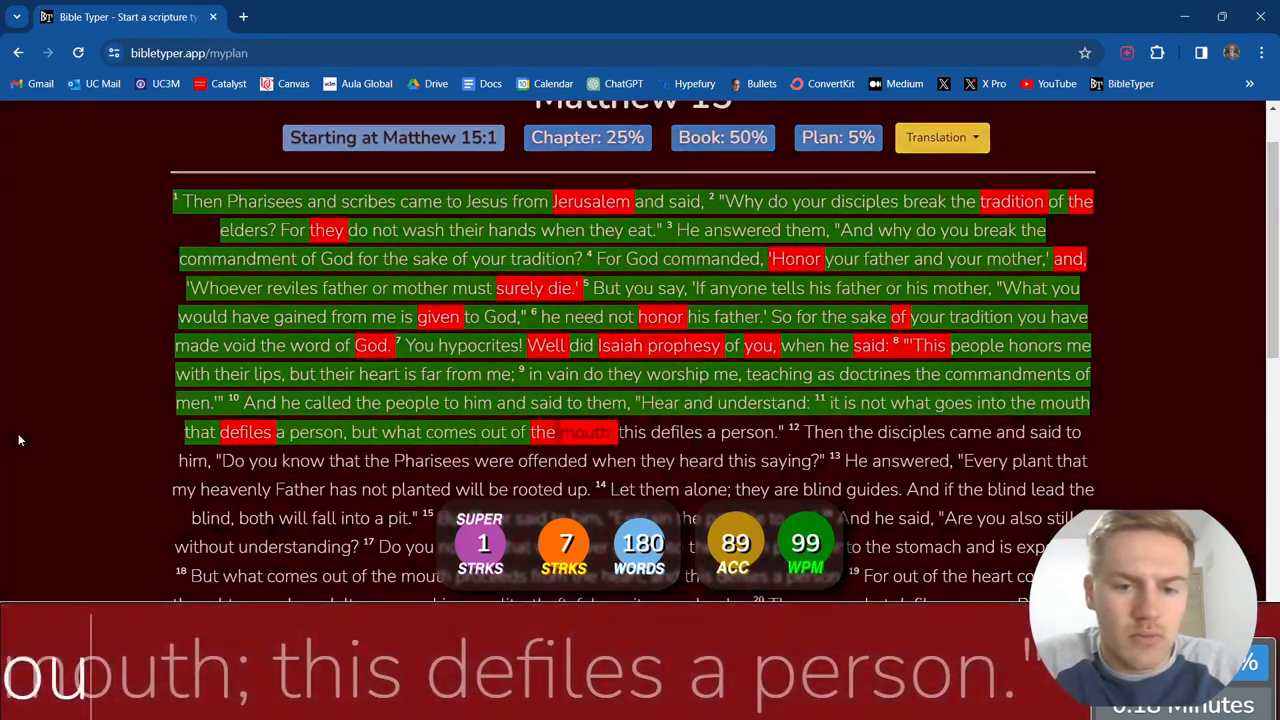
pyautogui.write('this')
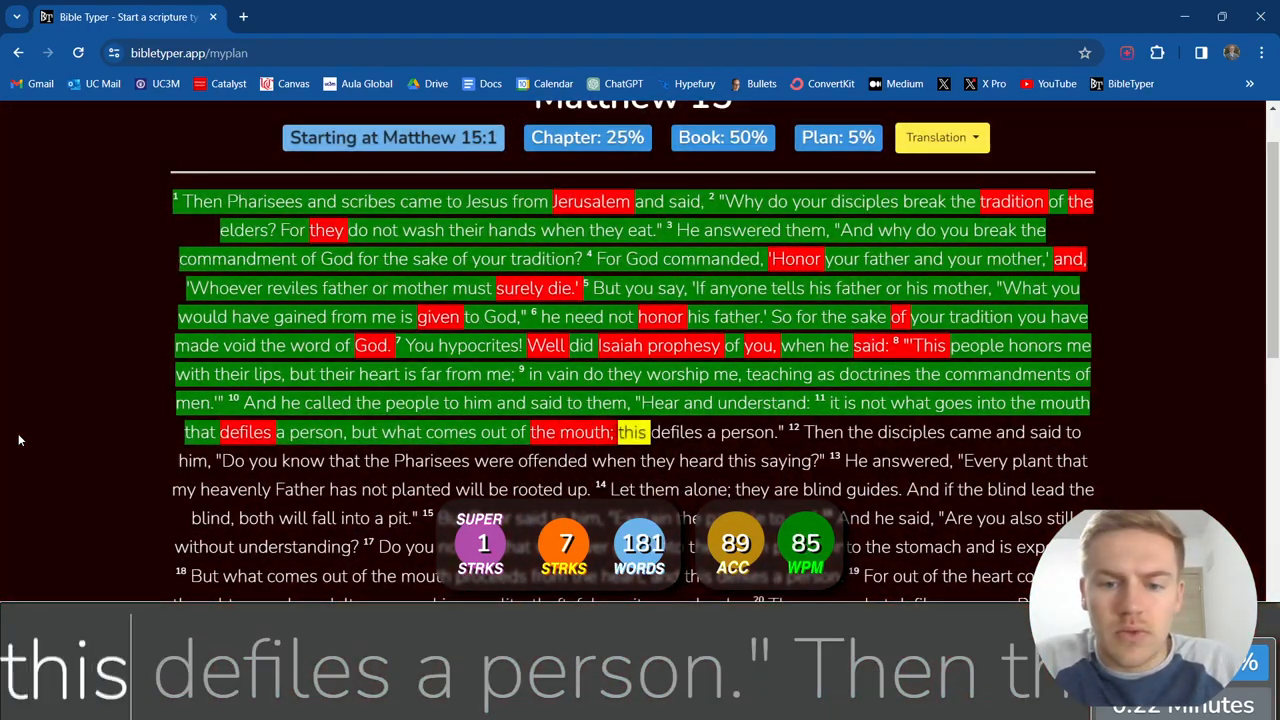
pyautogui.write('Then')
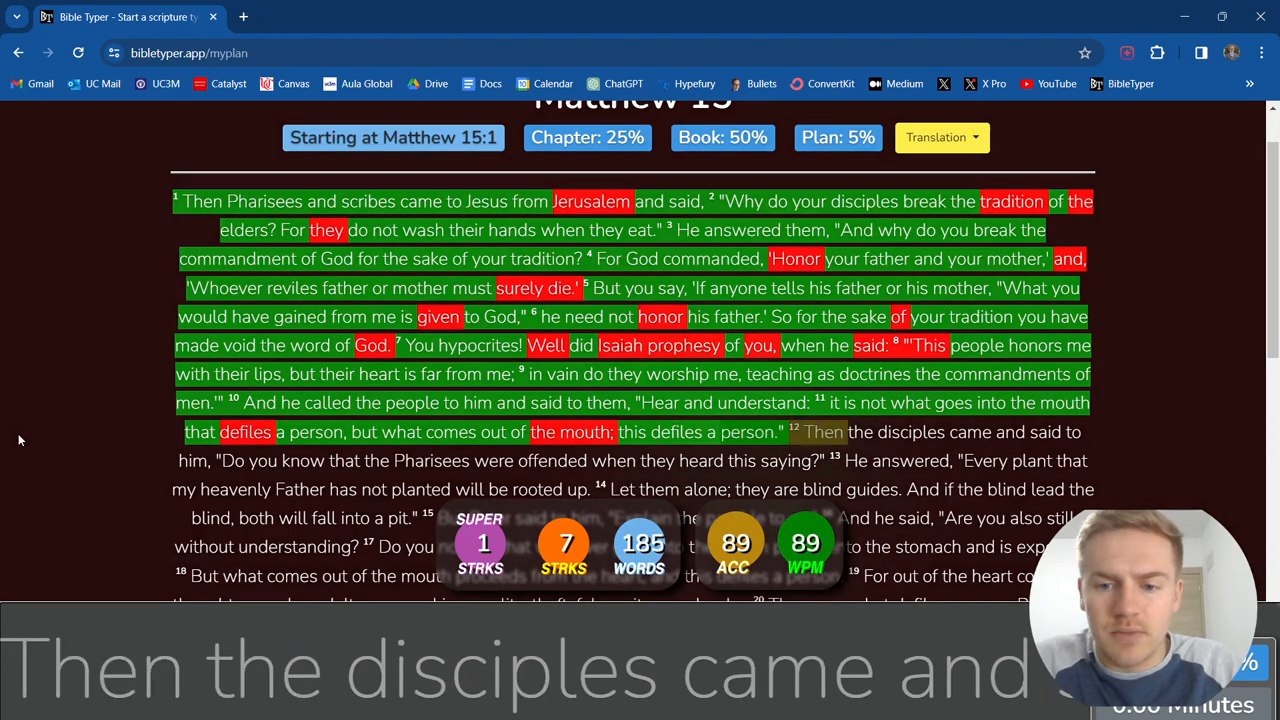
# Type verses 12–13, through 'my heavenly Father has not planted'.
pyautogui.write('disciples')
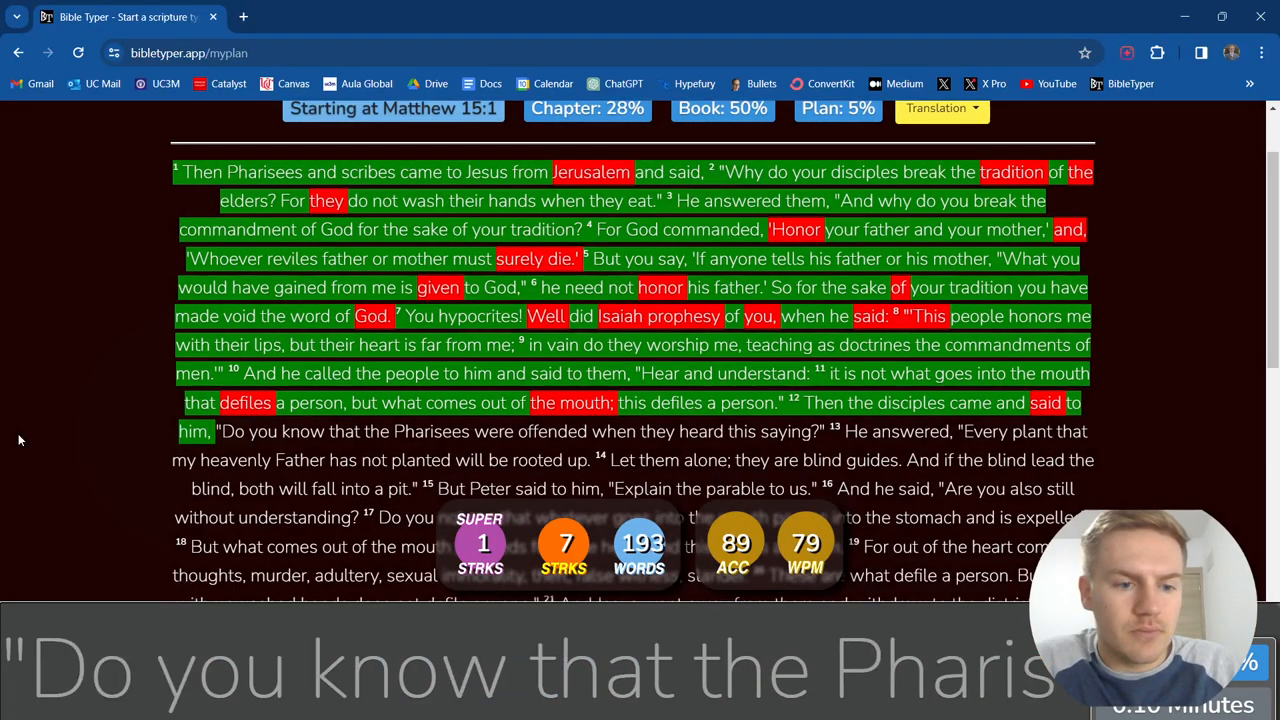
pyautogui.write('that the Pharisees were offended when they heard this saying?"')
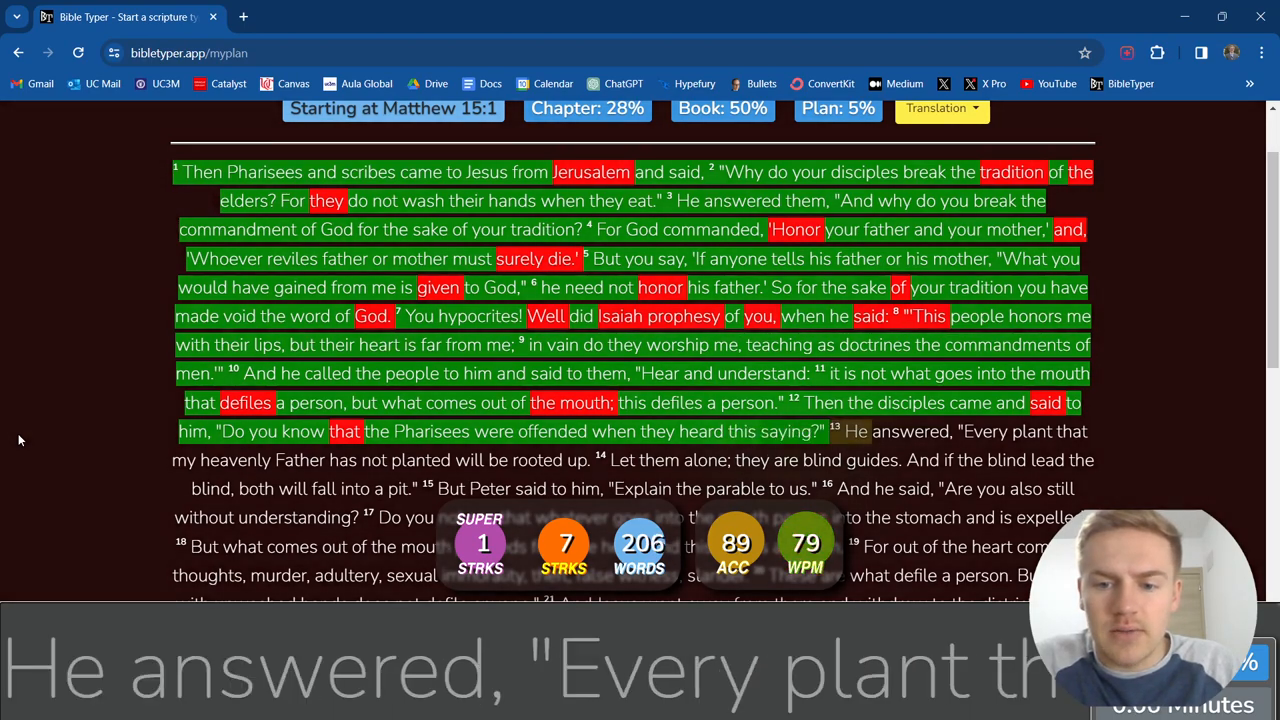
pyautogui.write('answered')
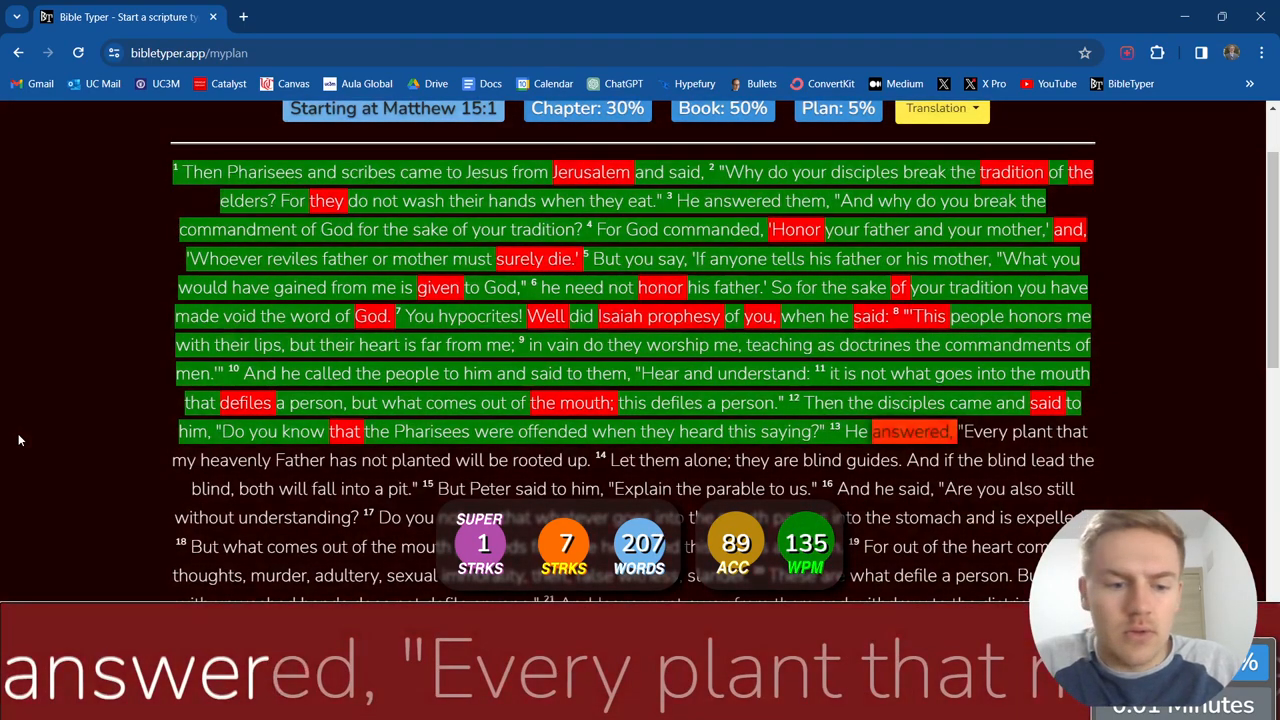
pyautogui.write('Every')
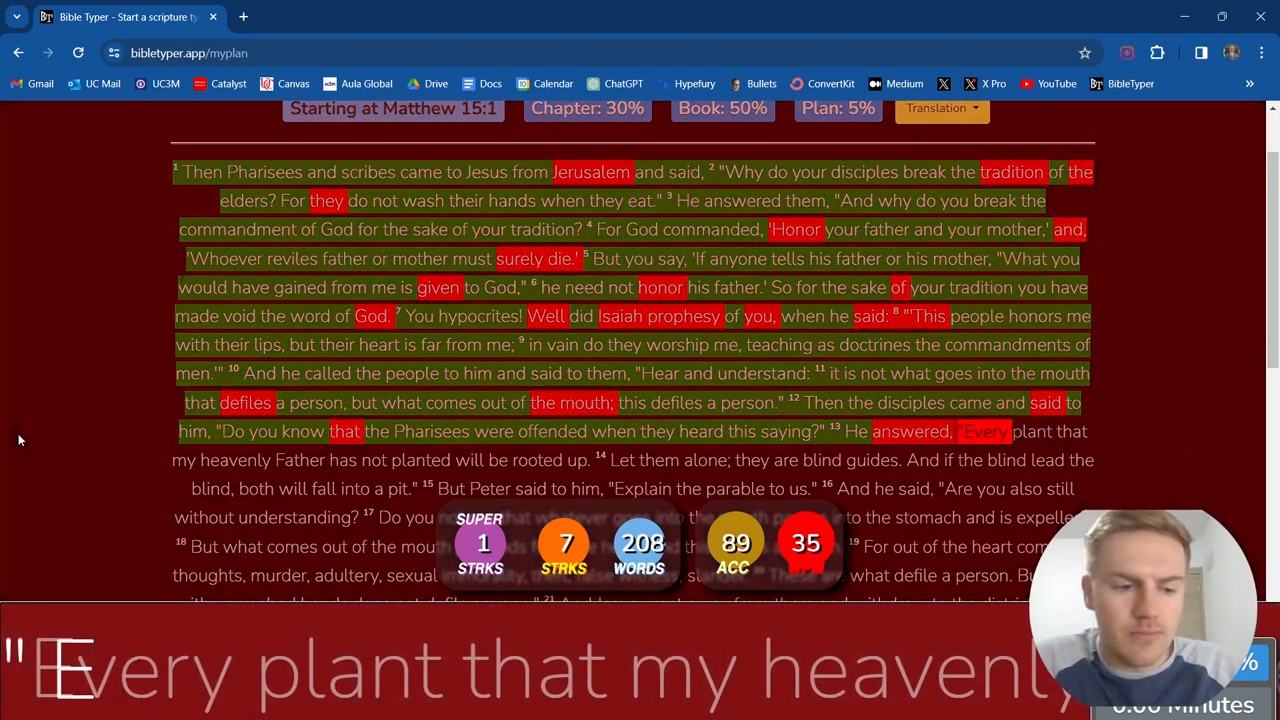
pyautogui.write('plant')
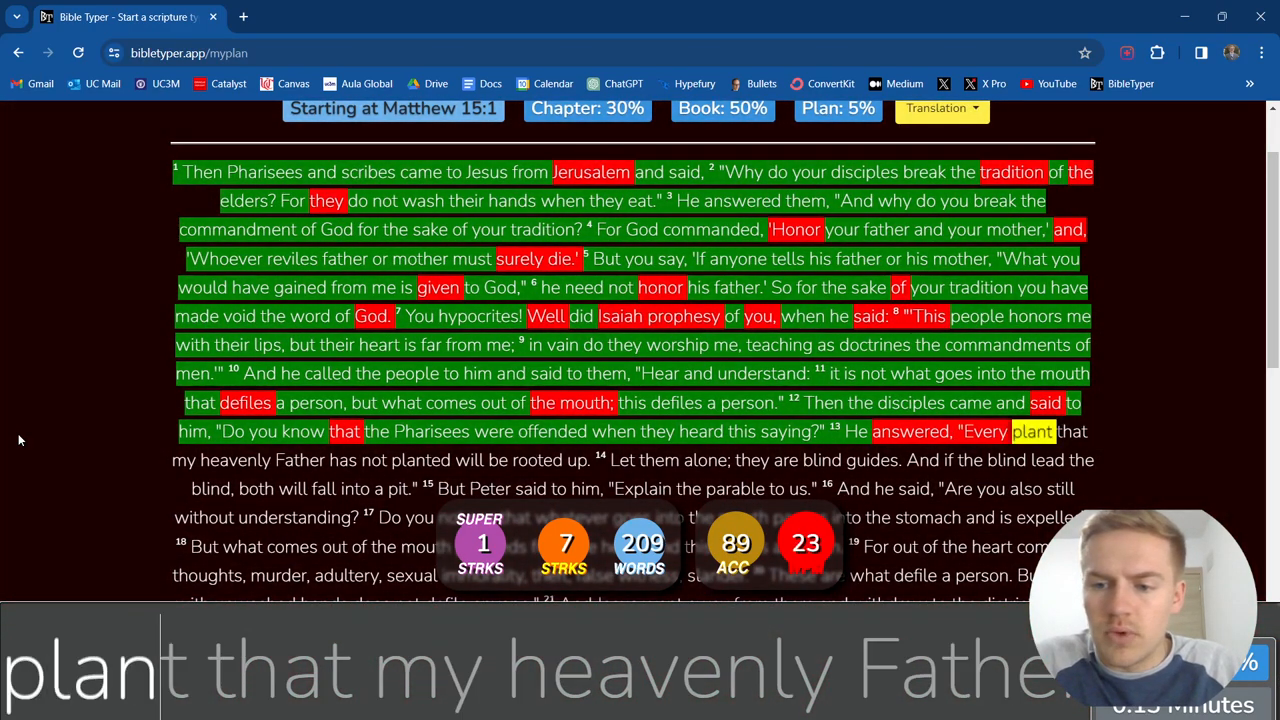
pyautogui.write('heavenly')
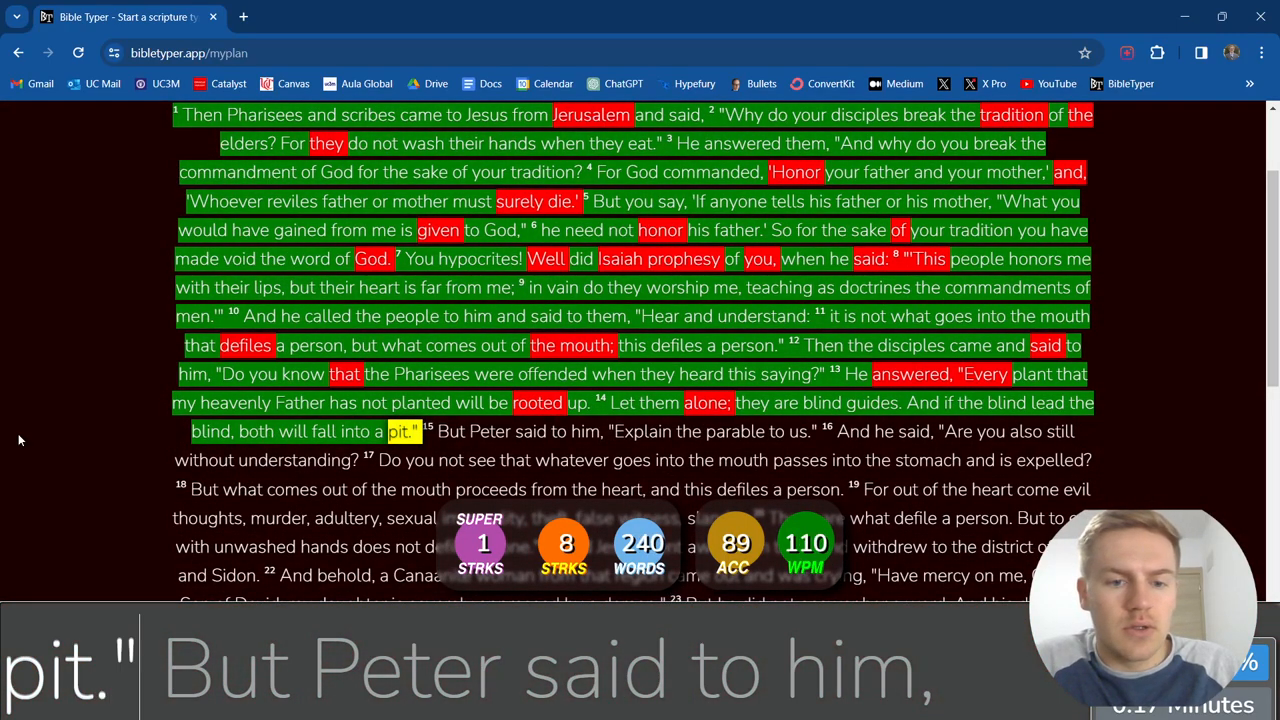
# Type verses 14–16, ending at 'Are you also still without understanding?'.
pyautogui.write('said')
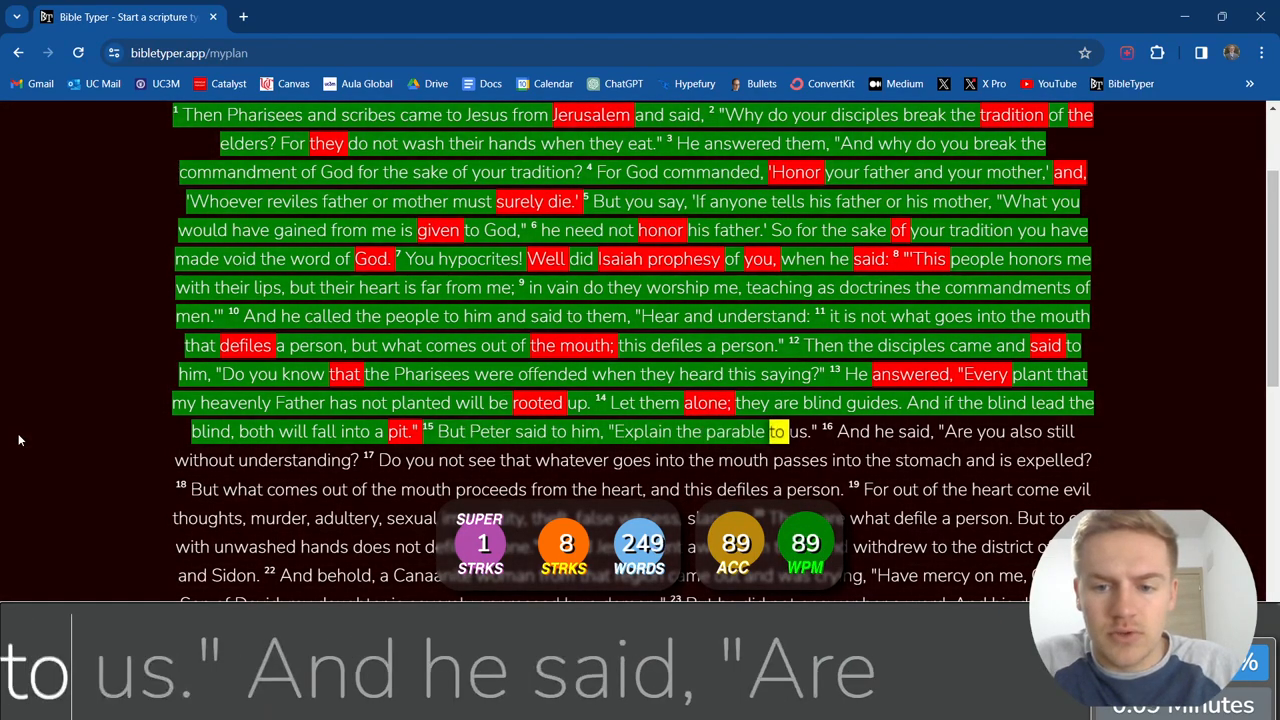
pyautogui.write('said')
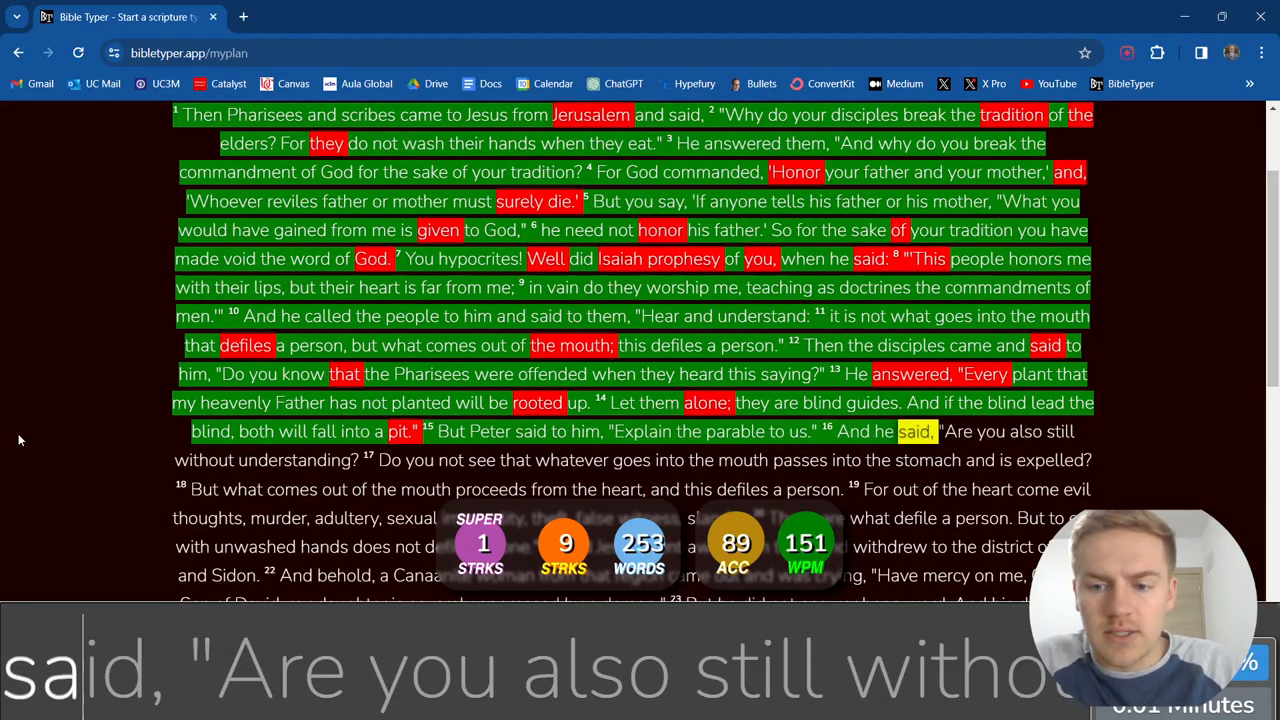
pyautogui.write('Are')
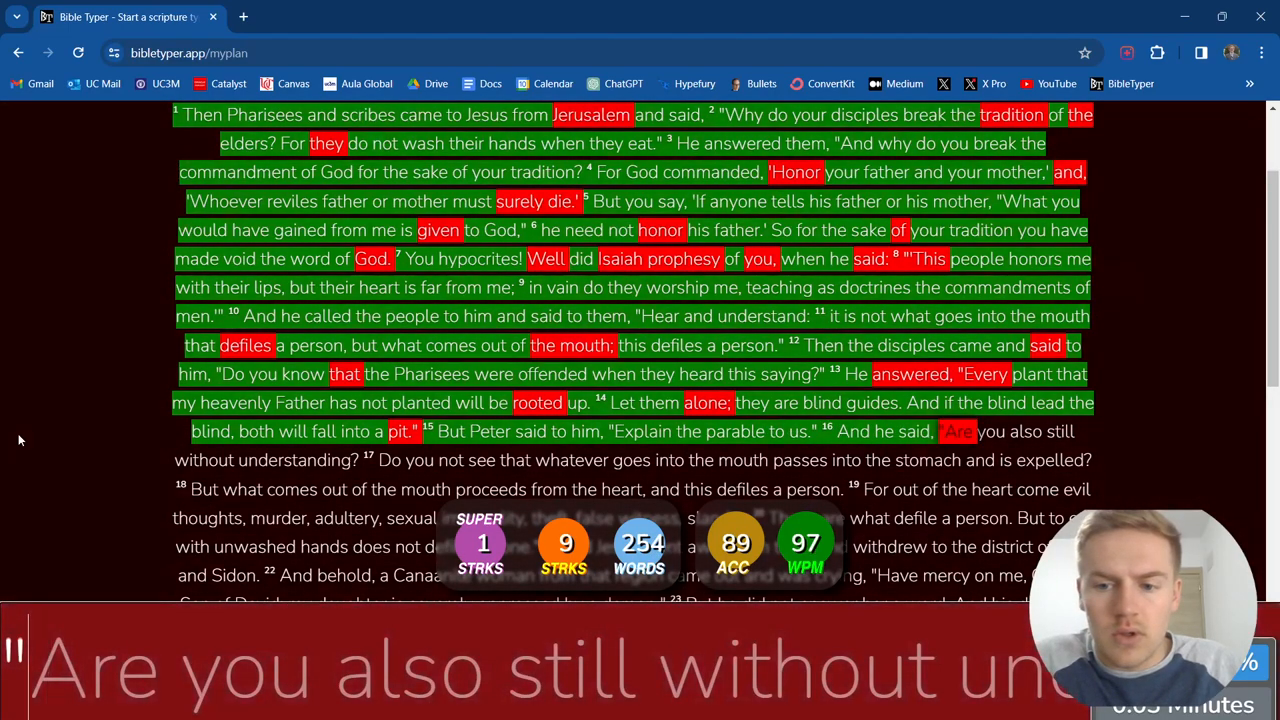
pyautogui.write('without')
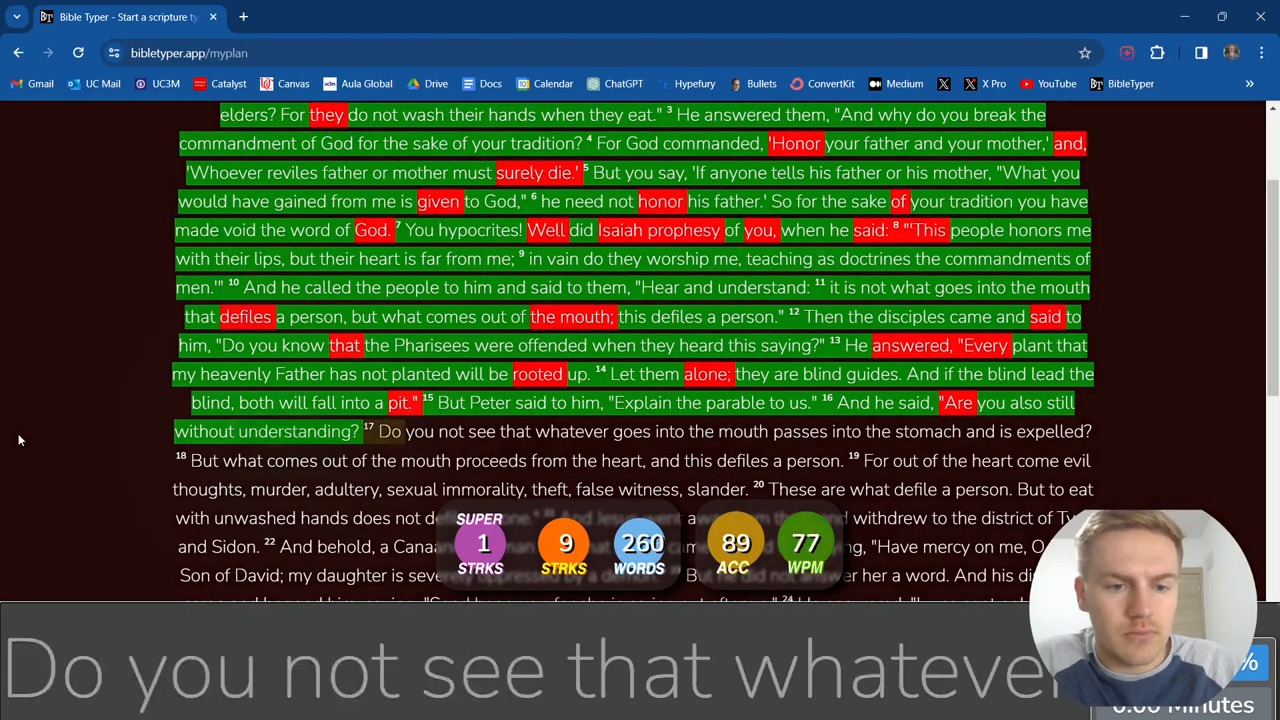
# Type verses 17–18 and the start of verse 19 through 'evil thoughts,'.
pyautogui.write('not')
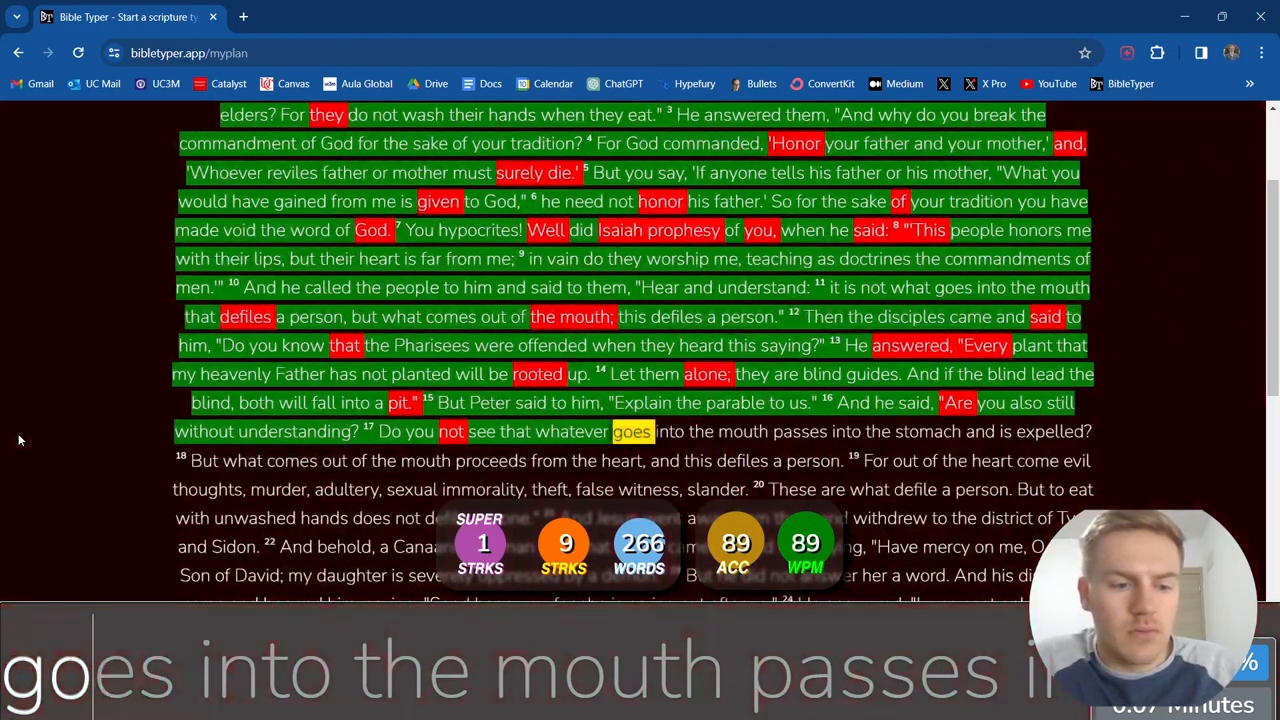
pyautogui.write('passes')
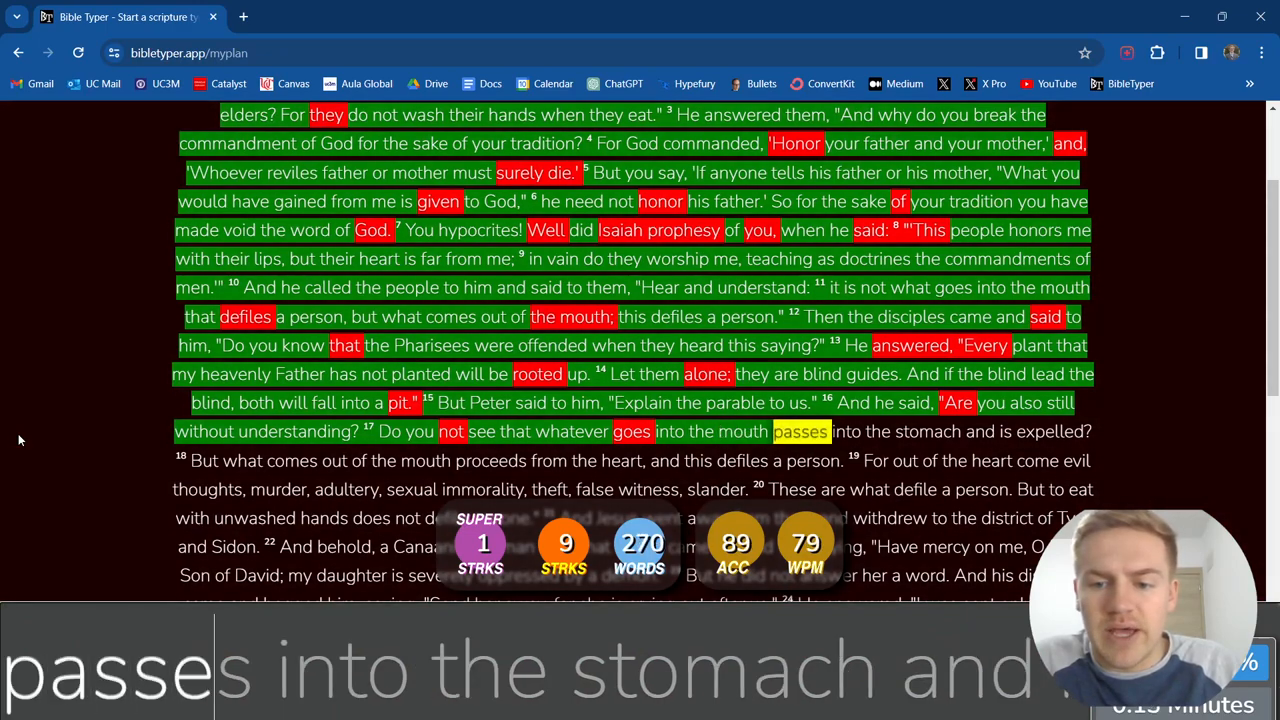
pyautogui.write('into the stomach and')
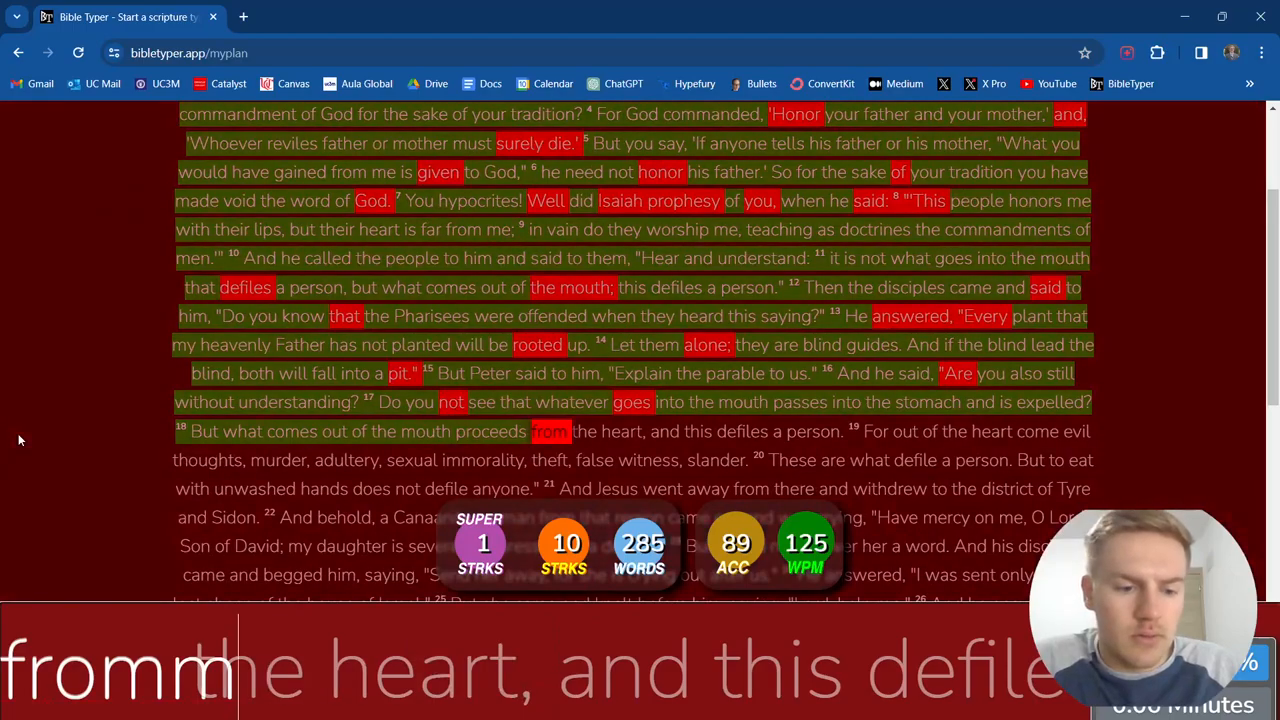
pyautogui.write('this')
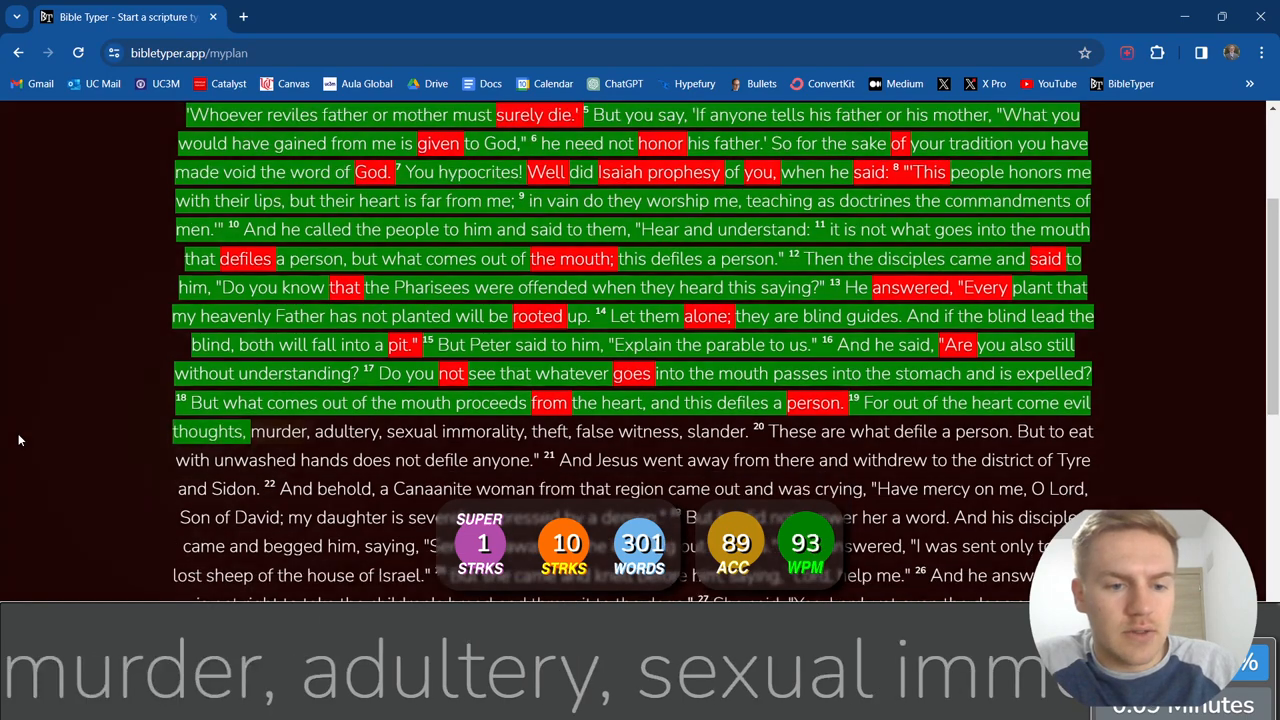
# Type the rest of verse 19 and verse 20, ending at 'does not defile anyone.'.
pyautogui.write('sexual')
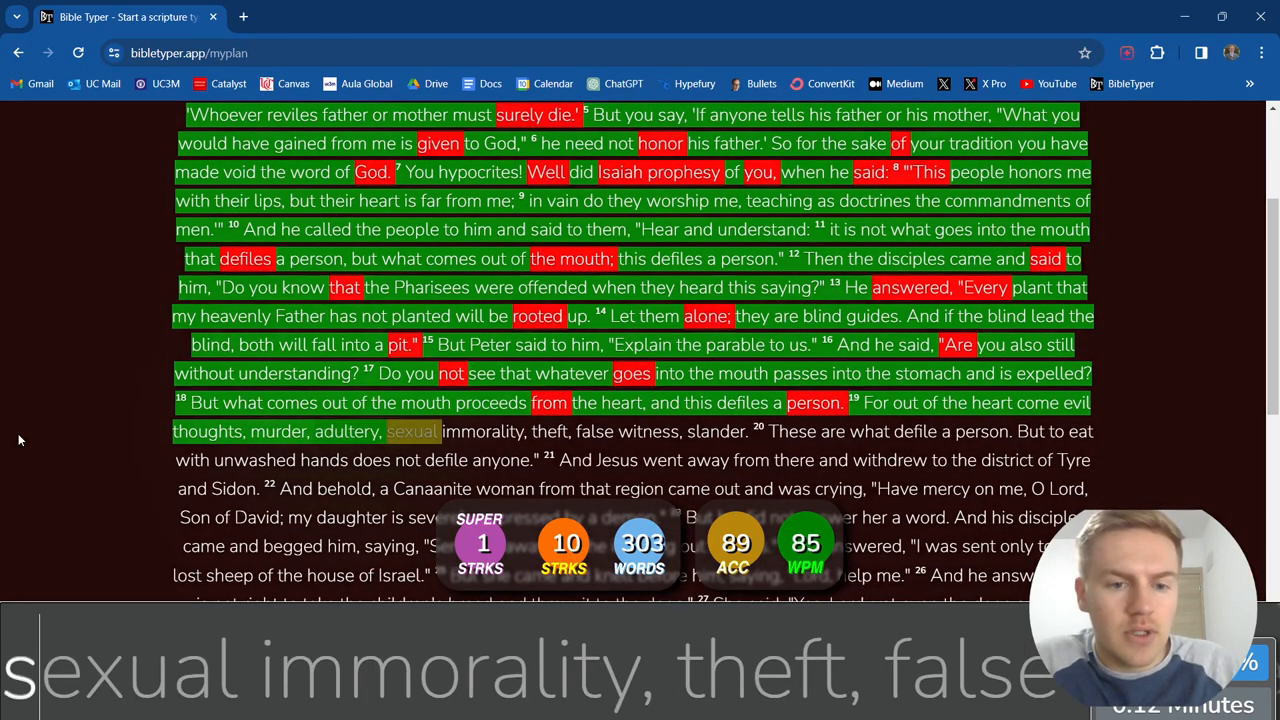
pyautogui.write('immorality')
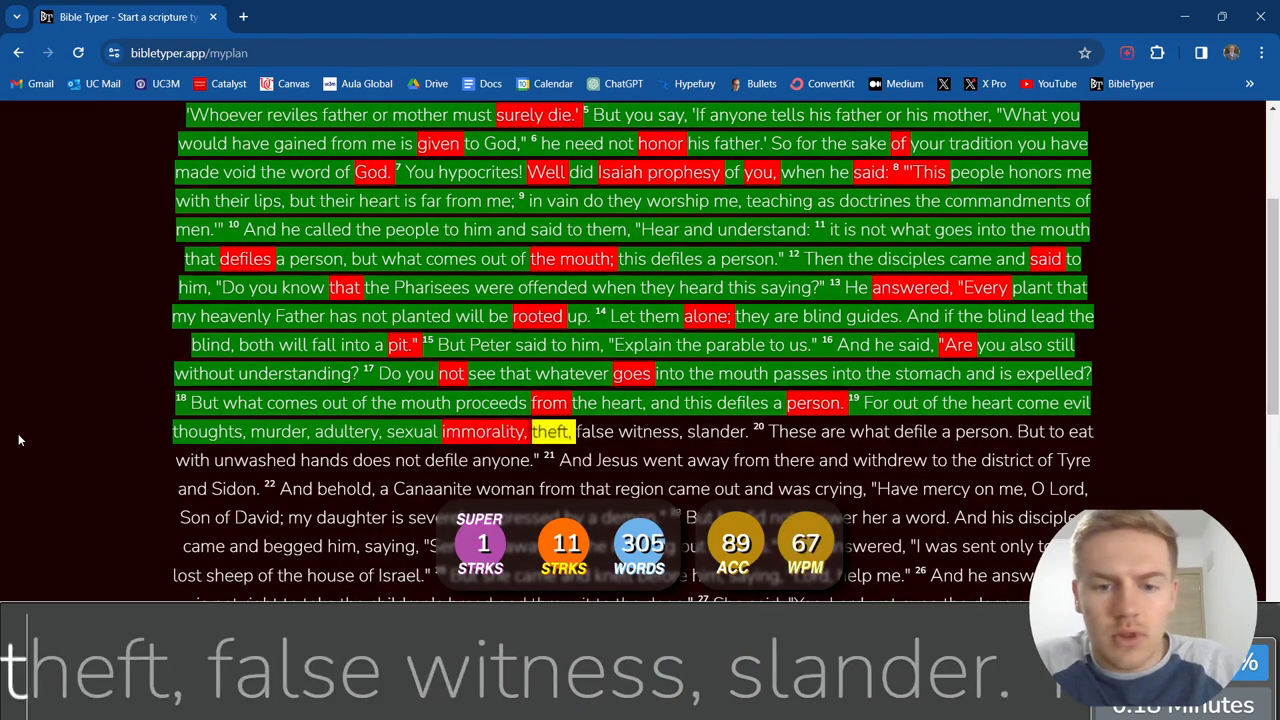
pyautogui.write('witness')
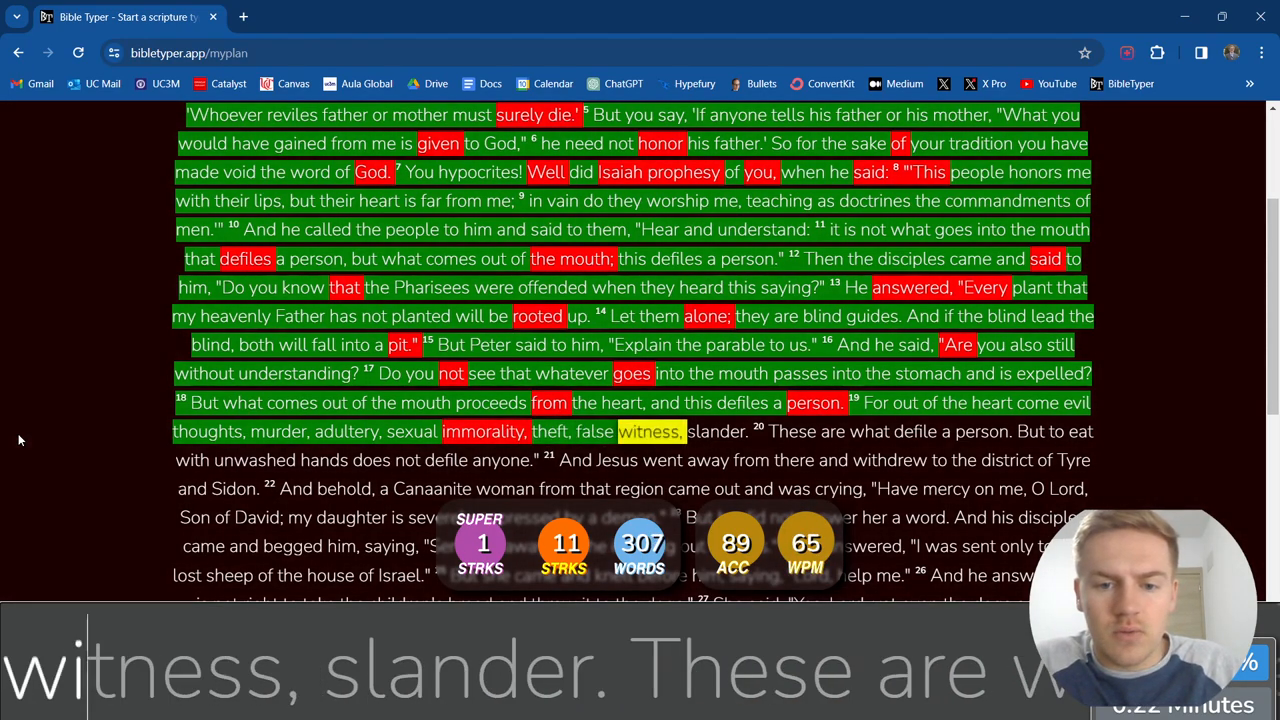
pyautogui.write('slander.')
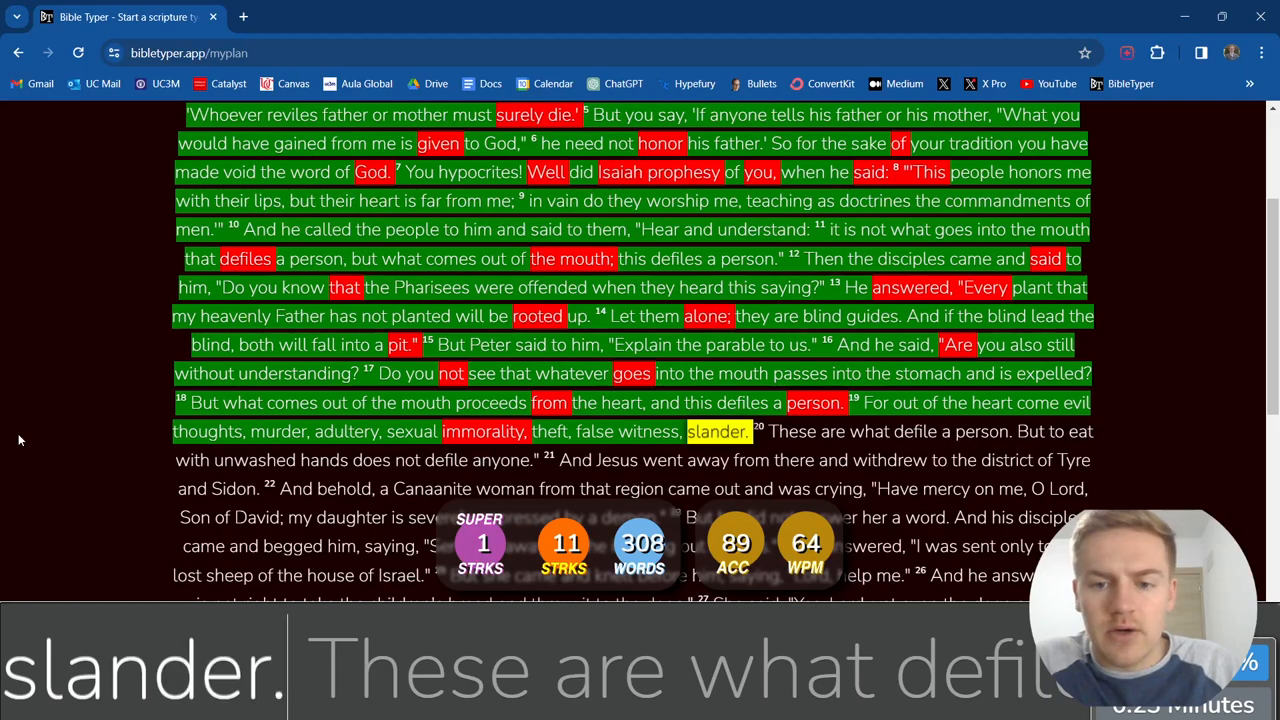
pyautogui.write('These are')
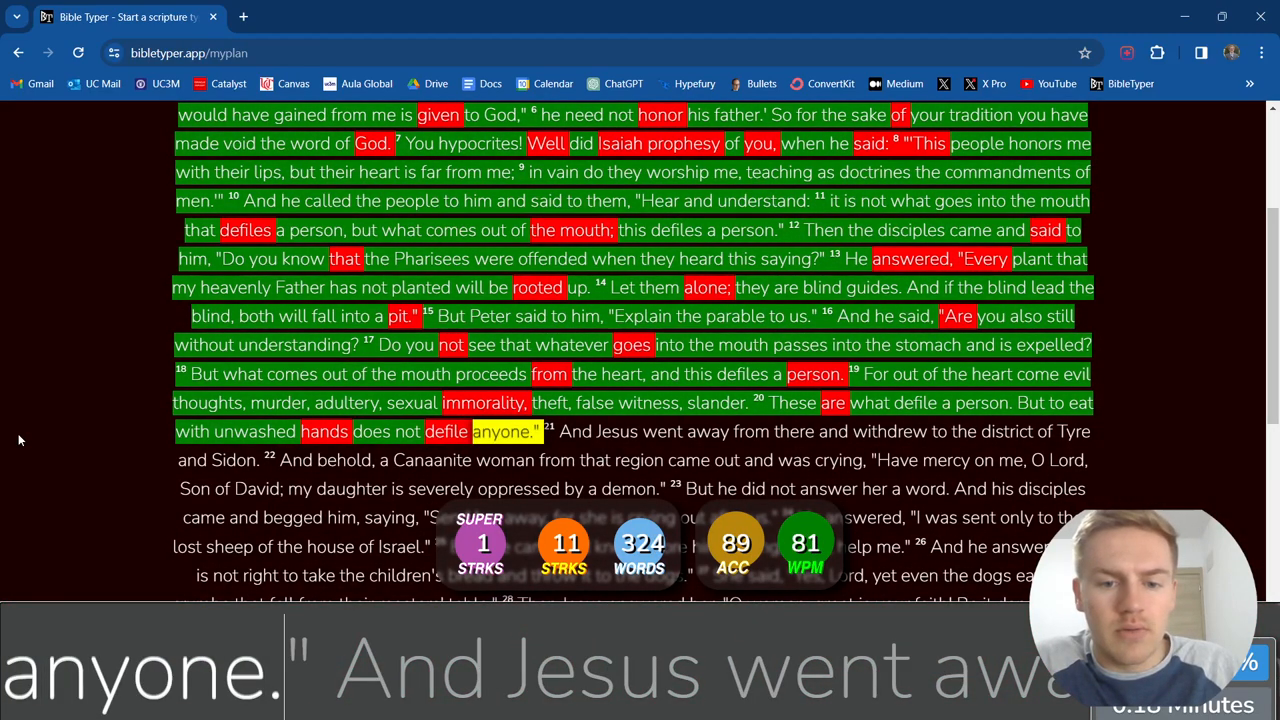
# Type verse 21 about Tyre and Sidon and verse 22 through 'was crying,'.
pyautogui.write('went')
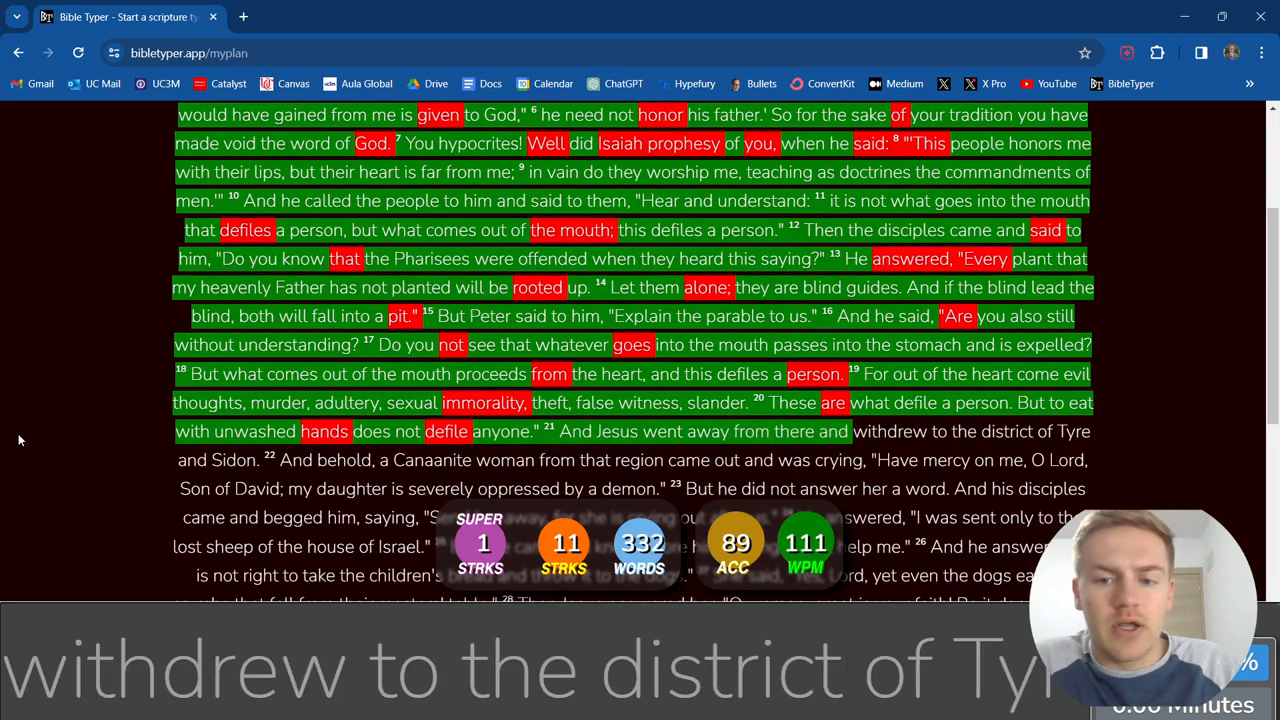
pyautogui.write('district')
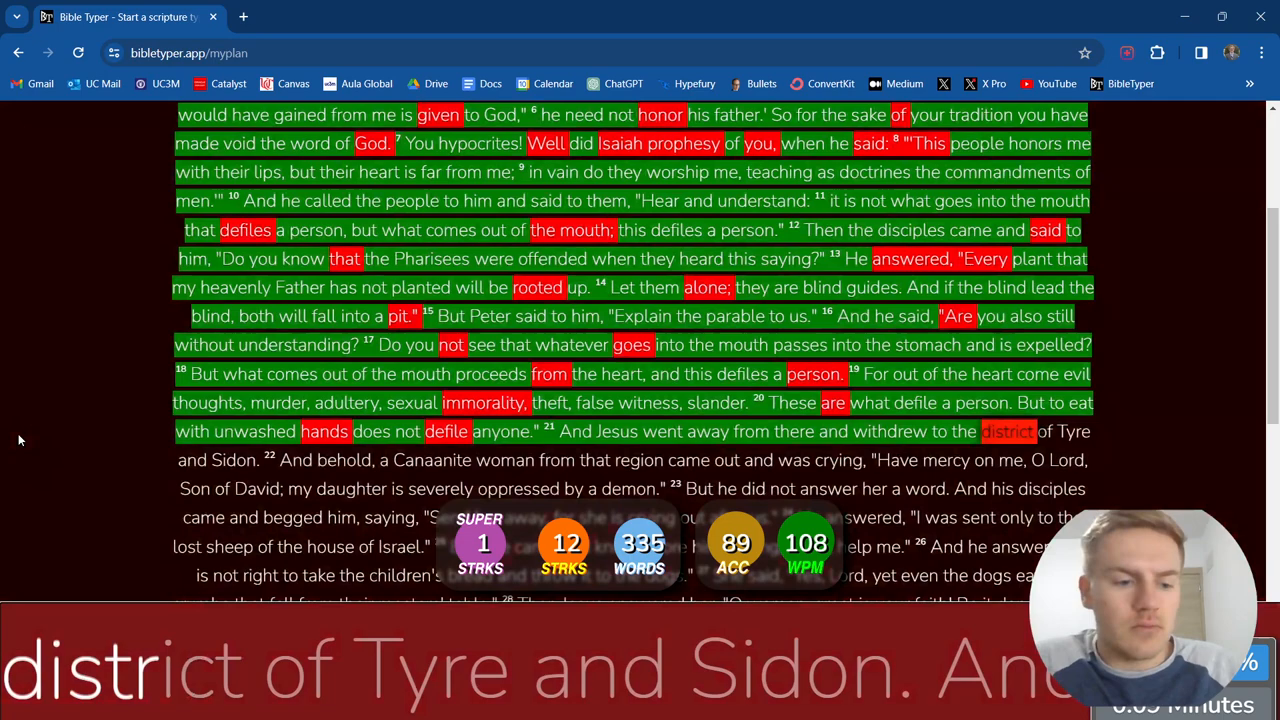
pyautogui.write('Tyre')
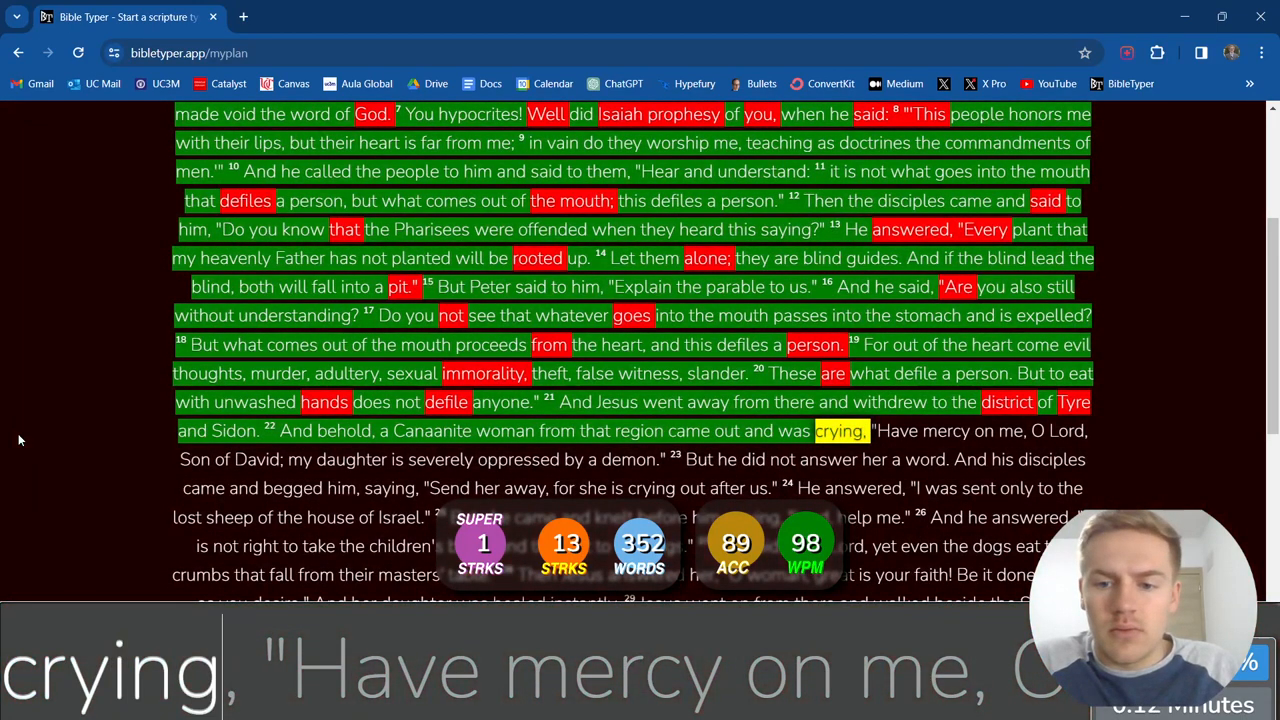
# Finish verse 22 and type verse 23 through 'begged him, saying,'.
pyautogui.write('Have')
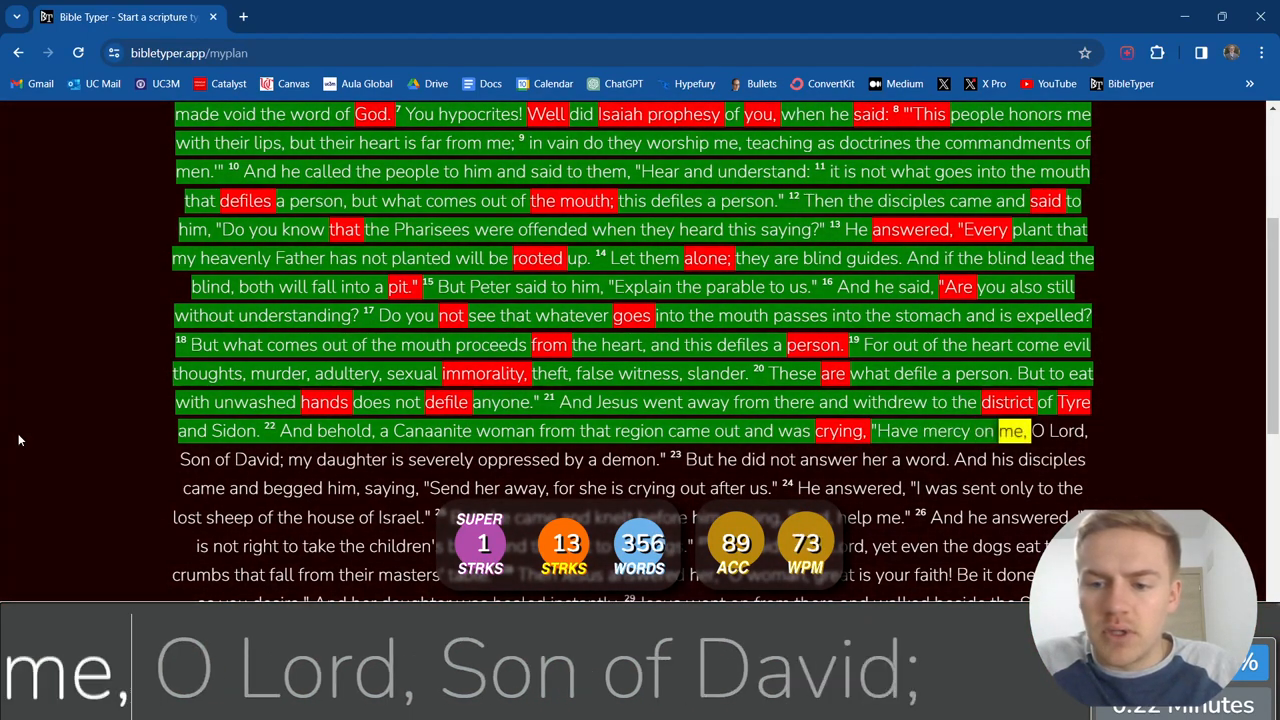
pyautogui.write('of')
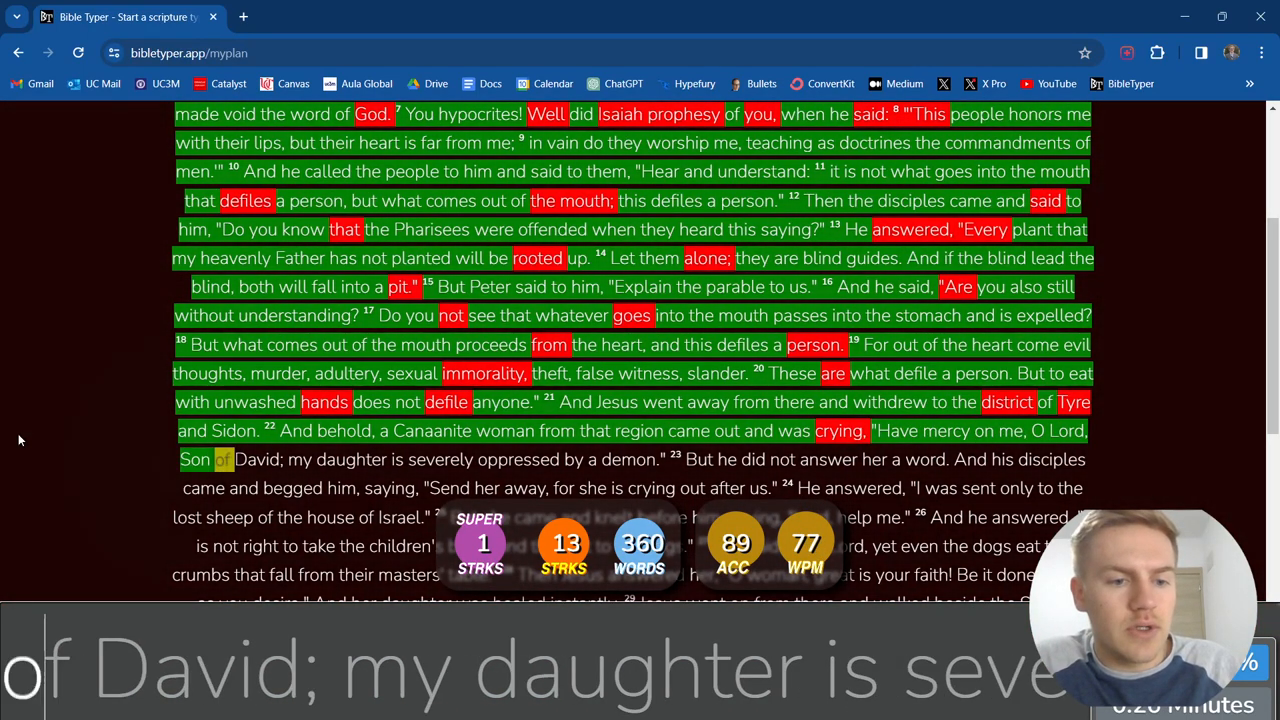
pyautogui.write('daughter')
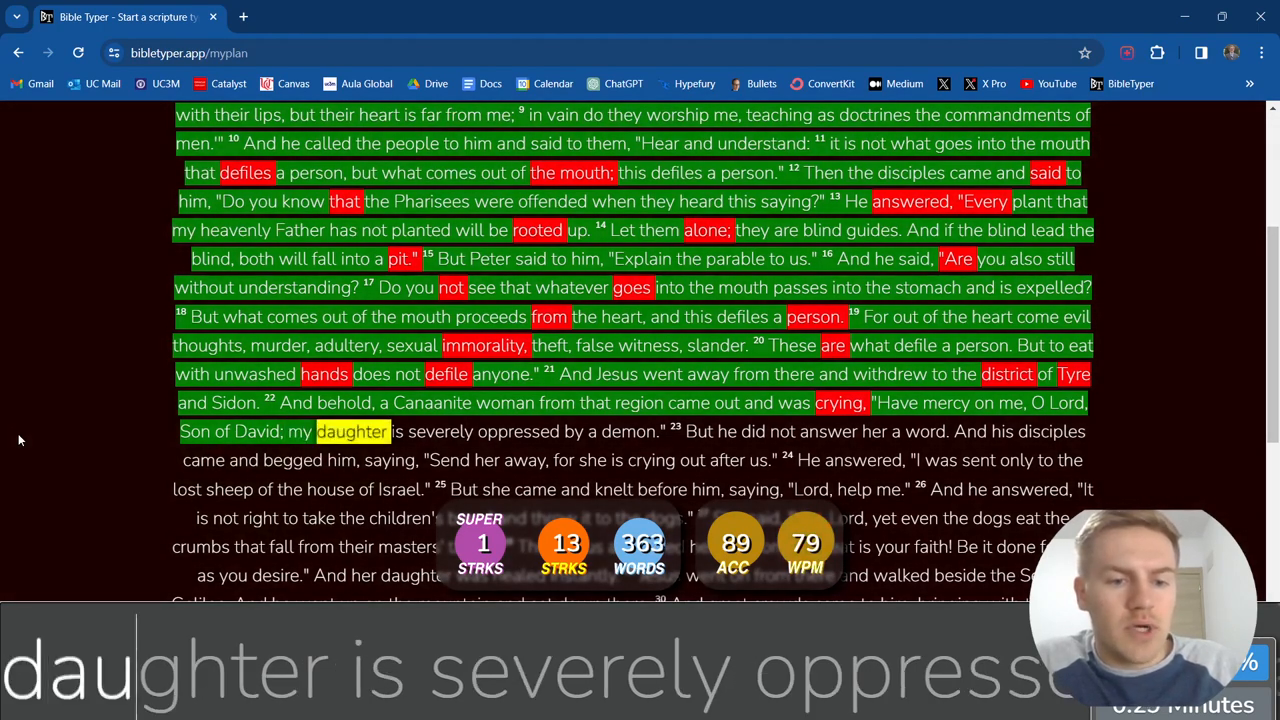
pyautogui.write('gh')
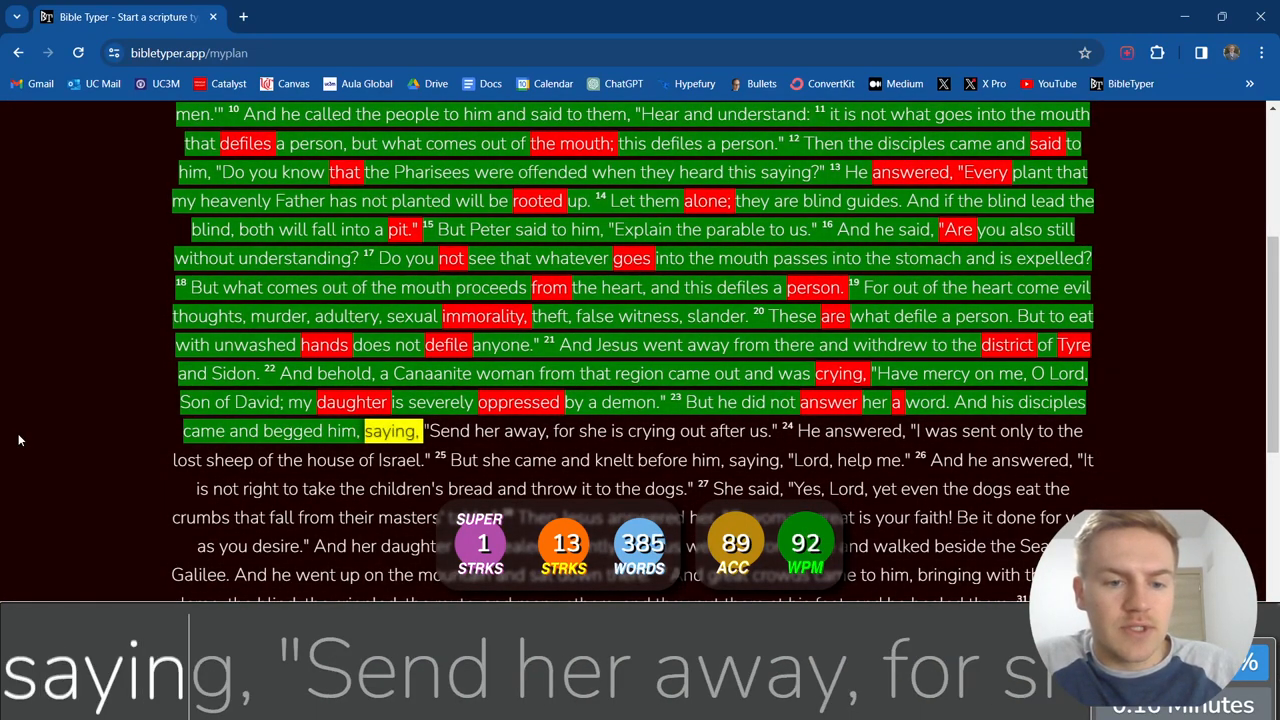
# Type the end of verse 23 and all of verse 24, through 'house of Israel.'.
pyautogui.write('away')
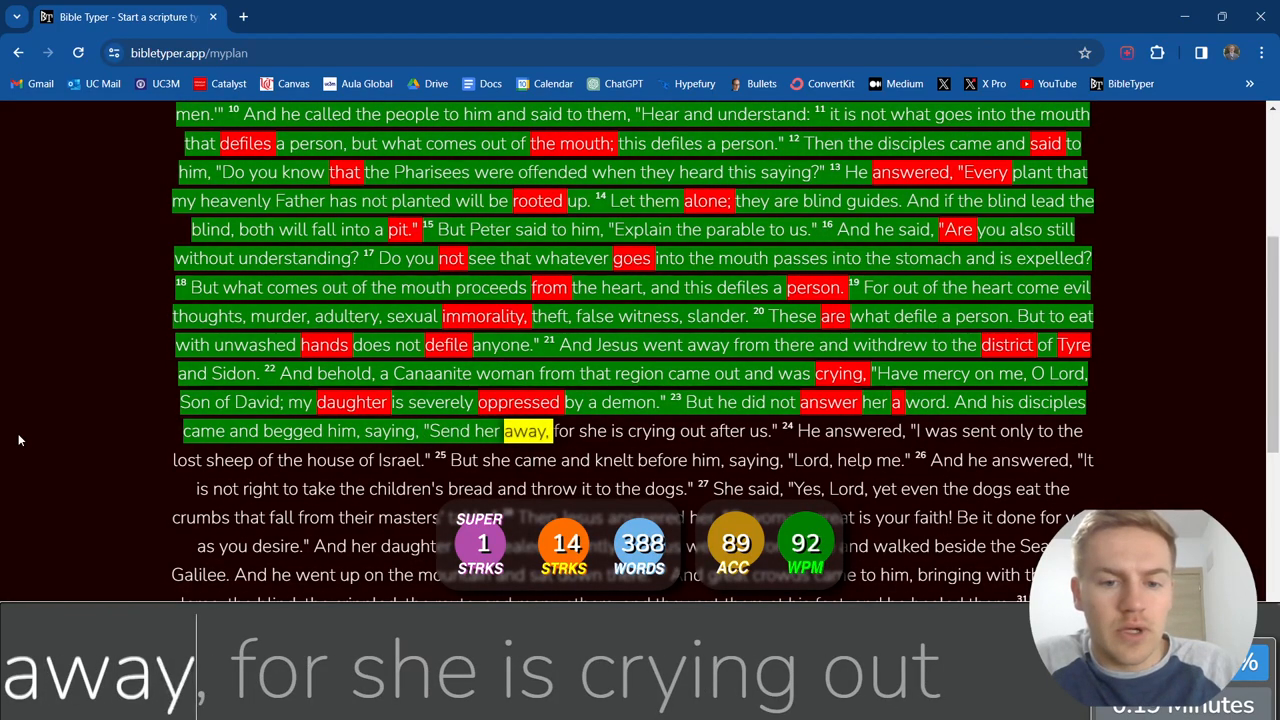
pyautogui.write('for she is crying')
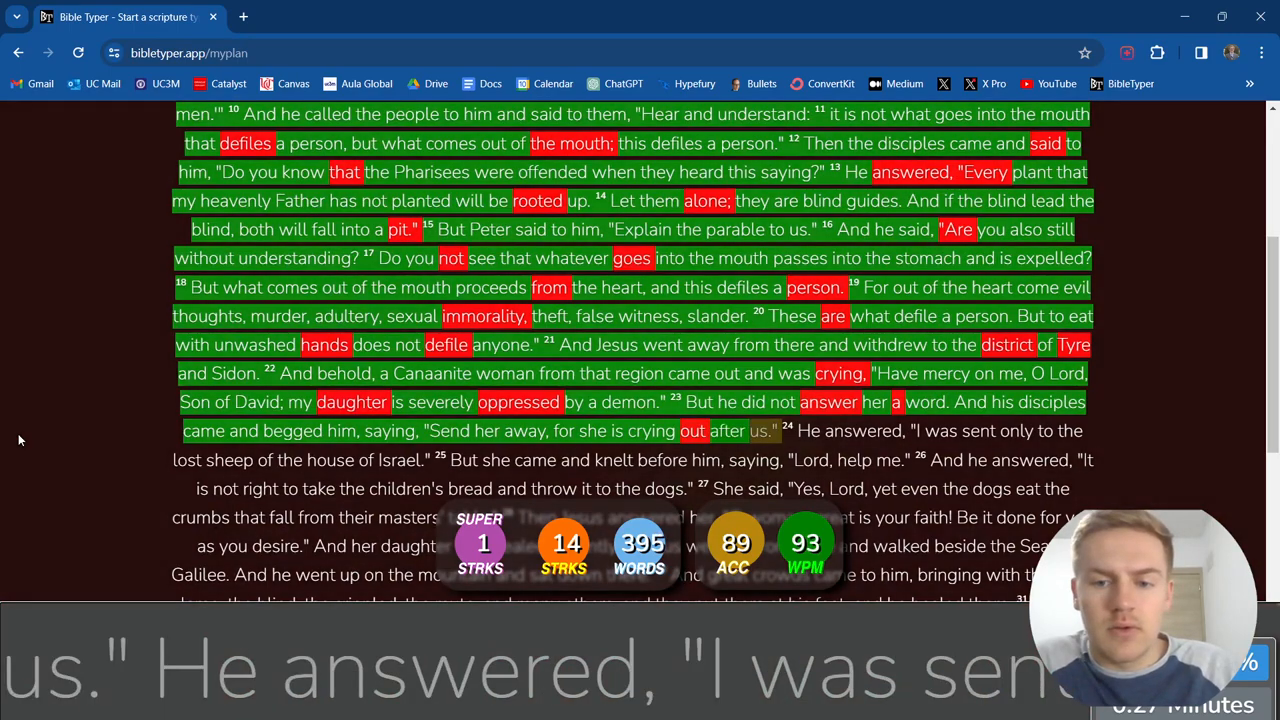
pyautogui.write('answered, "')
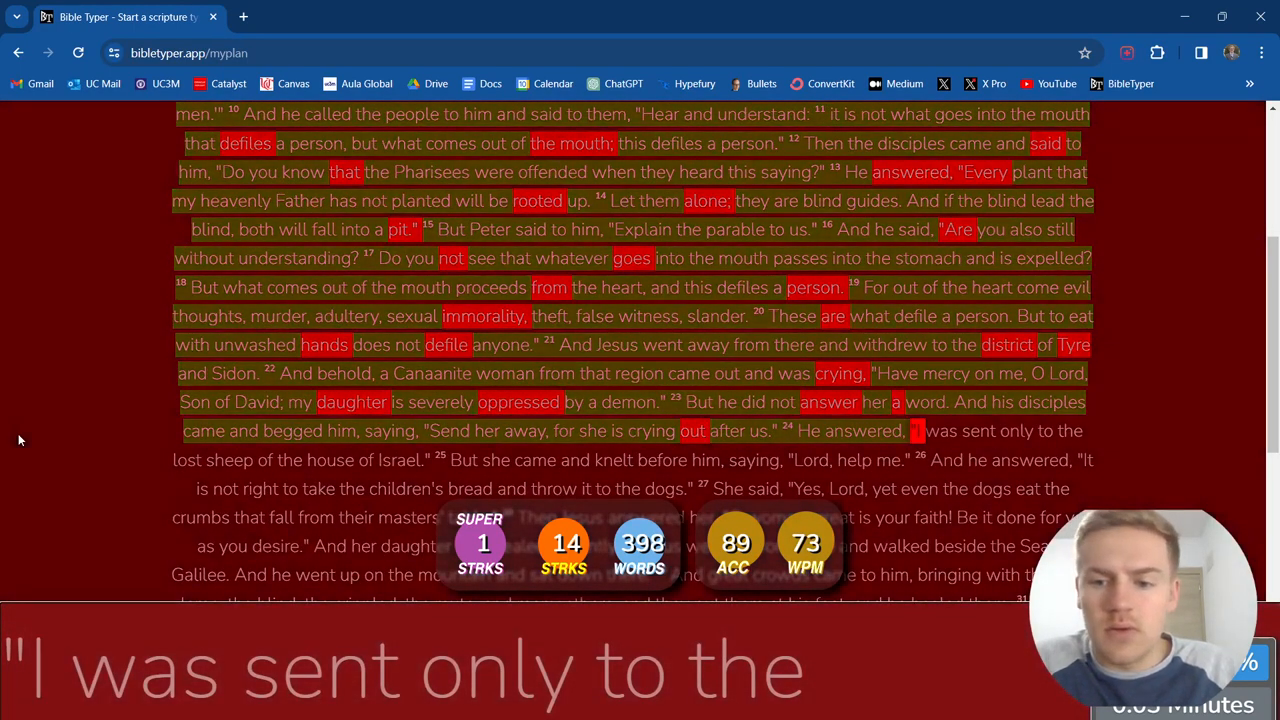
pyautogui.write('sent')
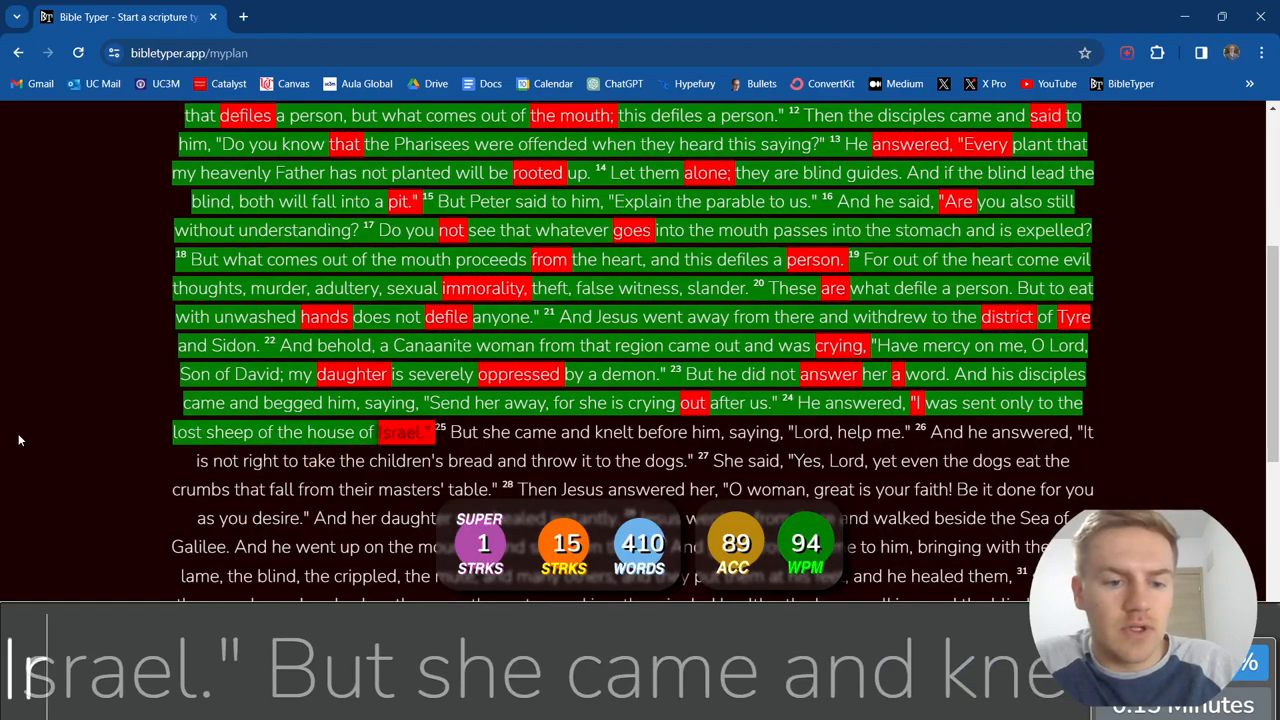
# Type verse 25, ending 'Lord, help me.', and verse 26 through 'It is not'.
pyautogui.write('But')
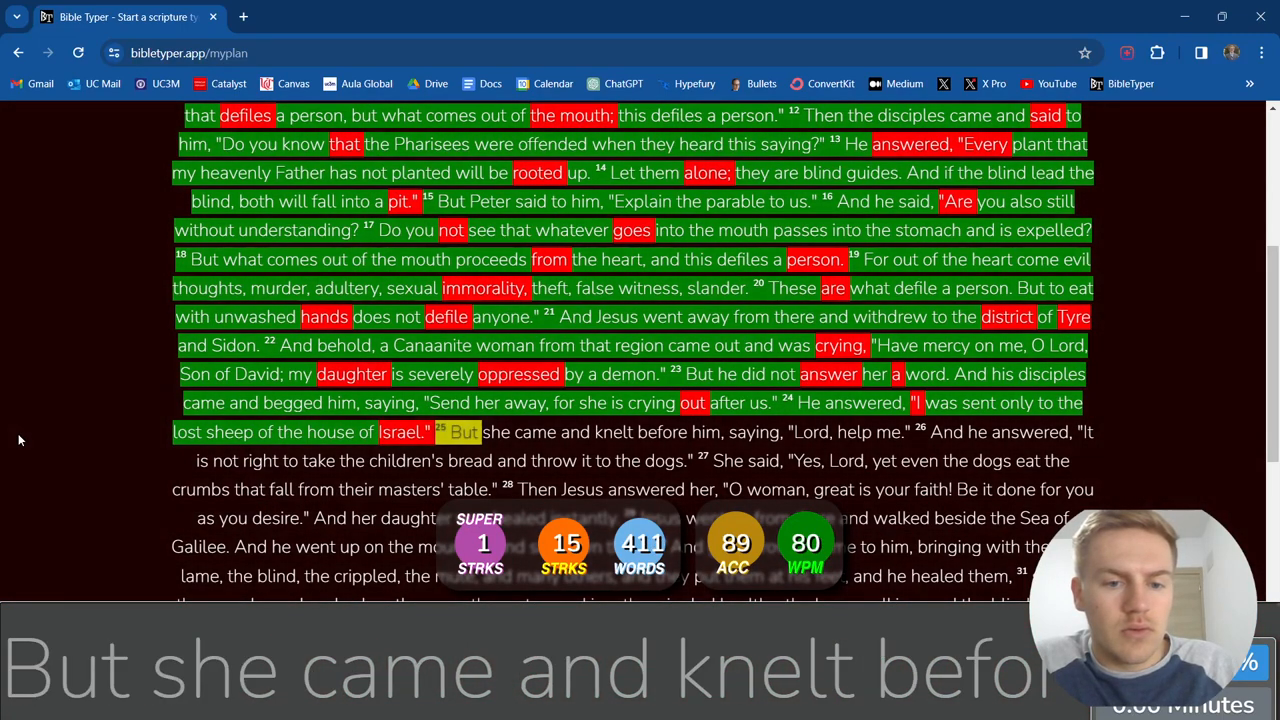
pyautogui.write('knelt before')
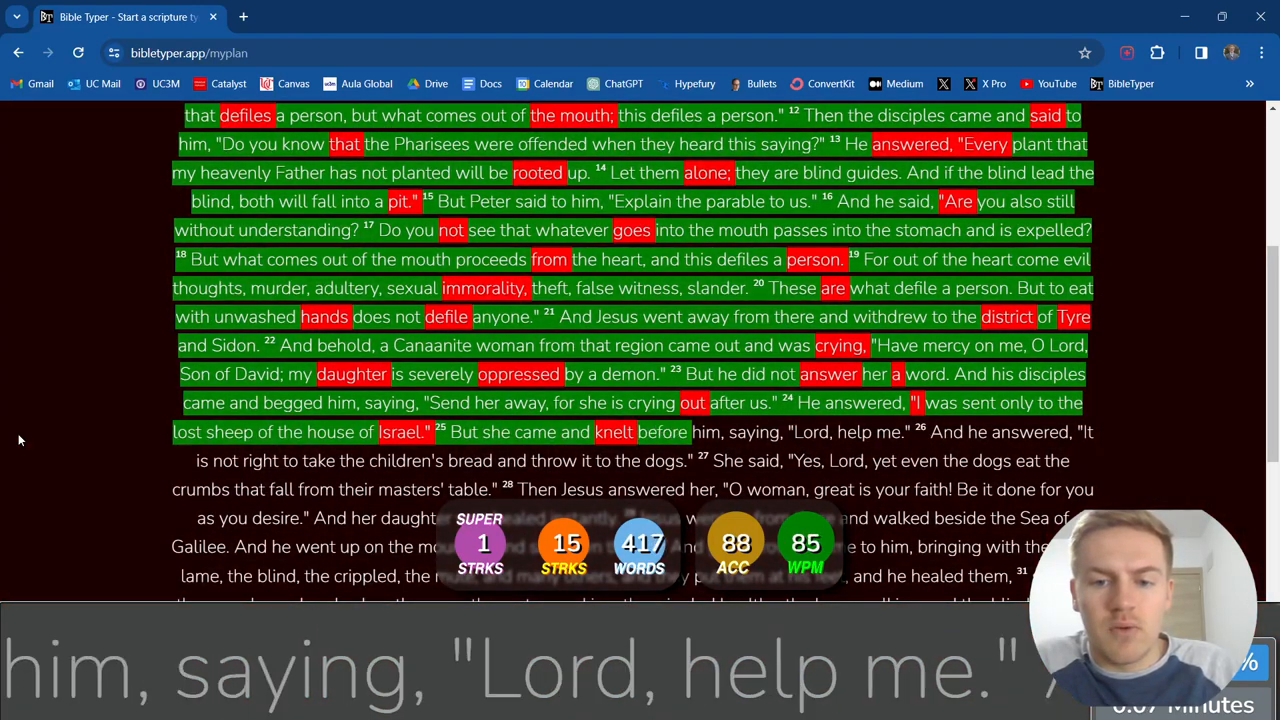
pyautogui.write('saying,')
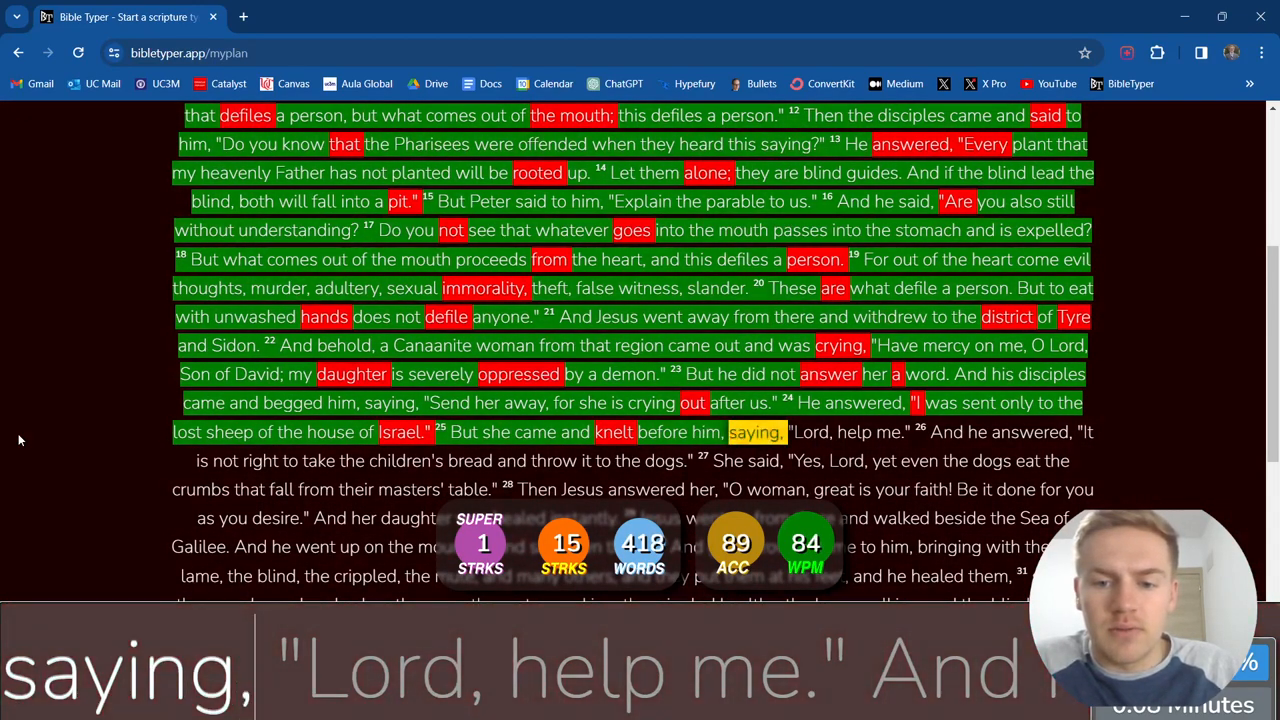
pyautogui.write('me.')
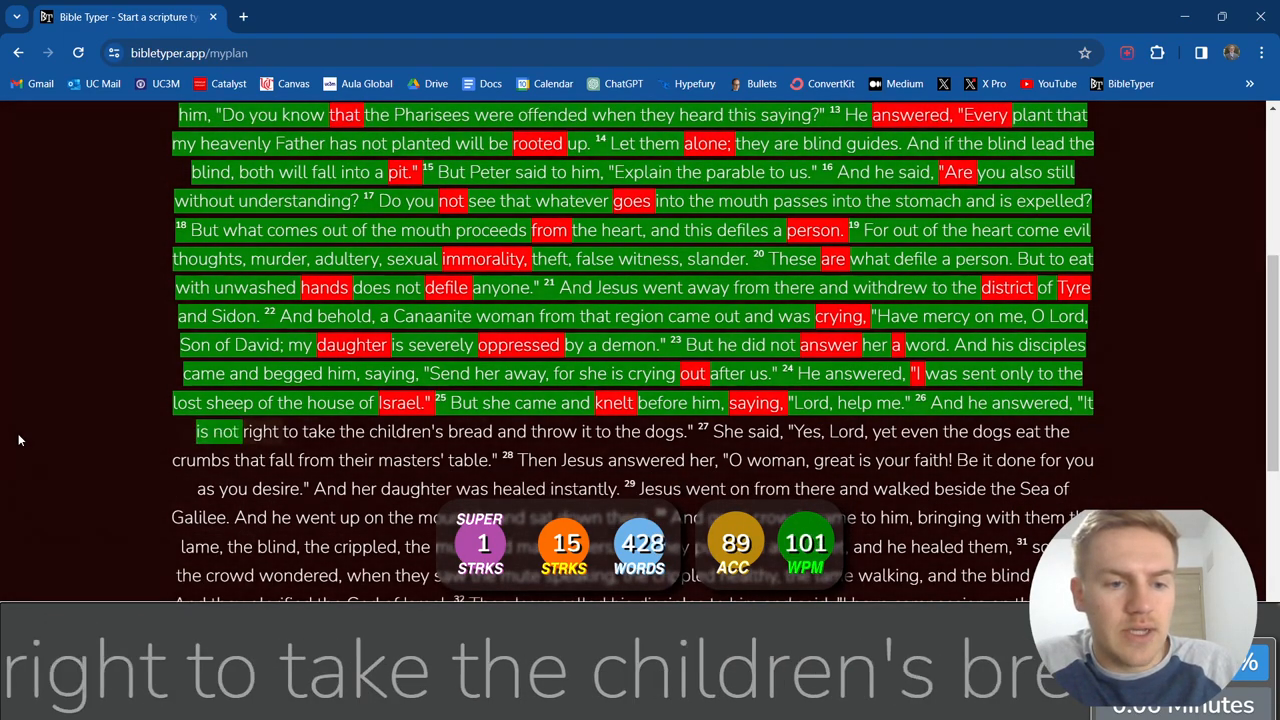
# Type the rest of verse 26, all of verse 27, and 'Then' opening verse 28.
pyautogui.write("children's bread and throw it to the dogs.")
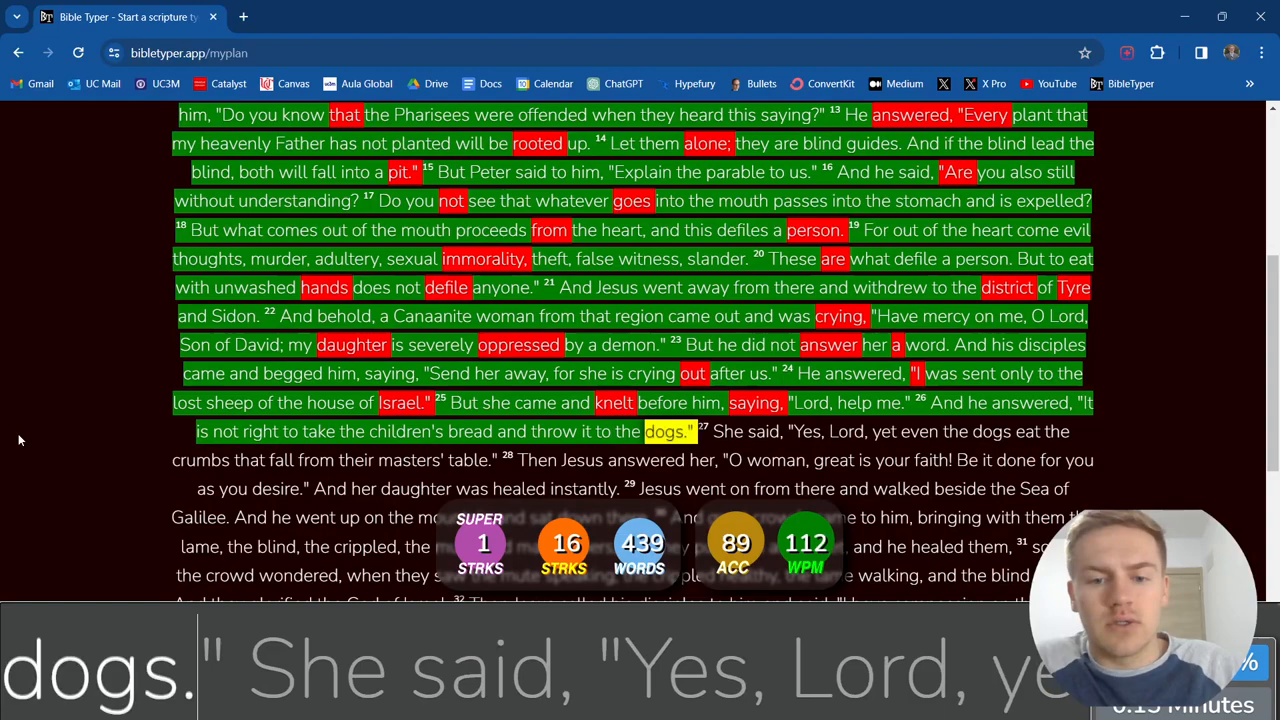
pyautogui.write('Yes,')
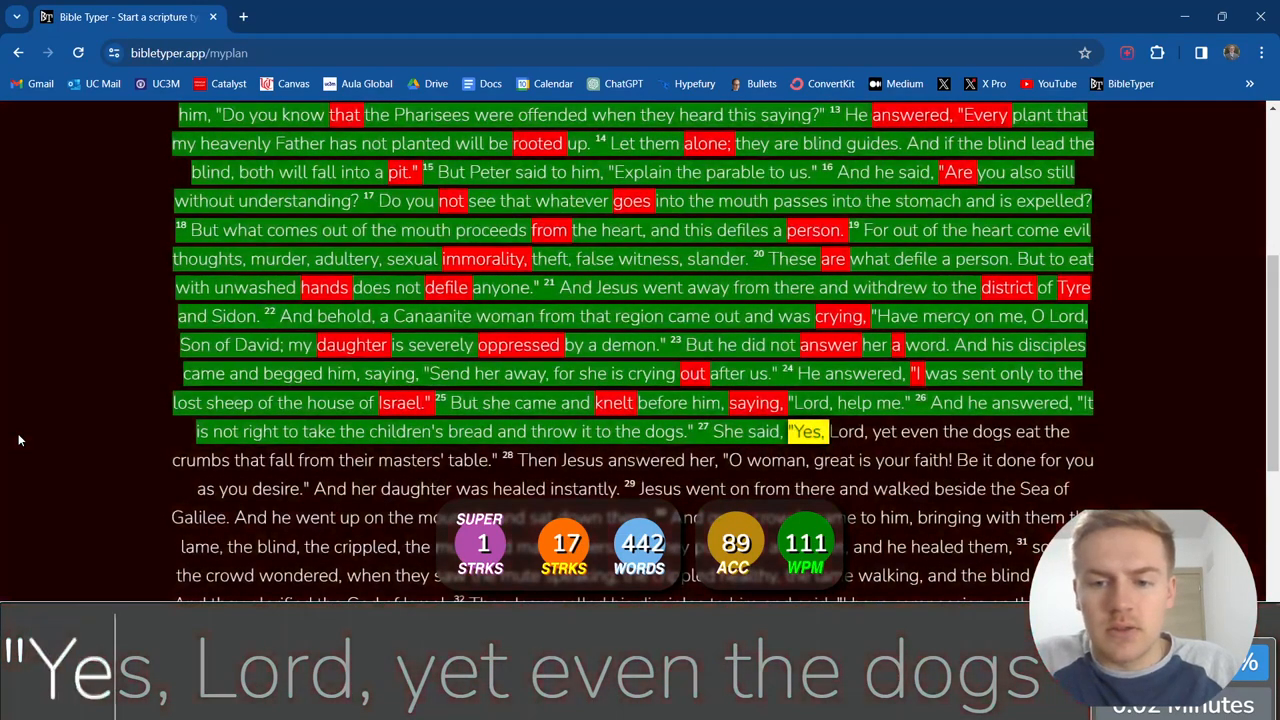
pyautogui.write('yet')
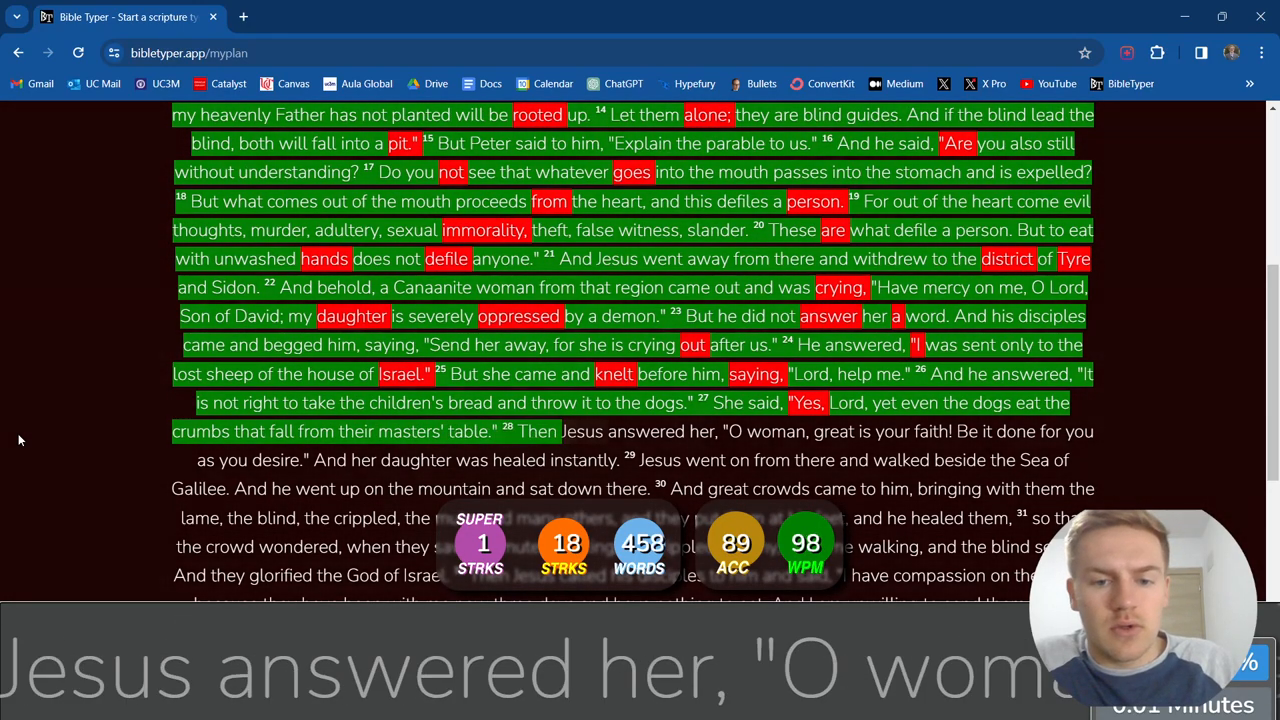
# Type verse 28 from 'answered her' through 'O woman, great is your faith!... as you desire.'.
pyautogui.write('answered')
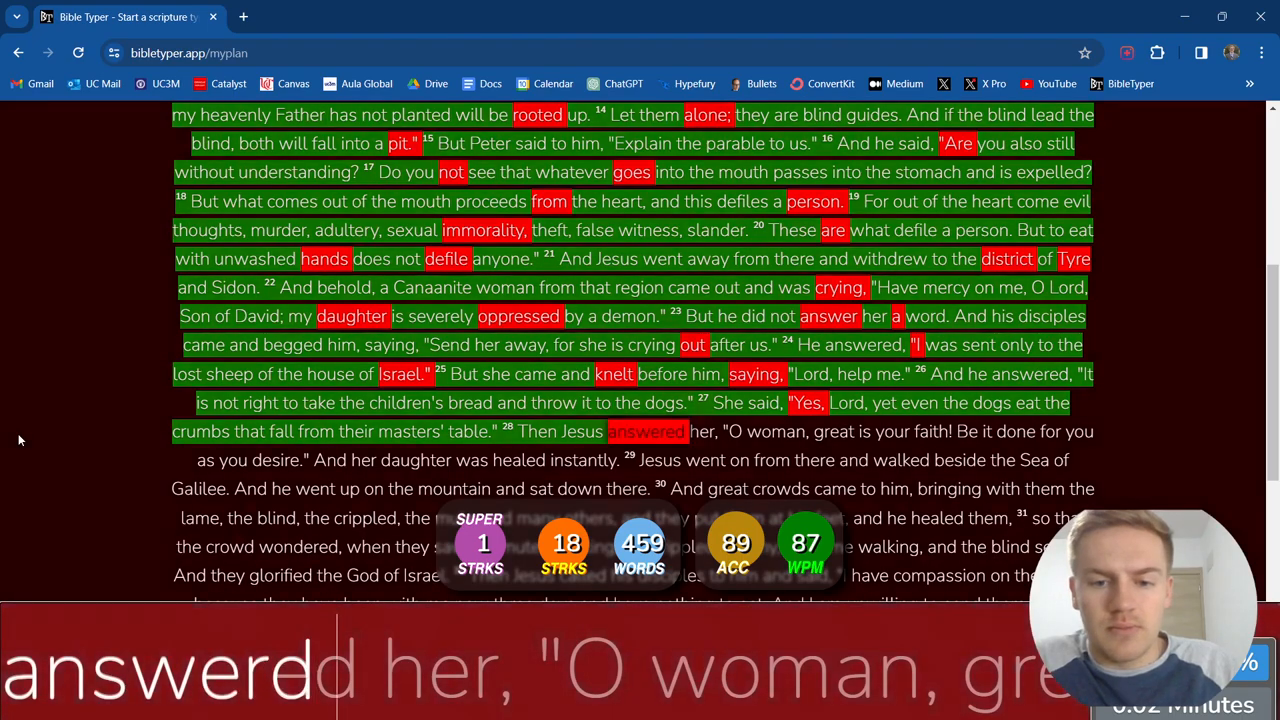
pyautogui.write('her,')
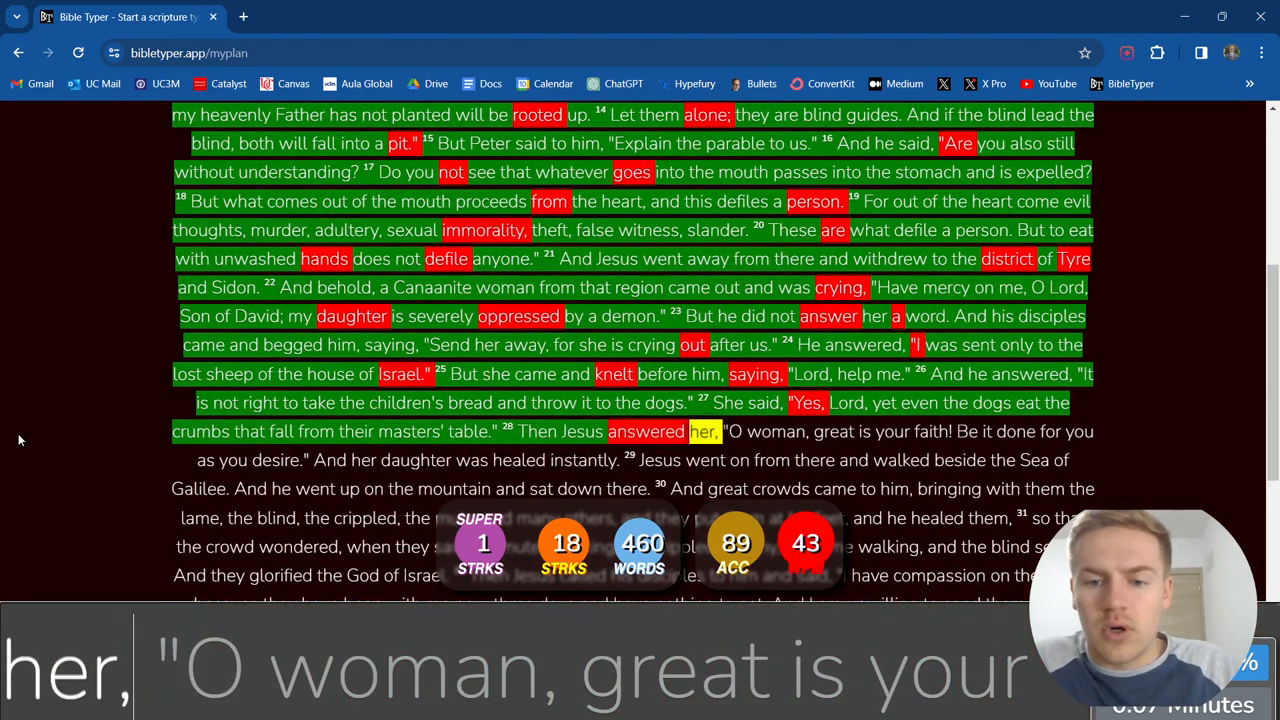
pyautogui.write('O')
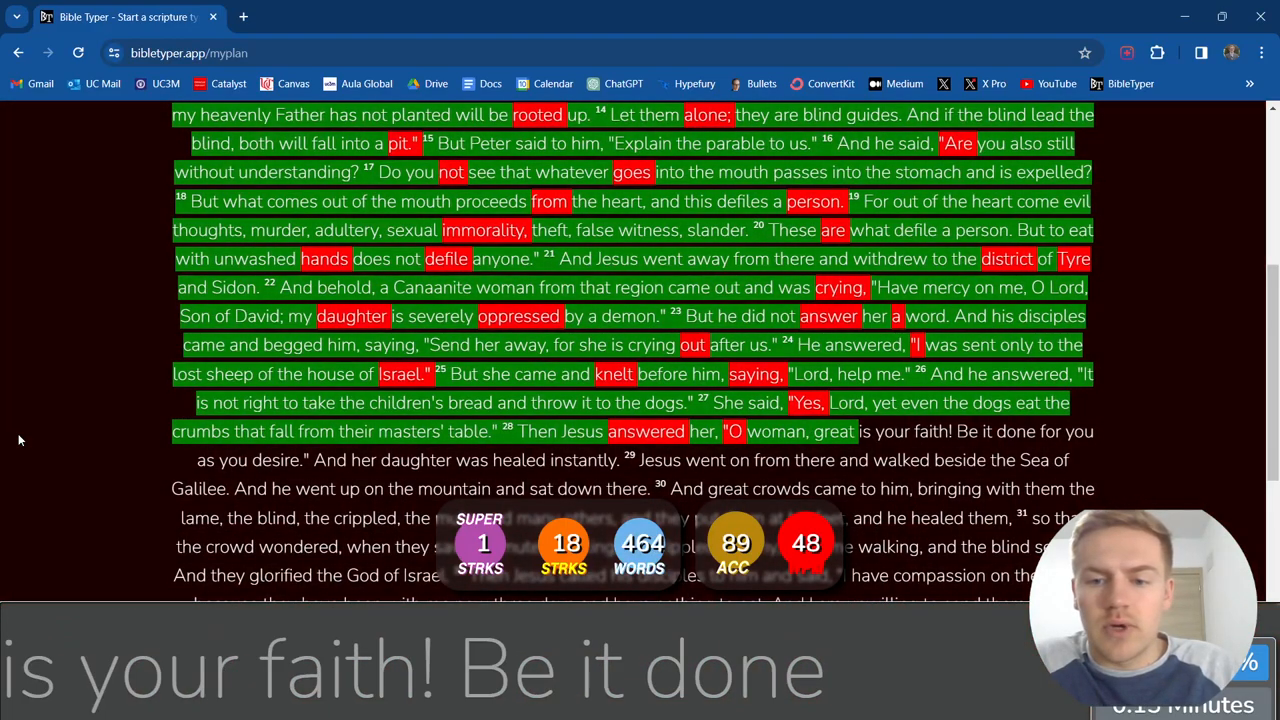
pyautogui.write('faith!')
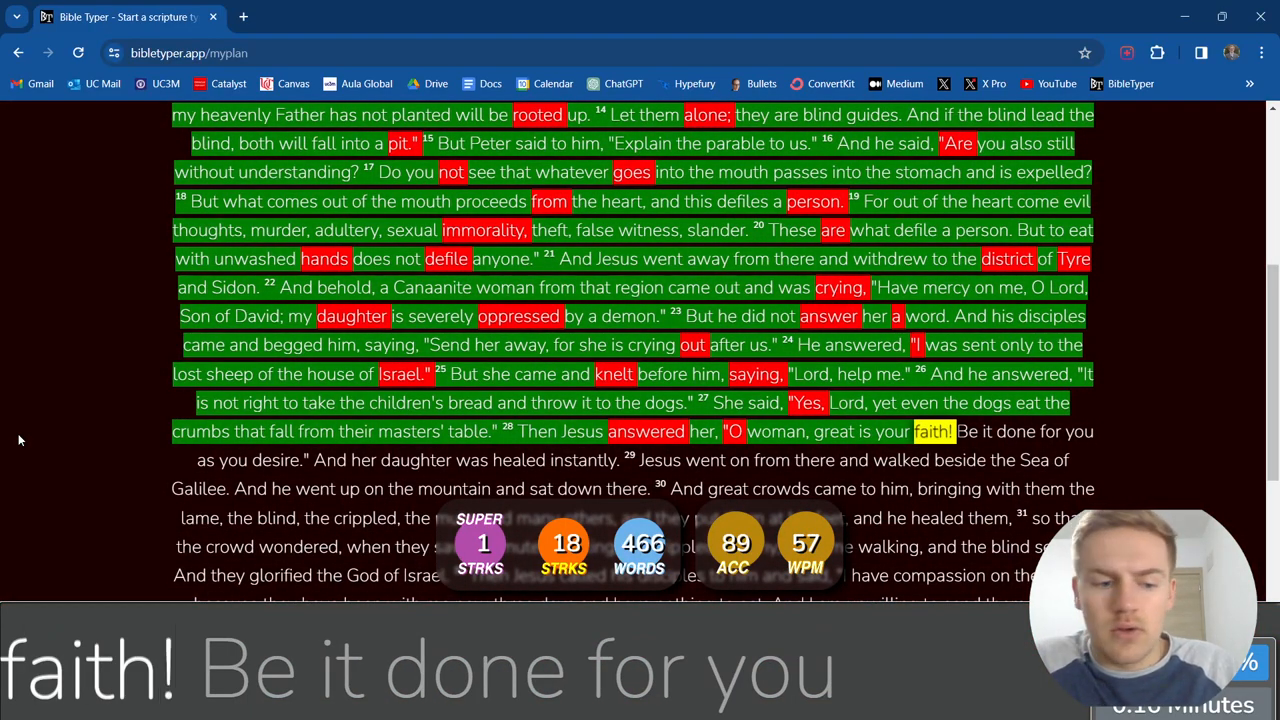
pyautogui.write('done')
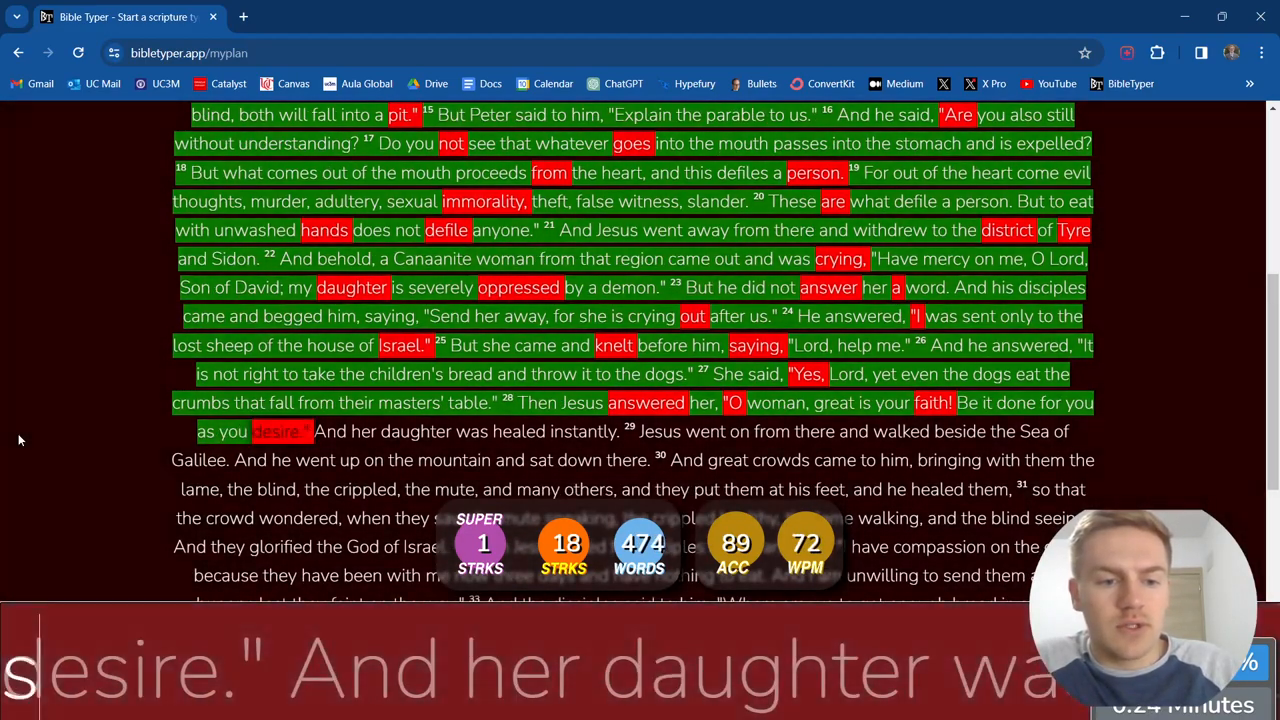
# Type the end of verse 28 and verse 29, beside the Sea of Galilee, through 'sat down'.
pyautogui.write('And her')
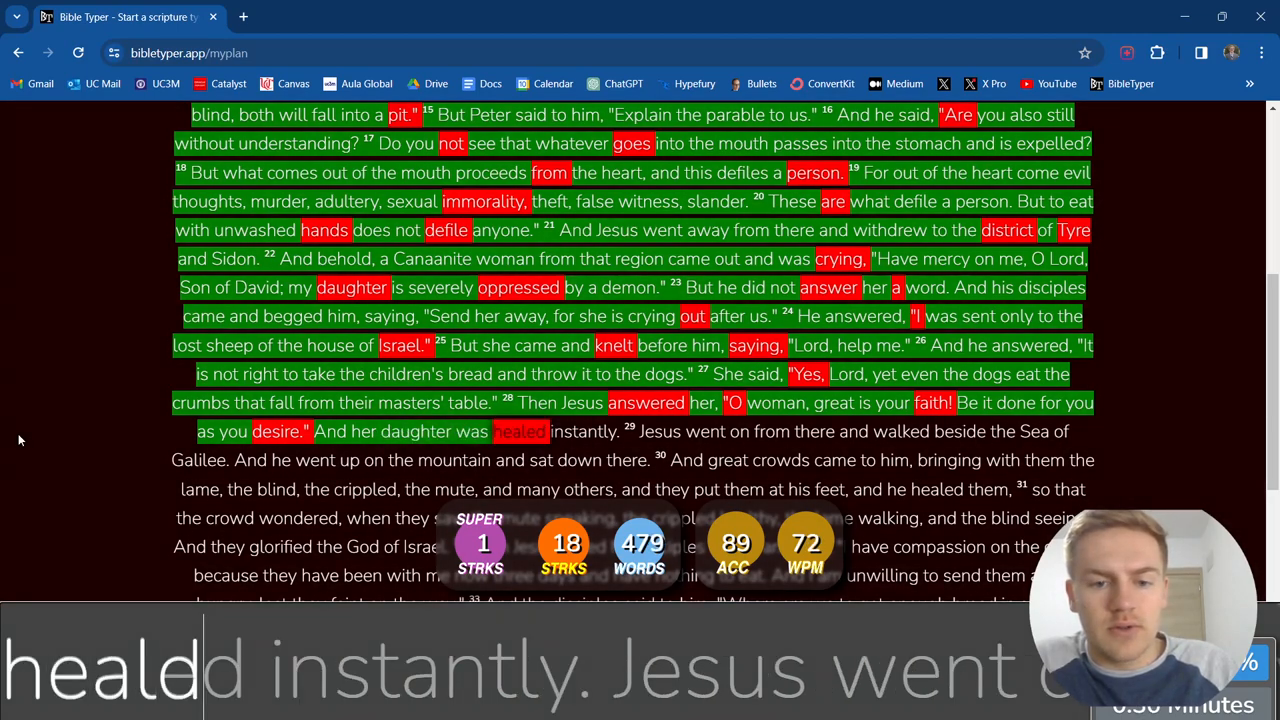
pyautogui.write('instantly')
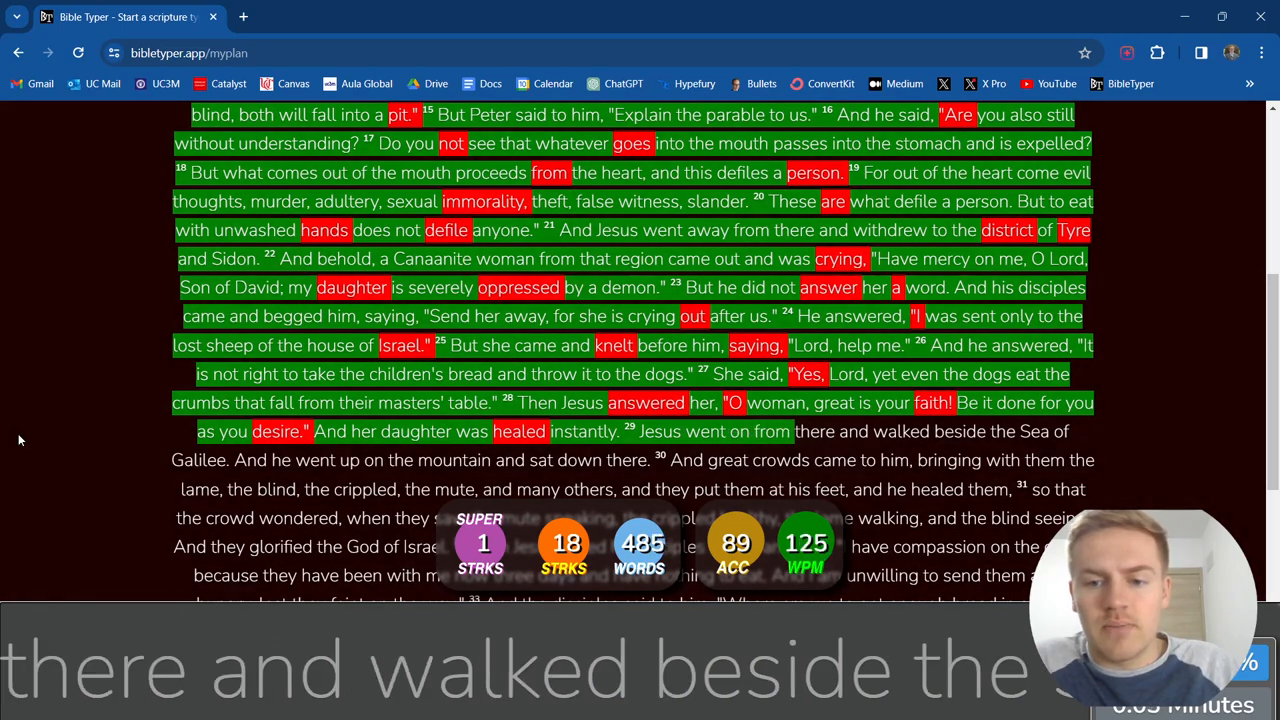
pyautogui.write('walked beside')
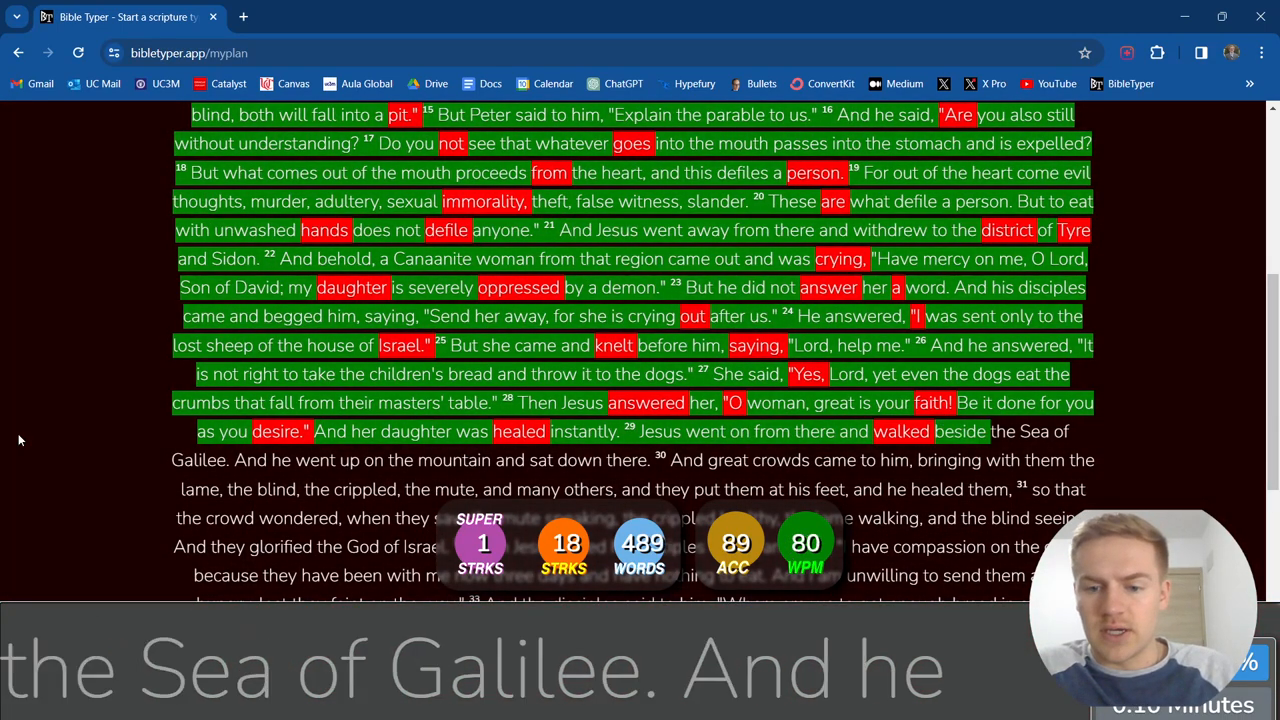
pyautogui.write('Galilee')
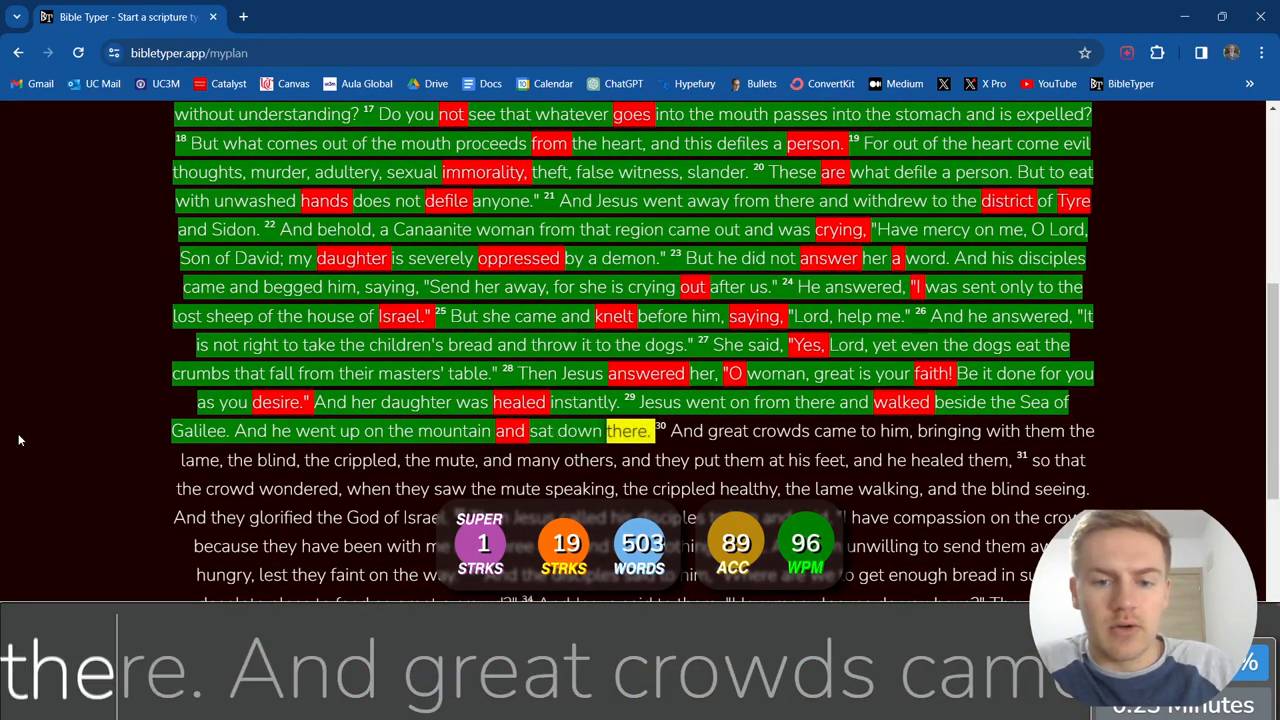
# Type the opening of verse 30, with crowds bringing the lame.
pyautogui.write('And')
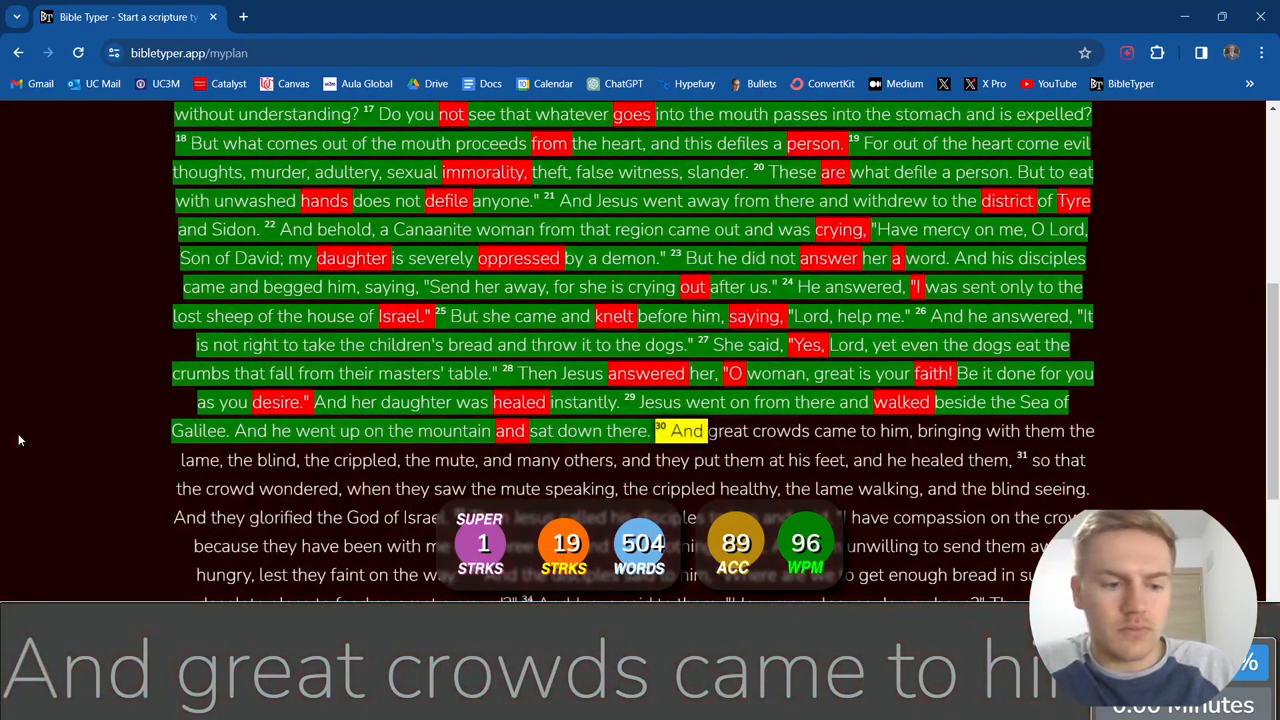
pyautogui.write('And')
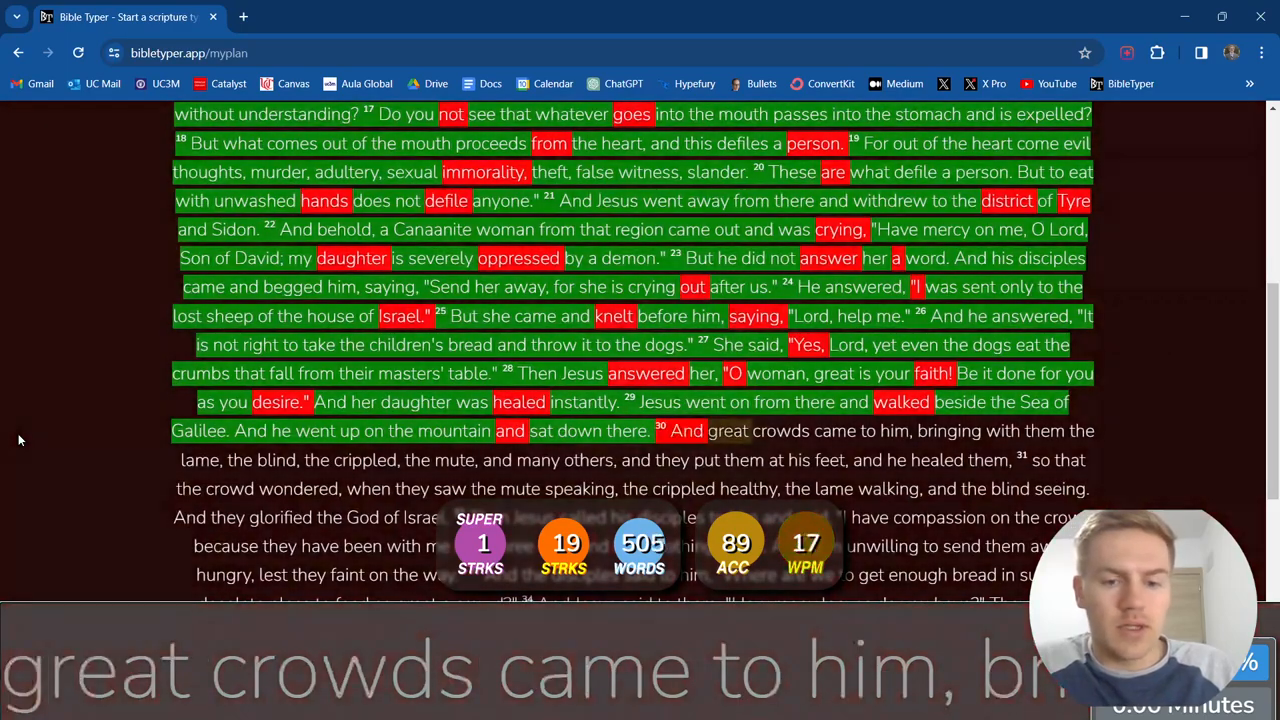
pyautogui.write('crowds')
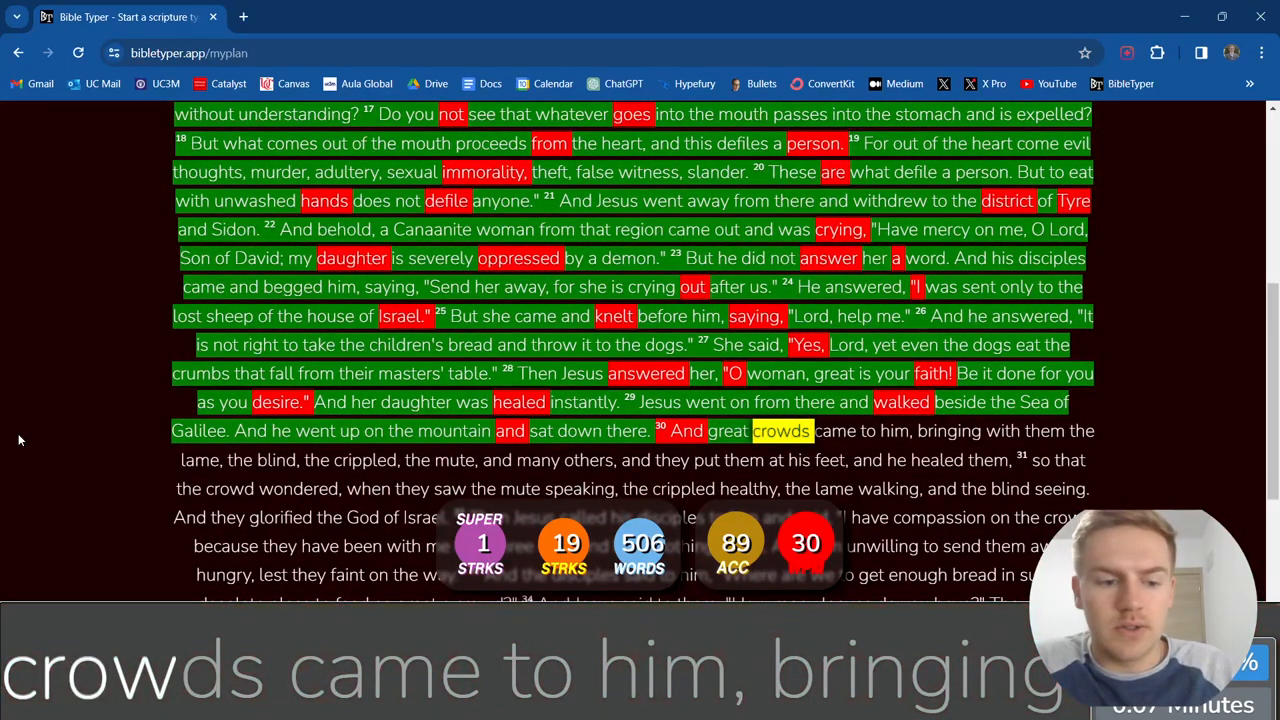
pyautogui.write('bringing')
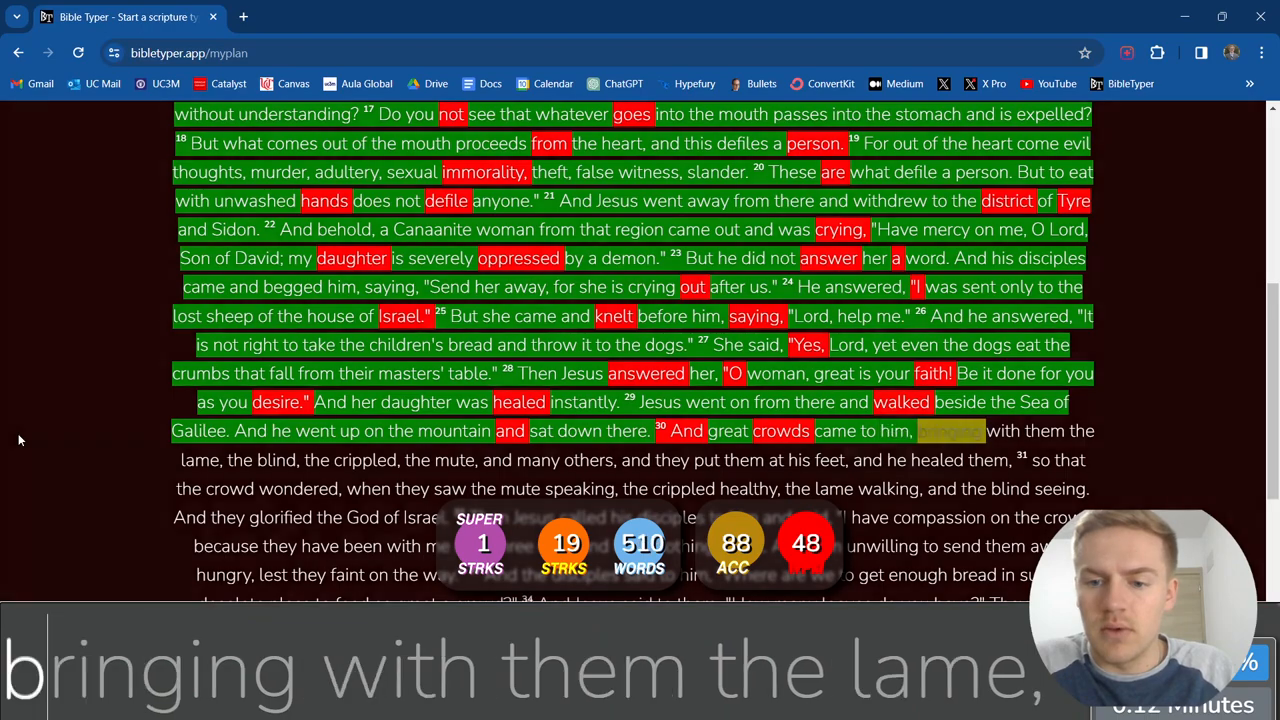
pyautogui.write('bringing with them the lame')
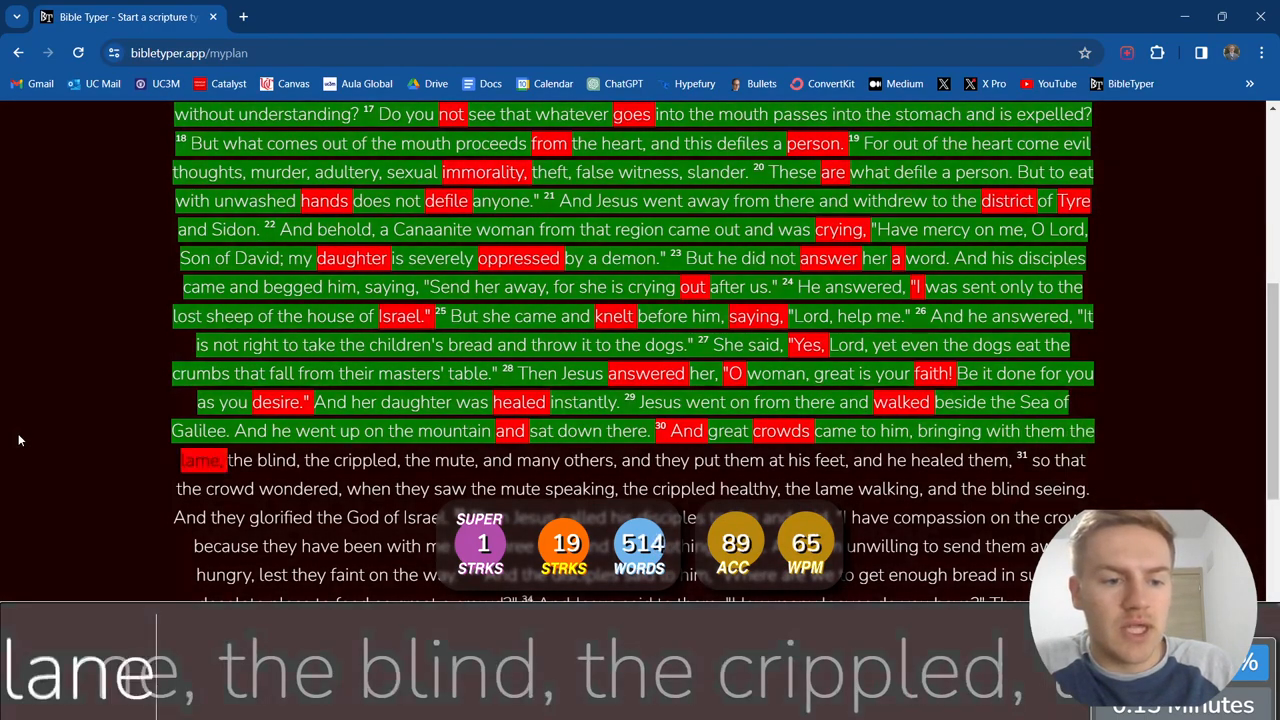
pyautogui.write('lame')
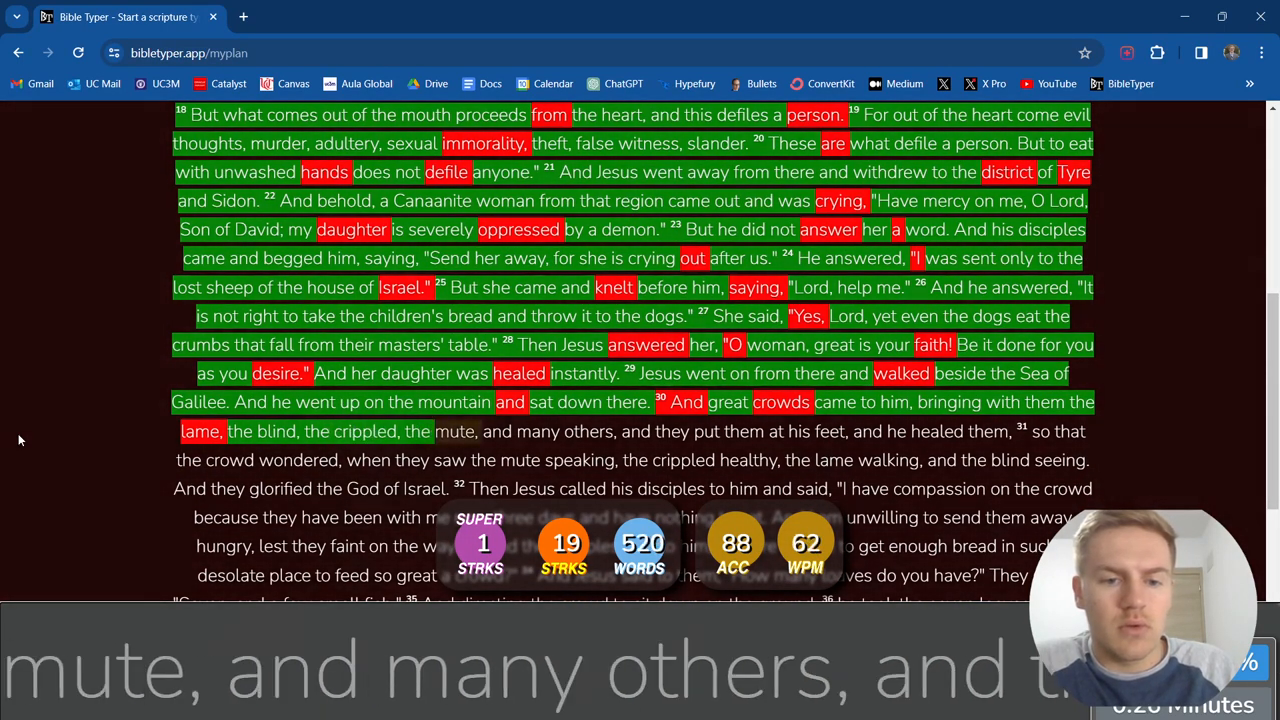
pyautogui.write('and')
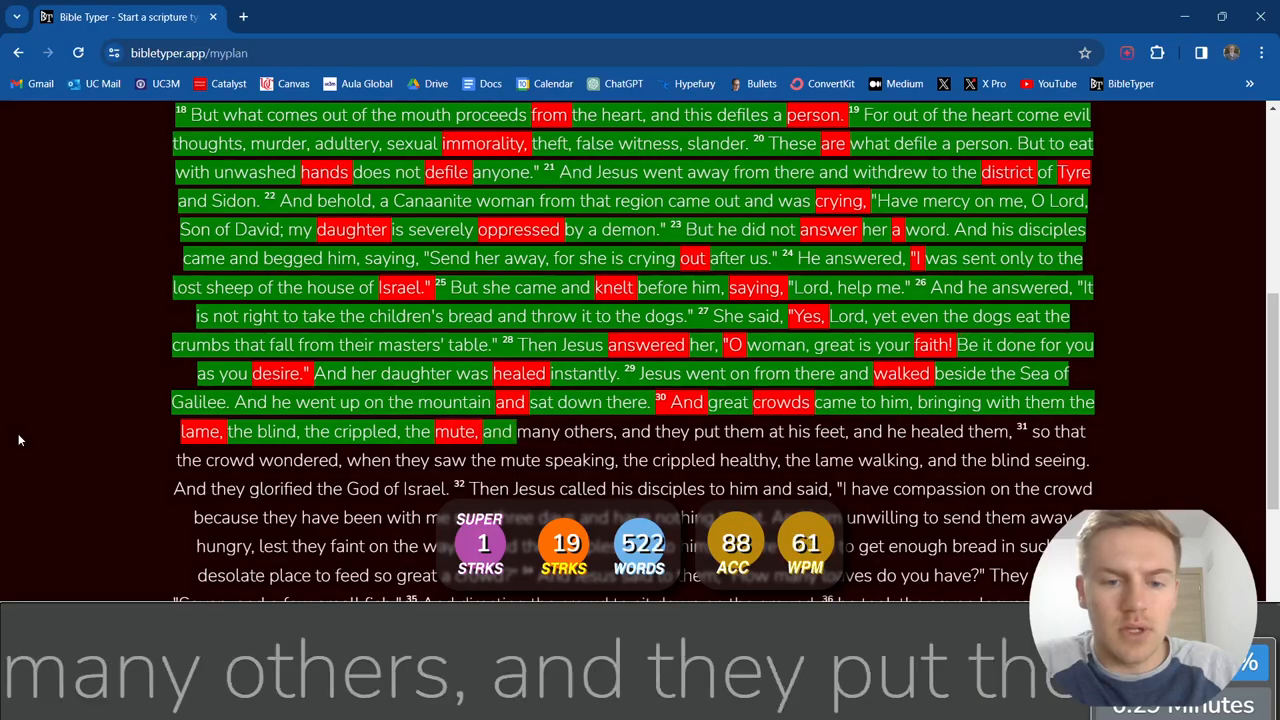
# Finish verse 30 and type verse 31 through 'glorified the God'.
pyautogui.write('others')
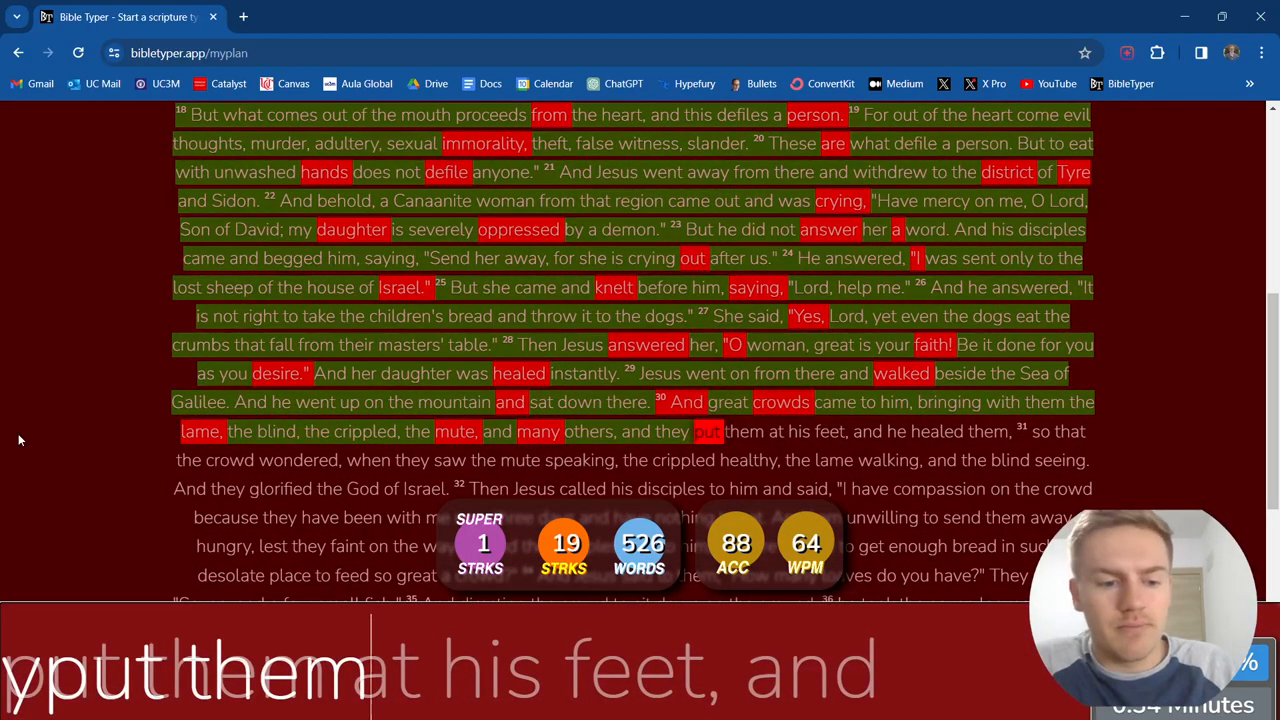
pyautogui.write('them')
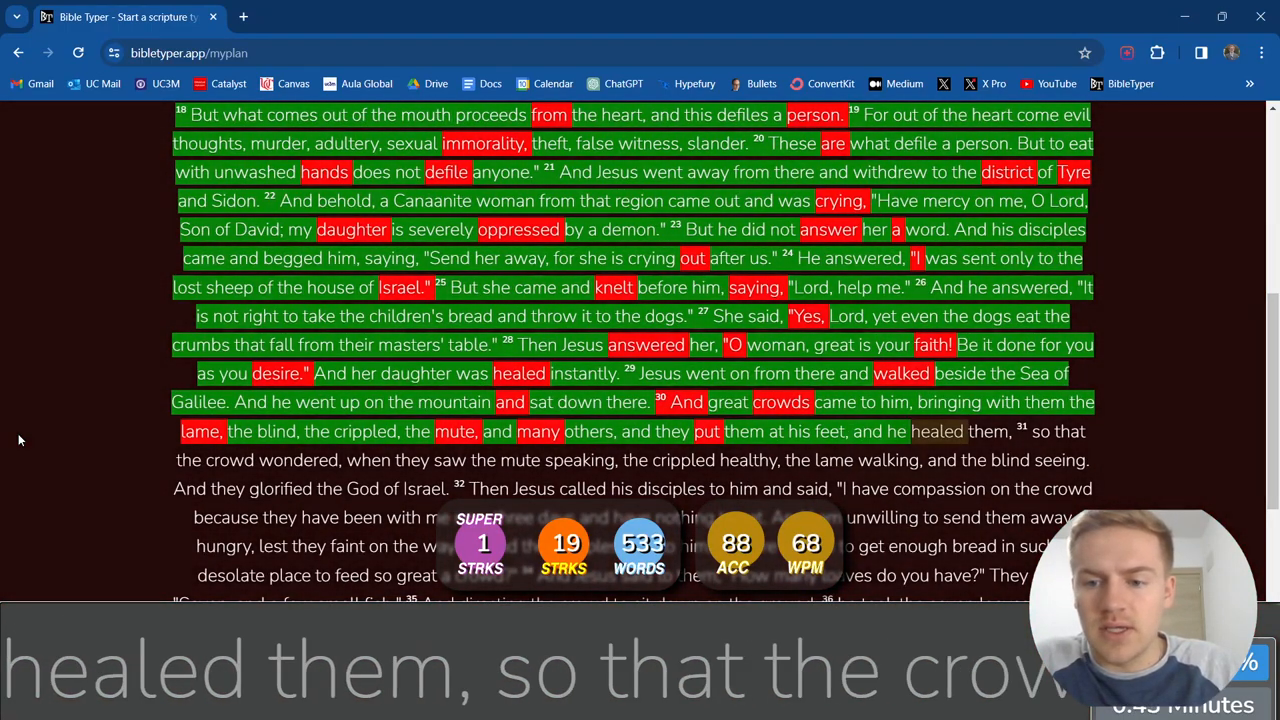
pyautogui.write('that')
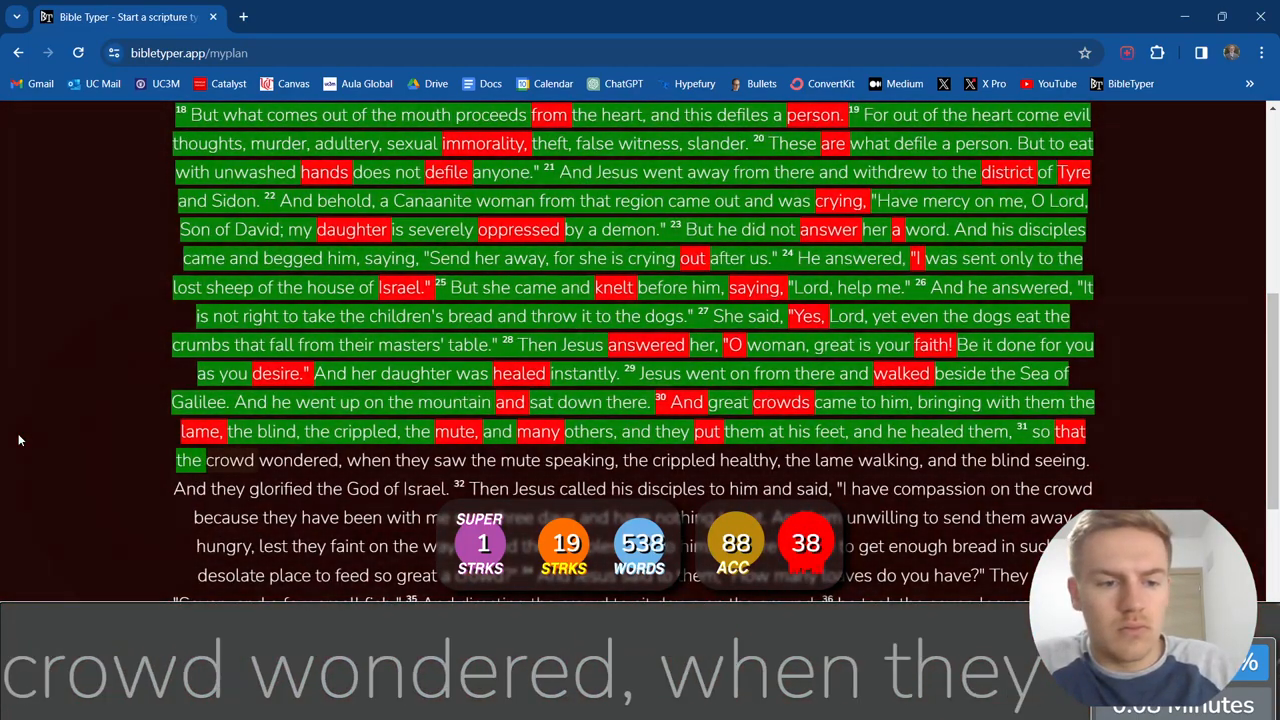
pyautogui.write('wondered')
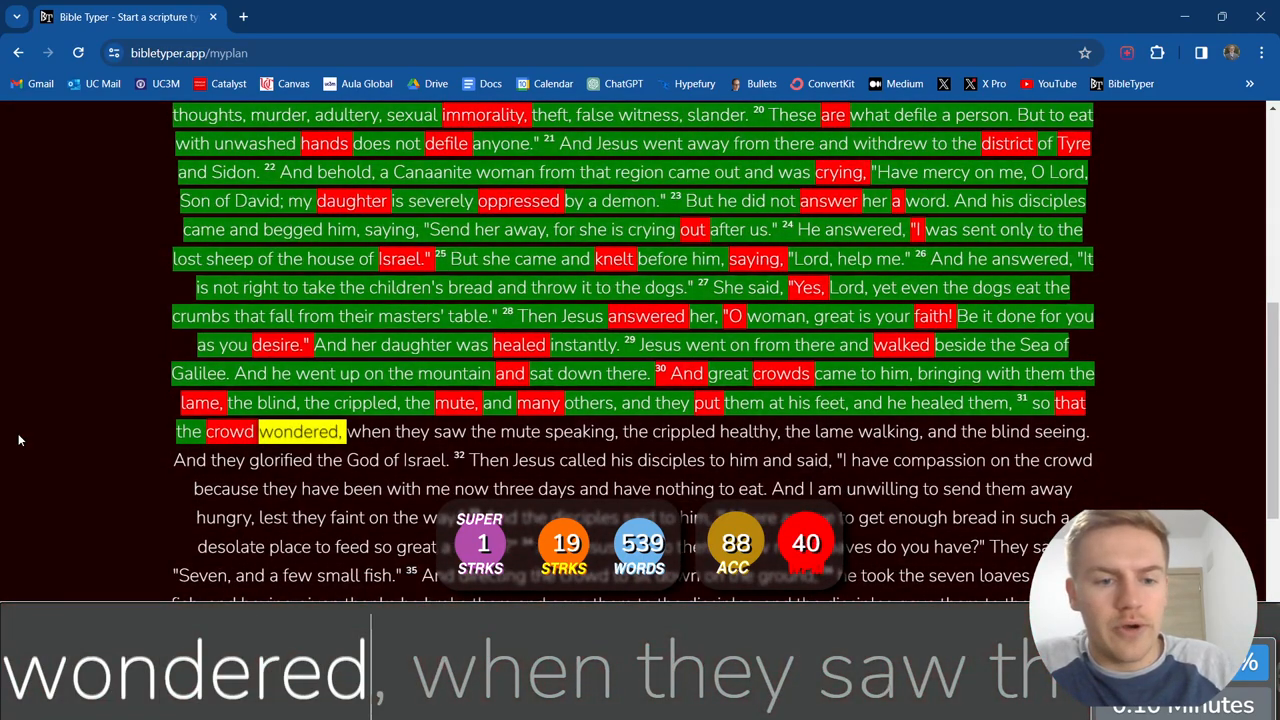
pyautogui.write('when they')
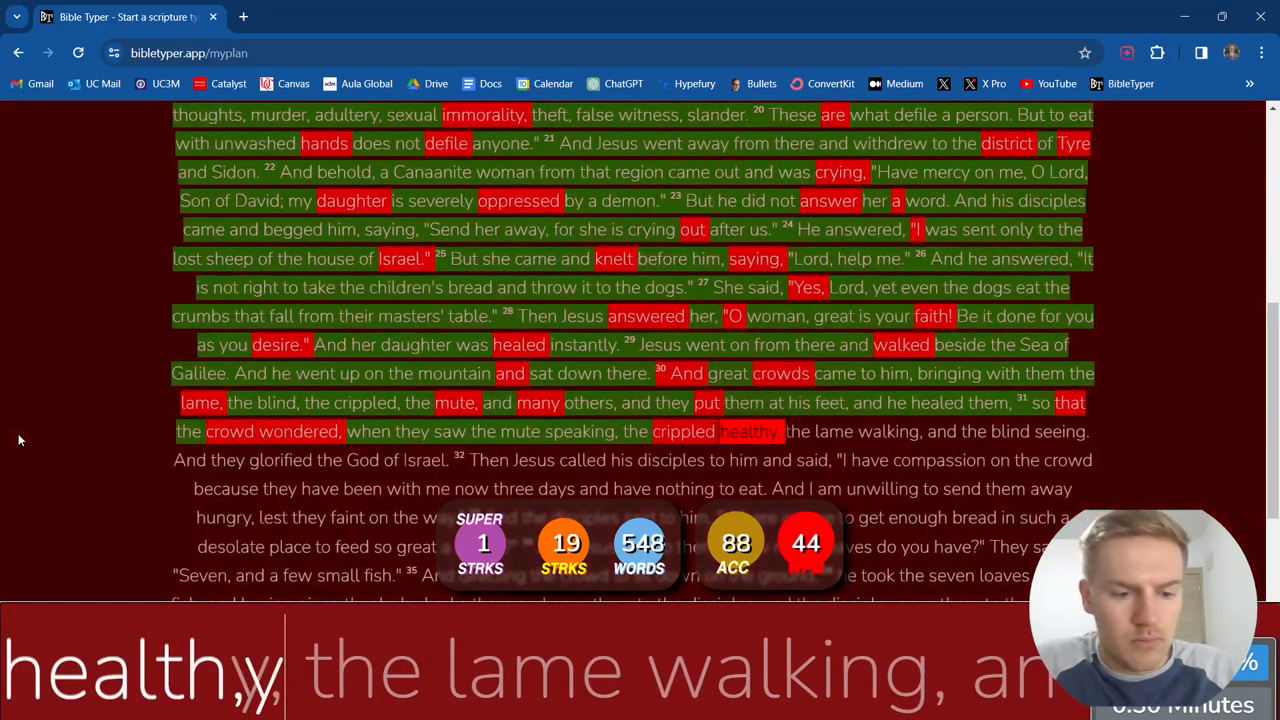
pyautogui.write(',')
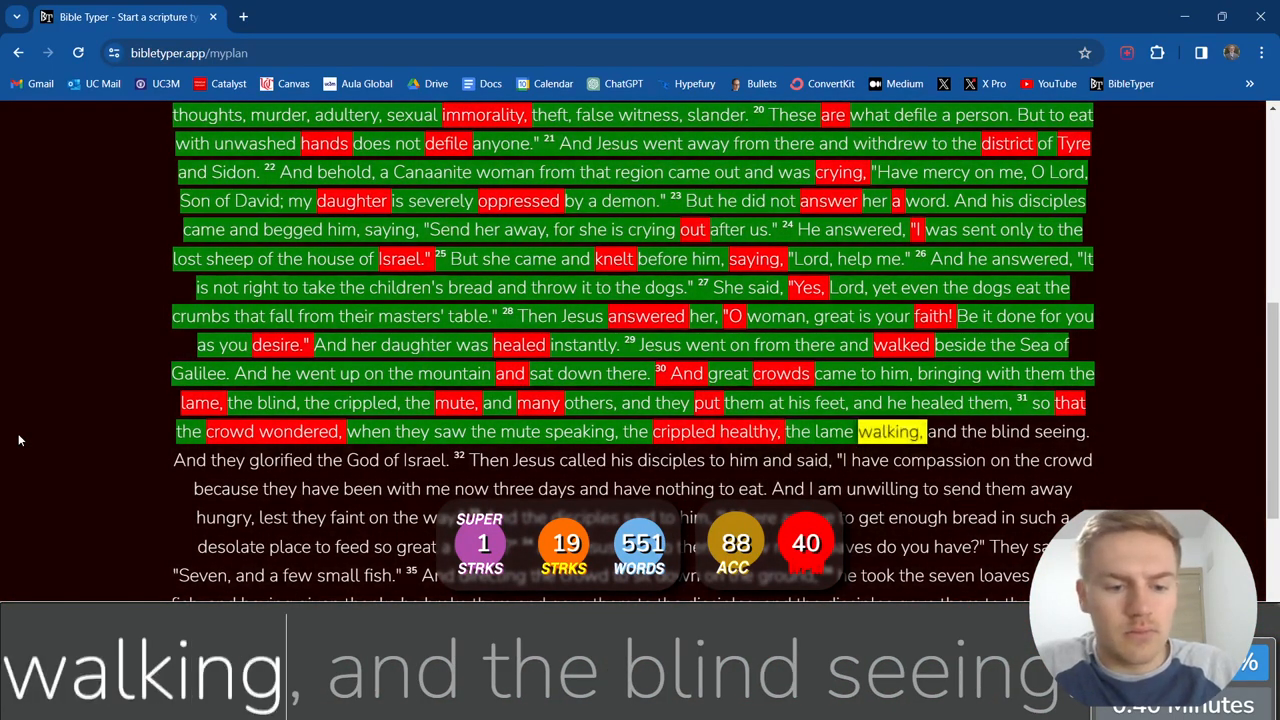
pyautogui.write('and the blind')
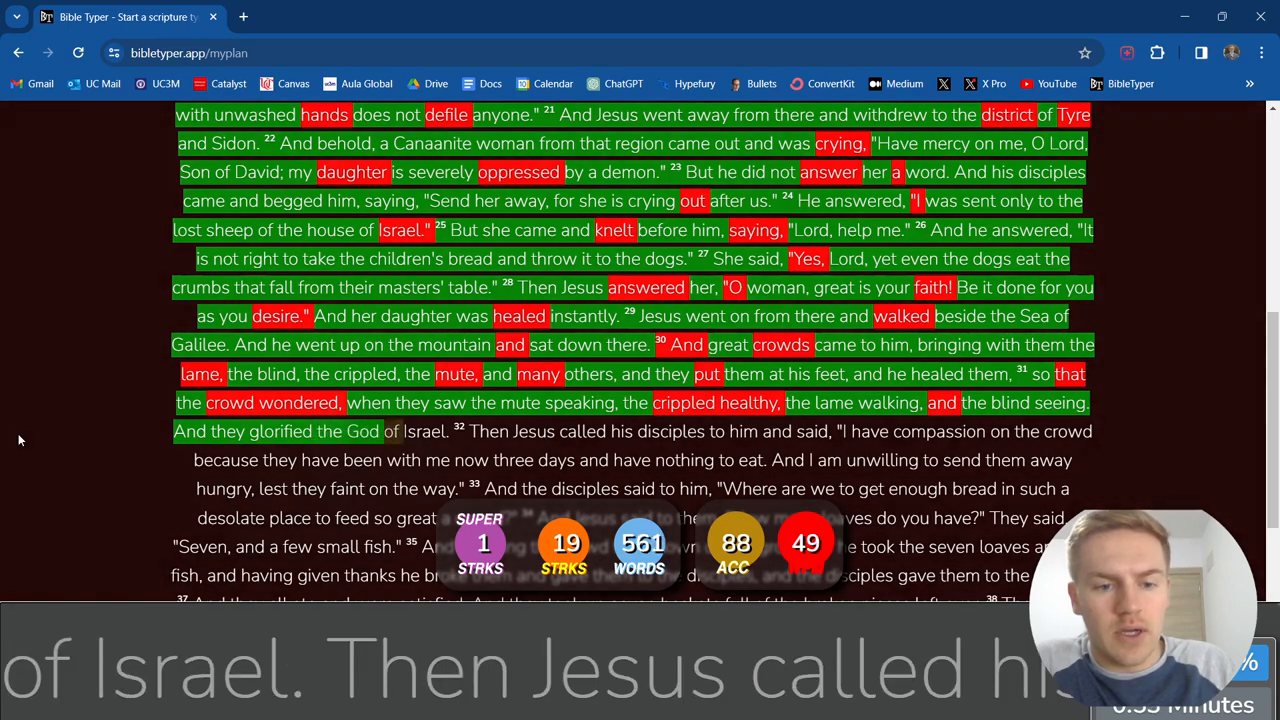
# Finish verse 31, type verse 32, and begin verse 33 through 'said to him,'.
pyautogui.write('Israel')
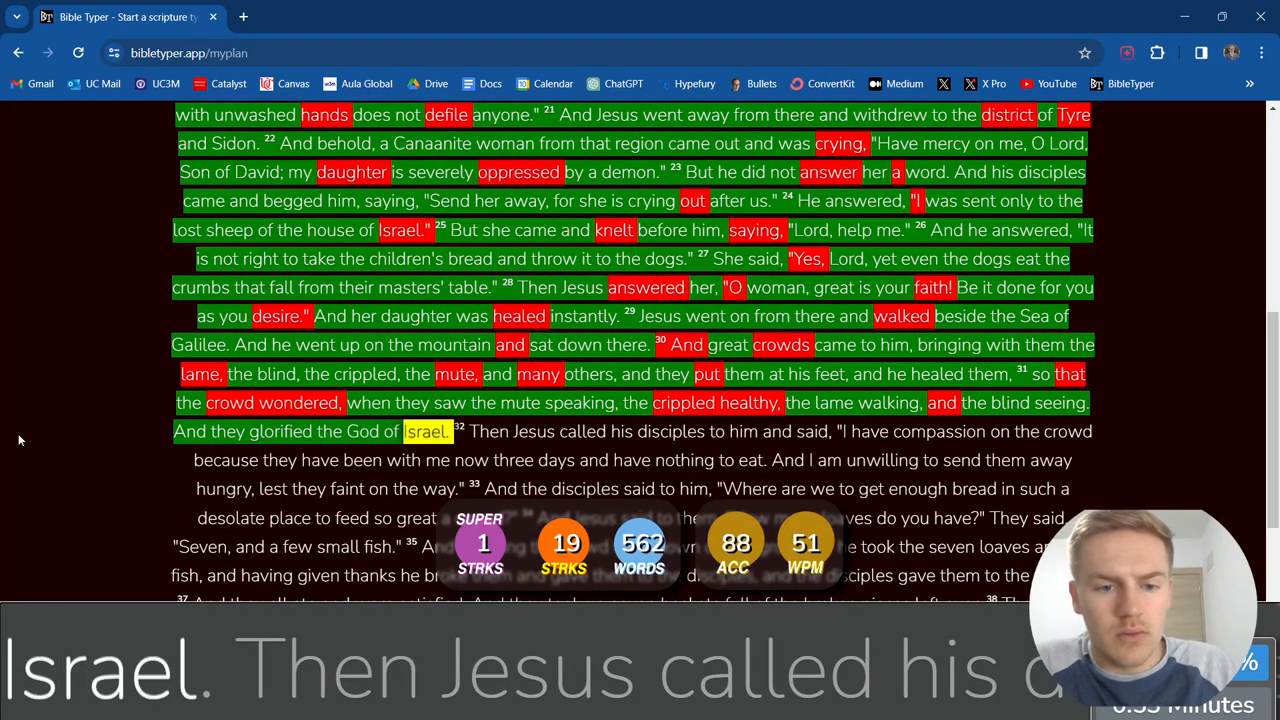
pyautogui.write('his')
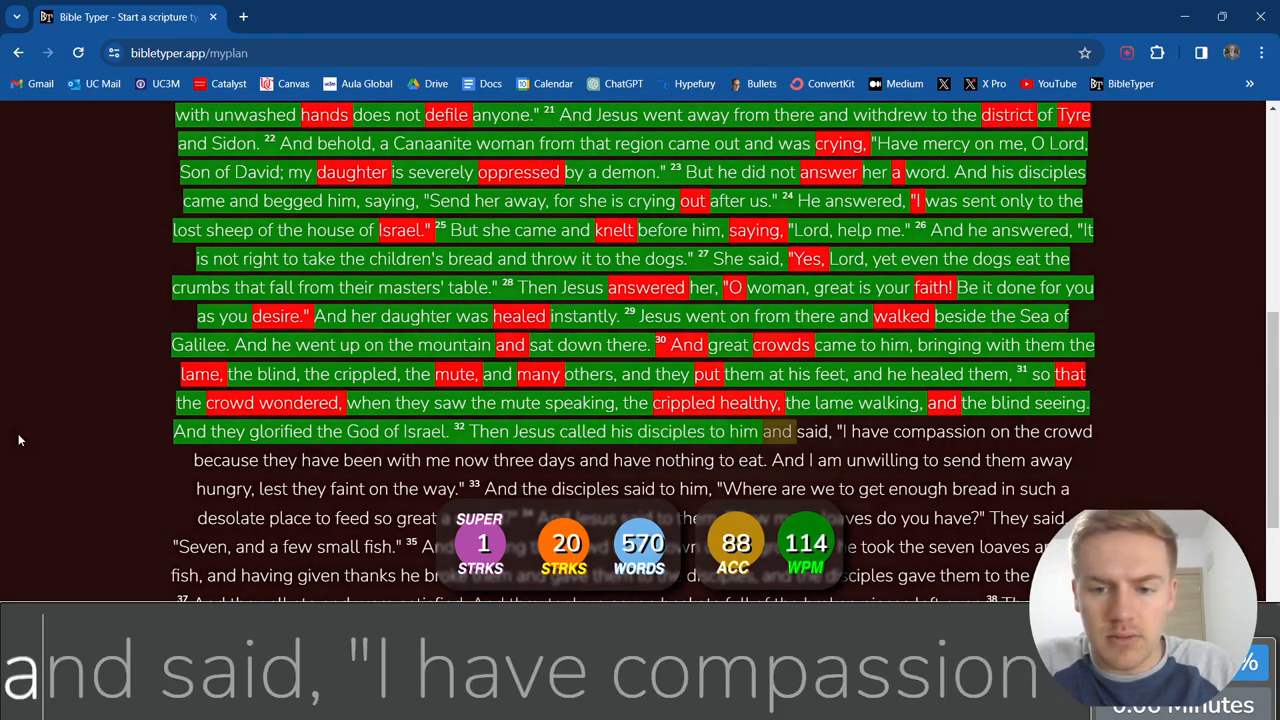
pyautogui.write('said,')
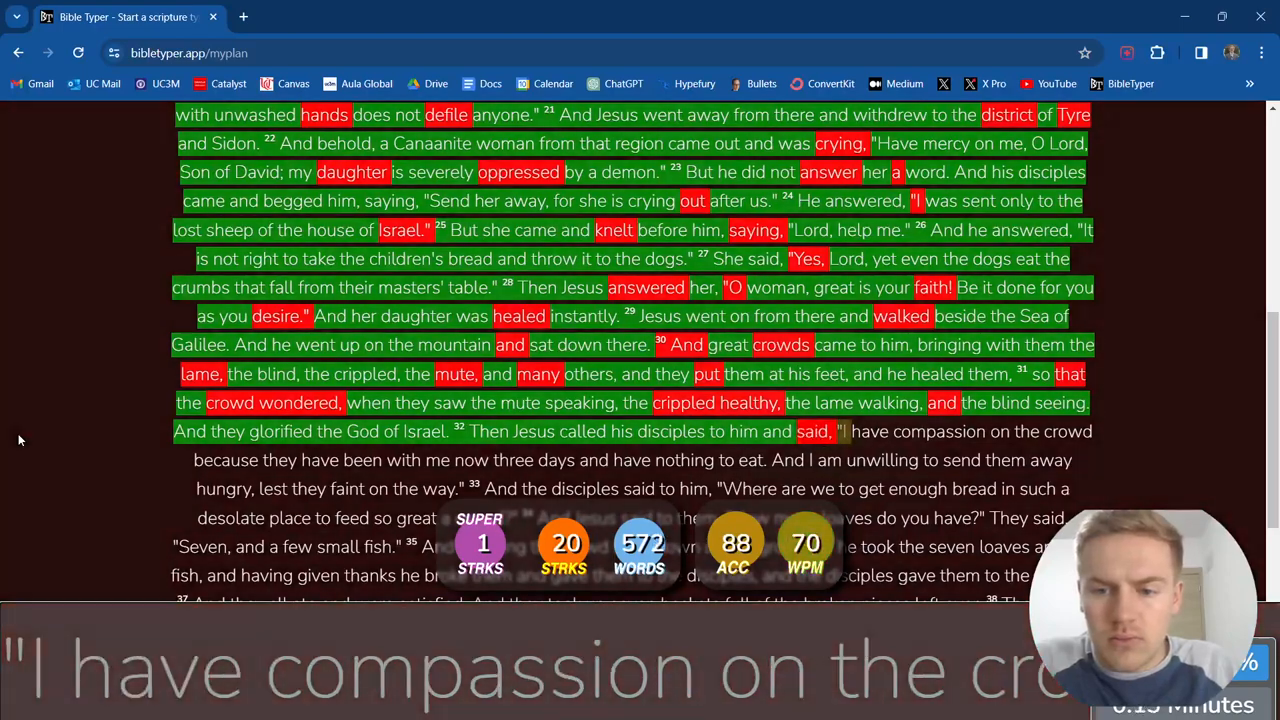
pyautogui.write('on on')
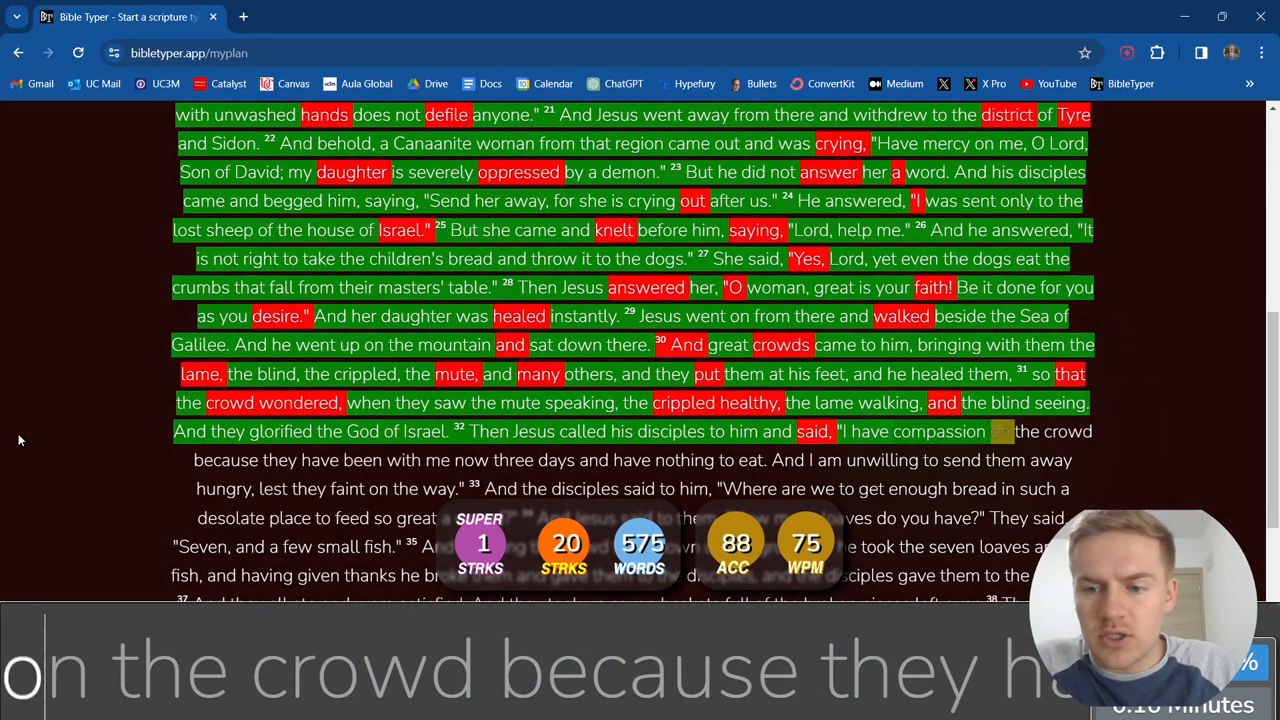
pyautogui.write('because')
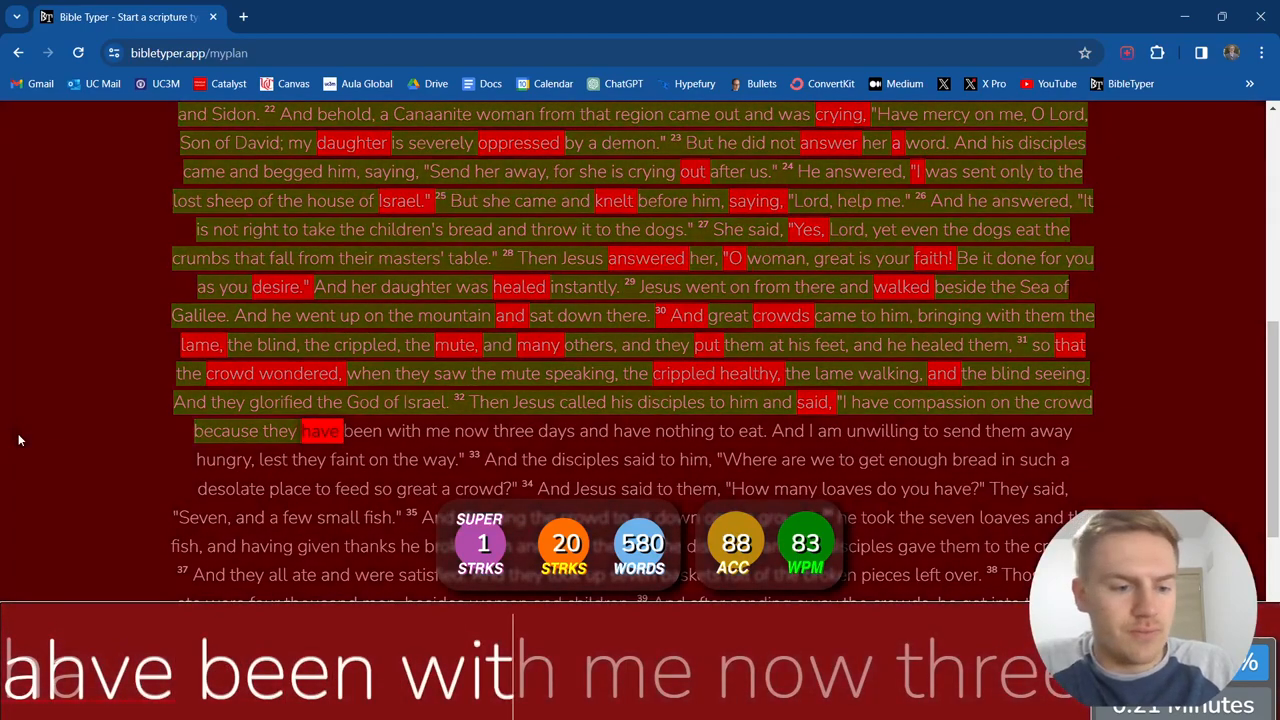
pyautogui.write('been')
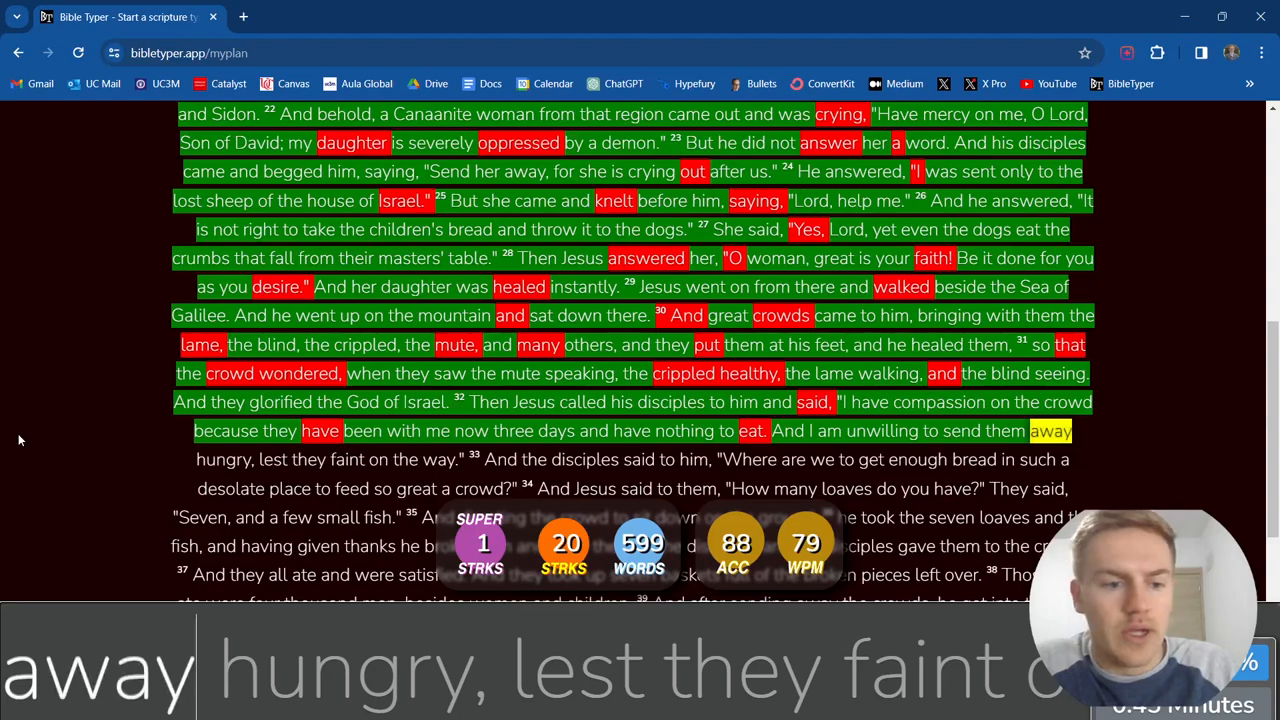
pyautogui.write('lest')
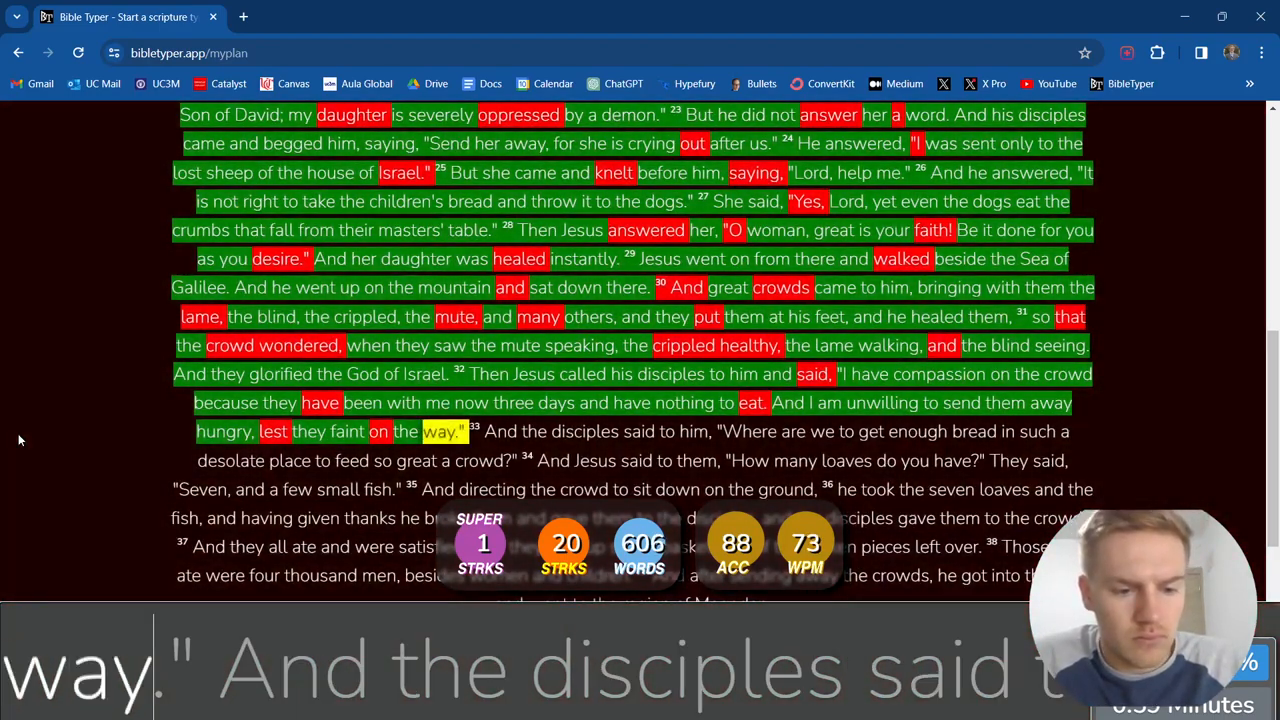
pyautogui.write('disciples said to him,')
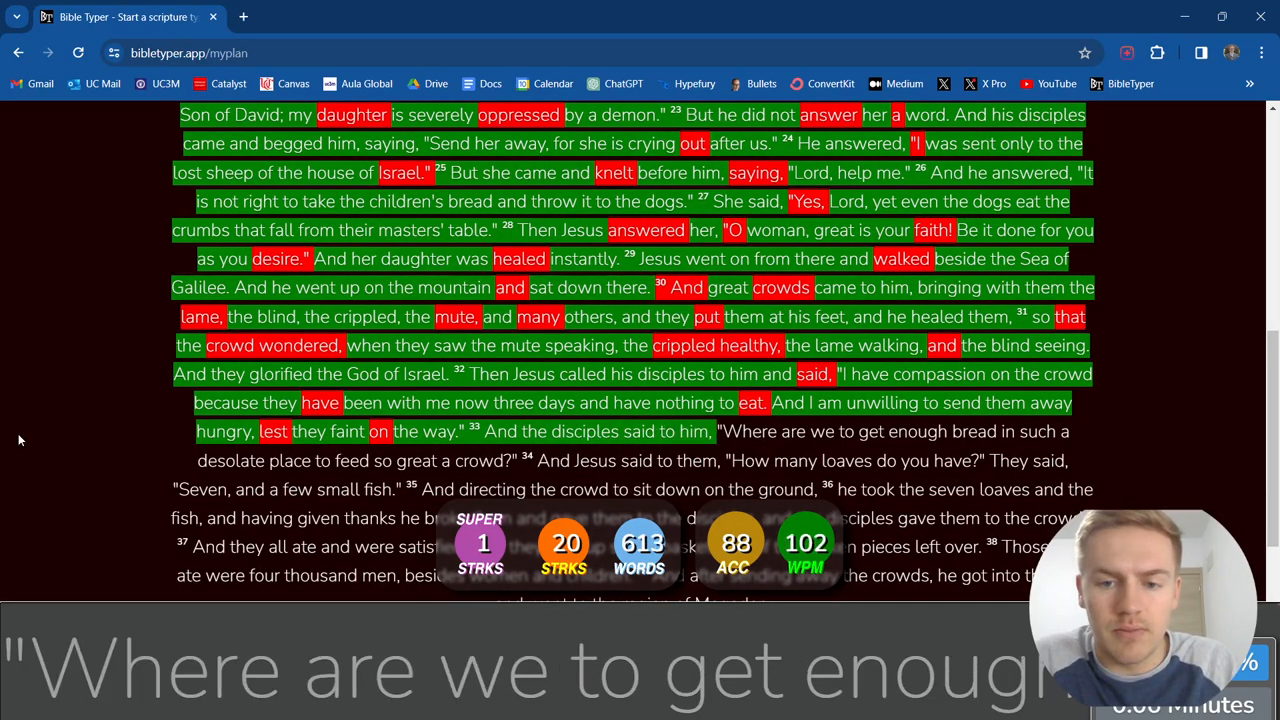
# Type verses 33–35 and verse 36 up to its final word, reaching 688 words.
pyautogui.write('to')
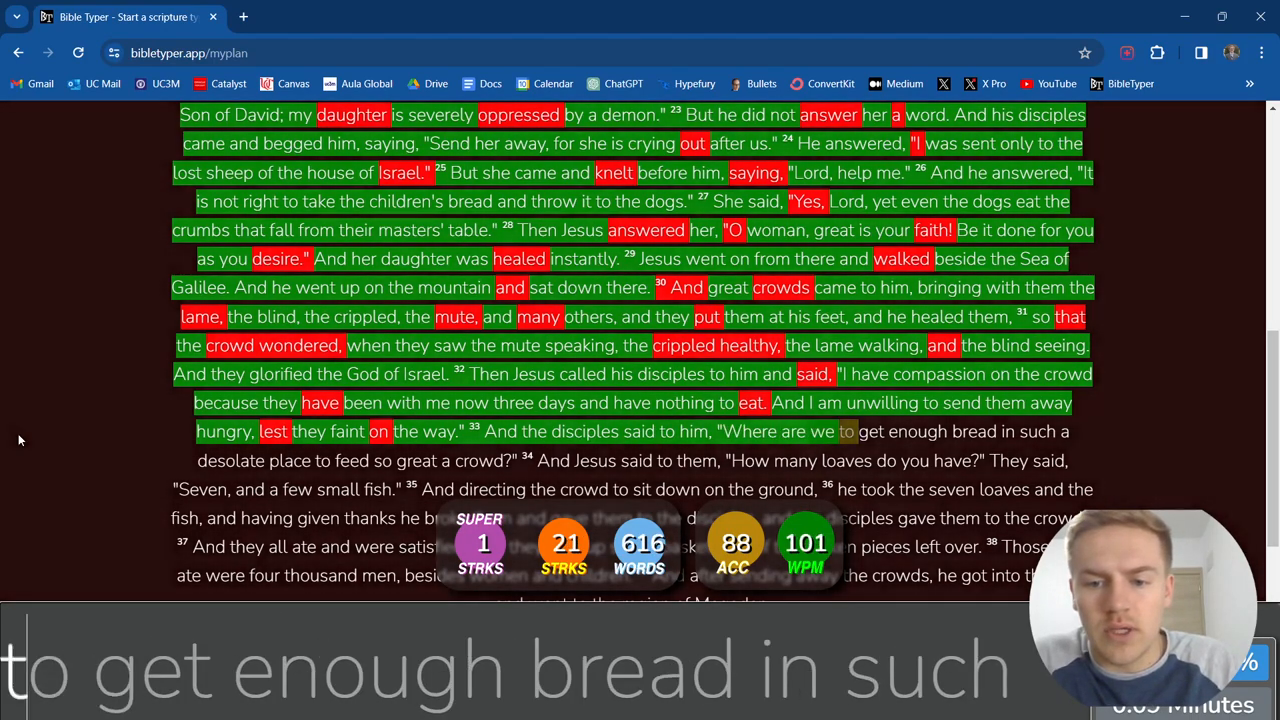
pyautogui.write('bread')
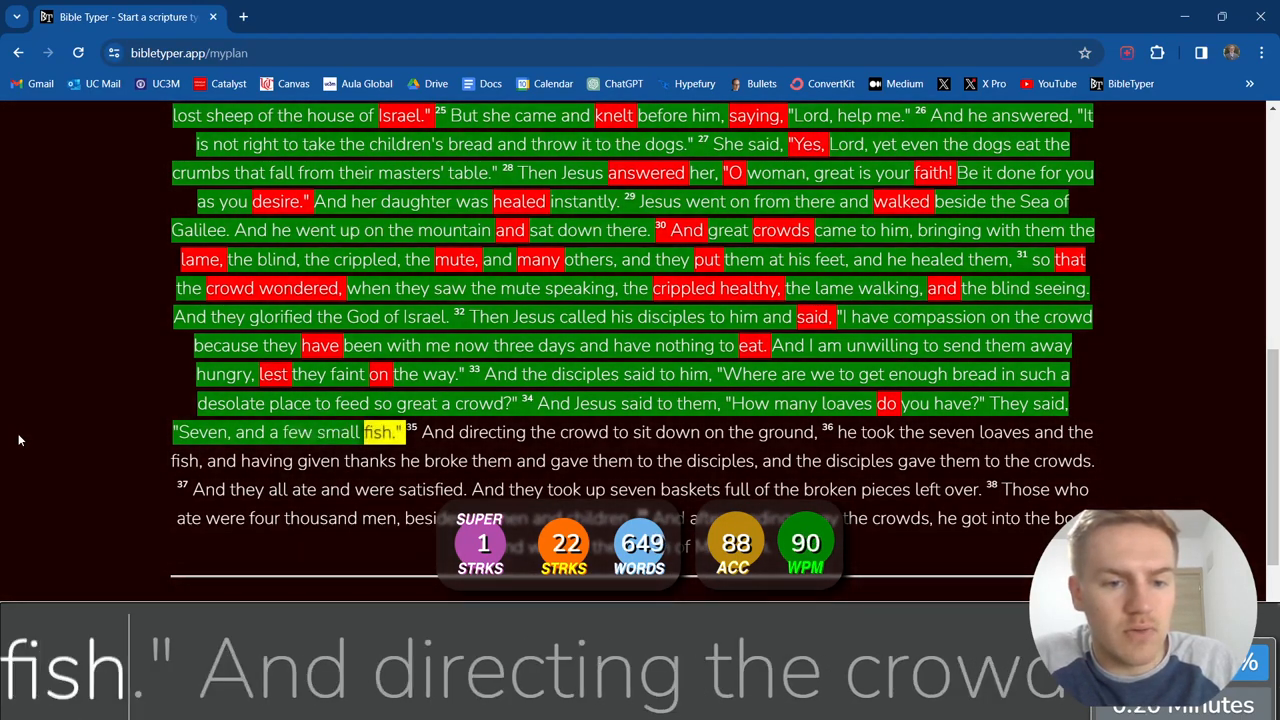
pyautogui.write('And directing')
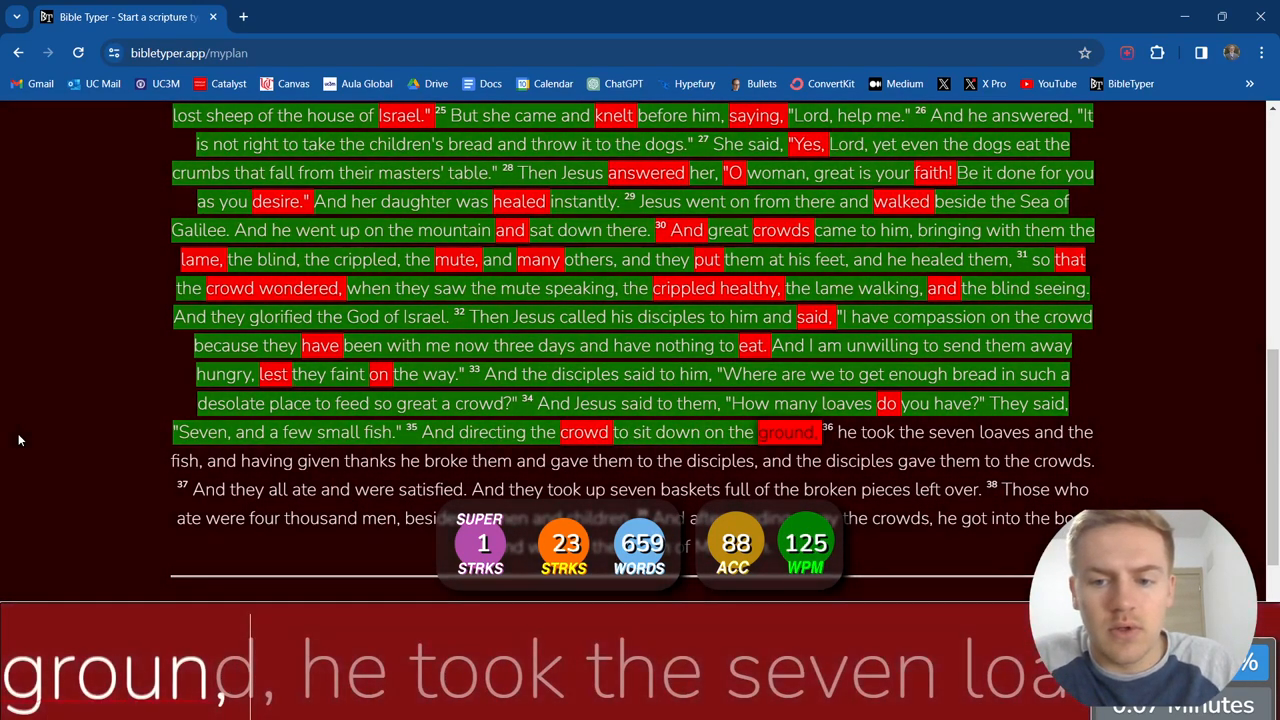
pyautogui.write('he')
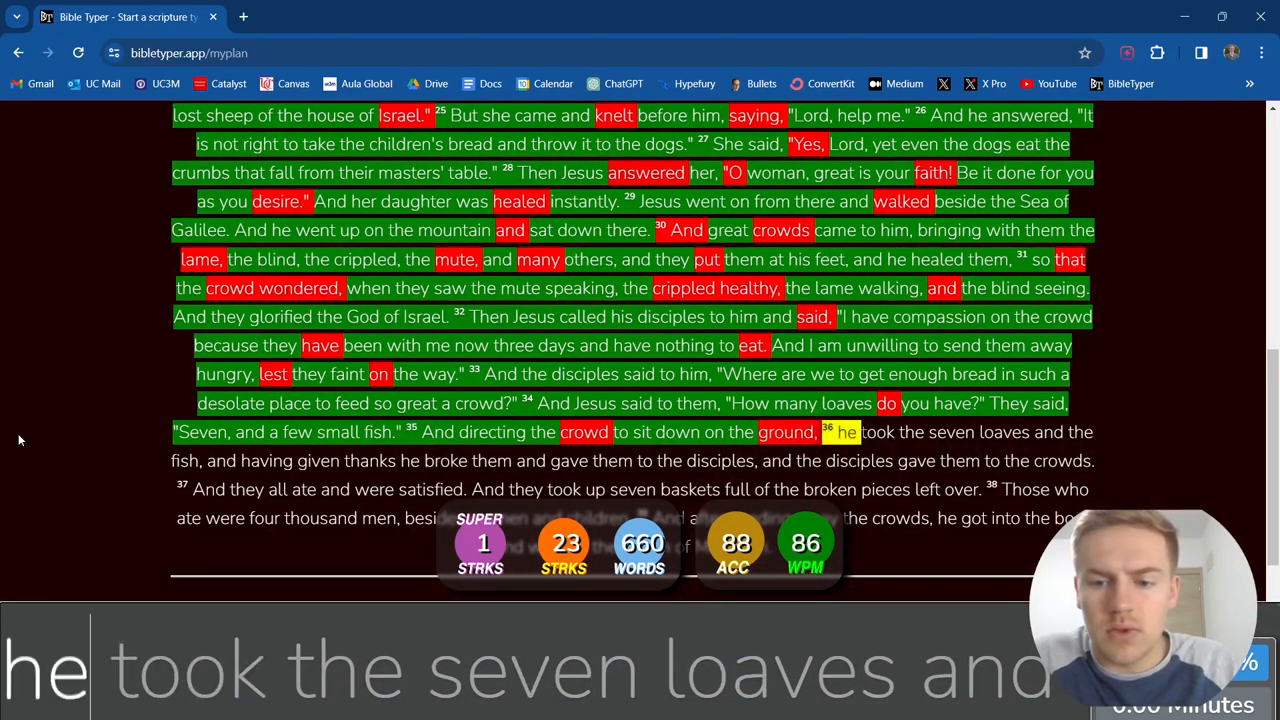
pyautogui.write('loaves')
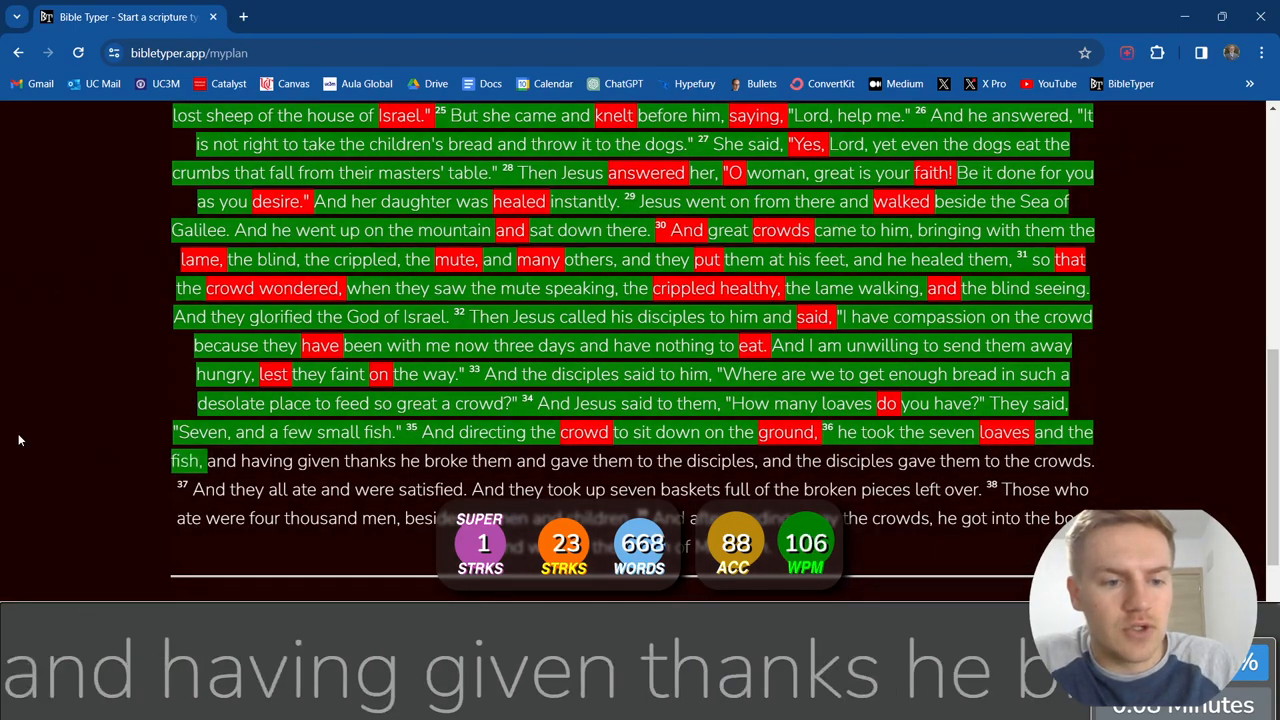
pyautogui.write('thanks')
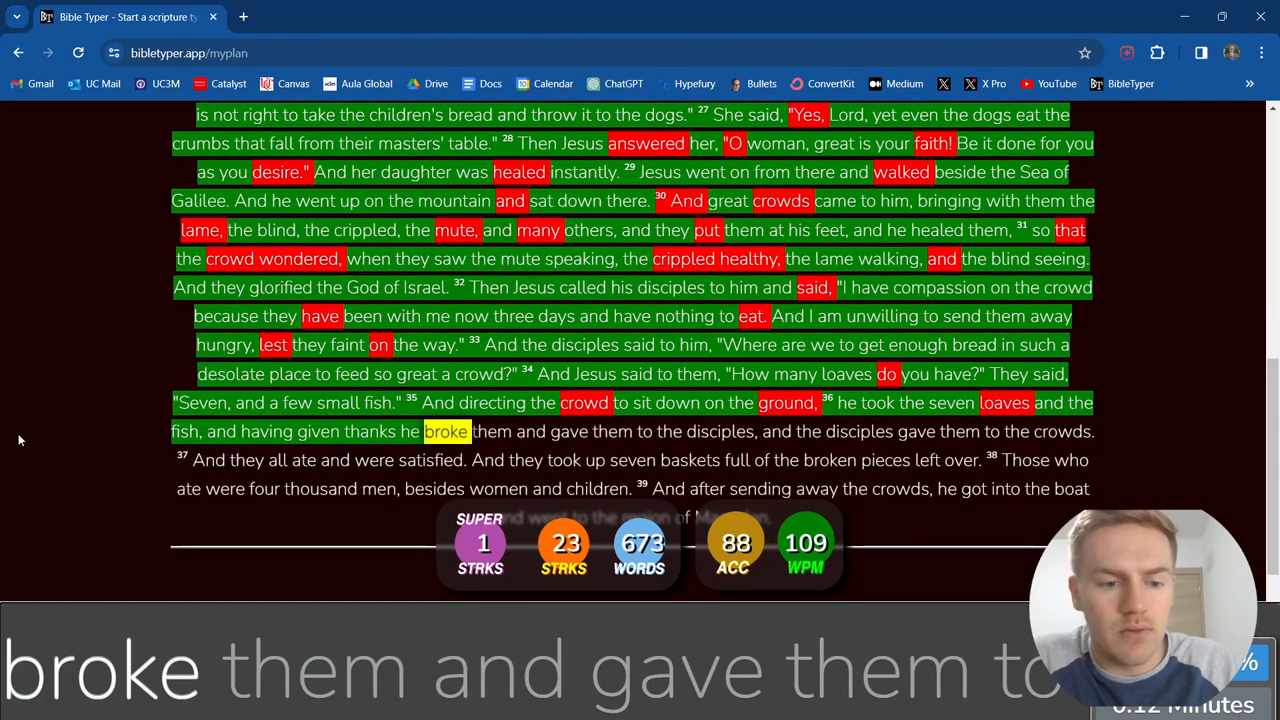
pyautogui.write('them and gave them')
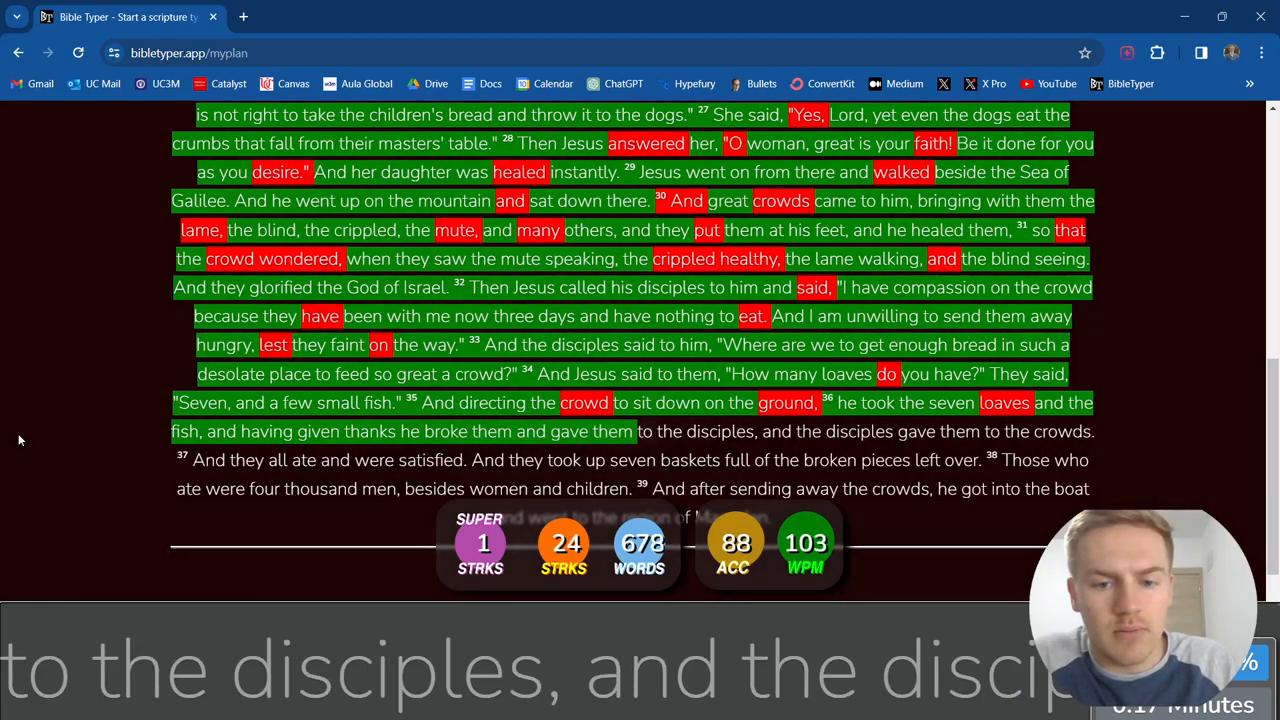
pyautogui.write('disciples, and the disciples gave them to the')
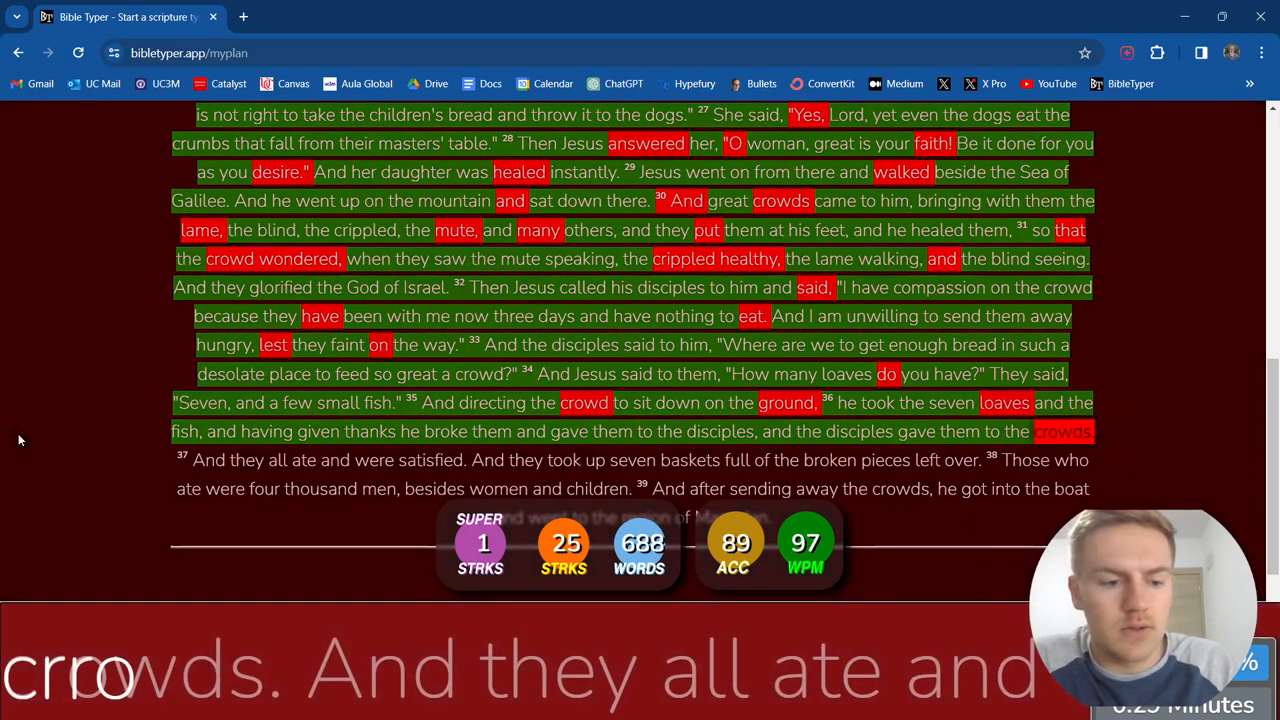
# Type verses 37–39, including 'Those who ate were four thousand men,', until the chapter ends.
pyautogui.write('crowds.')
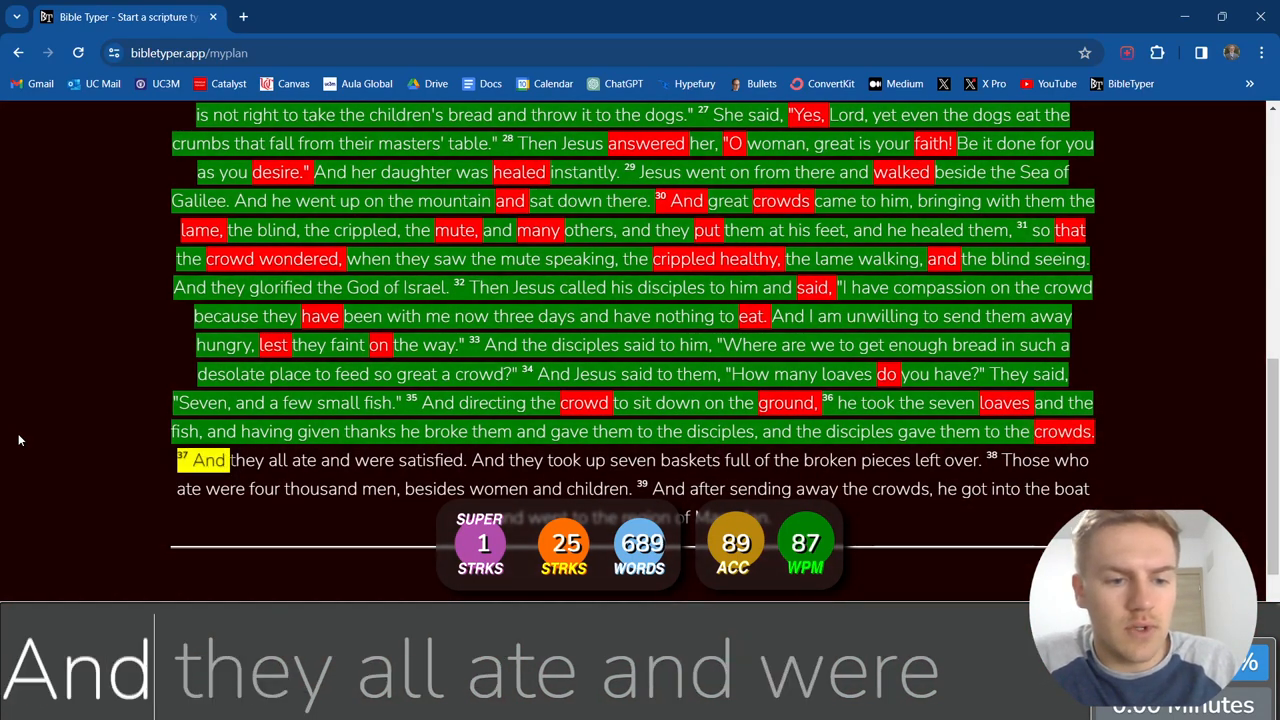
pyautogui.write('were')
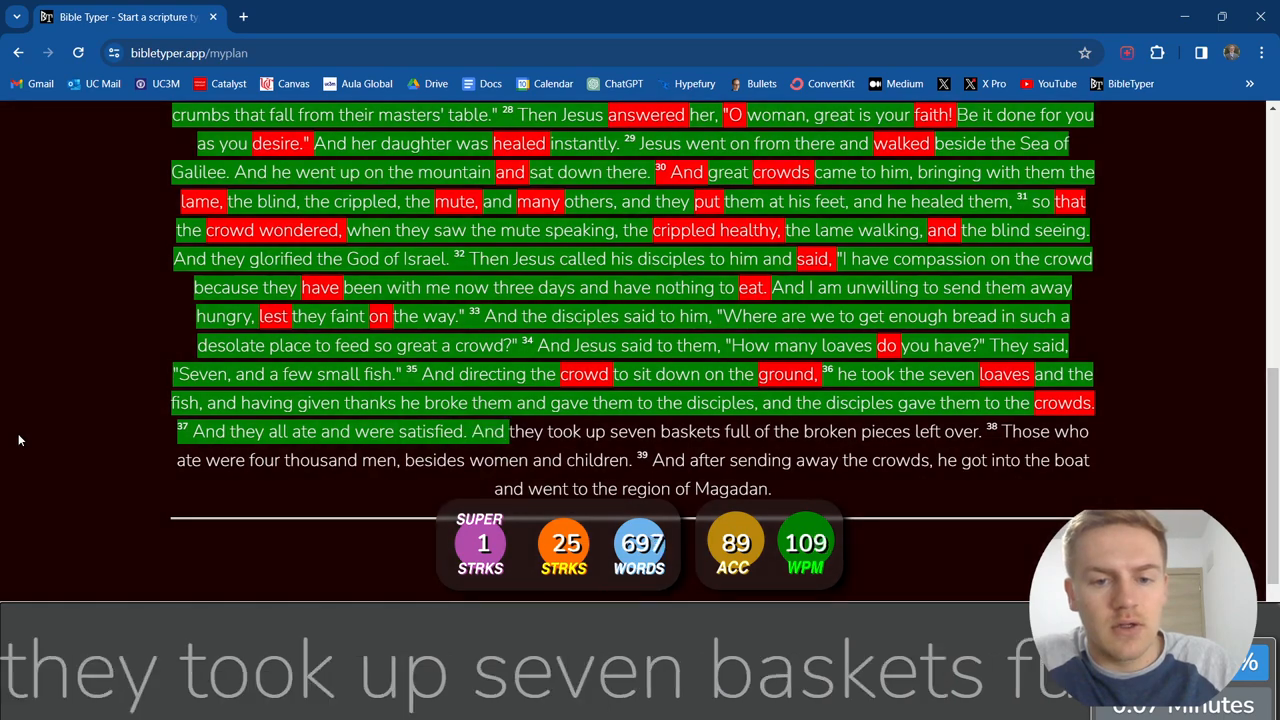
pyautogui.write('baskets')
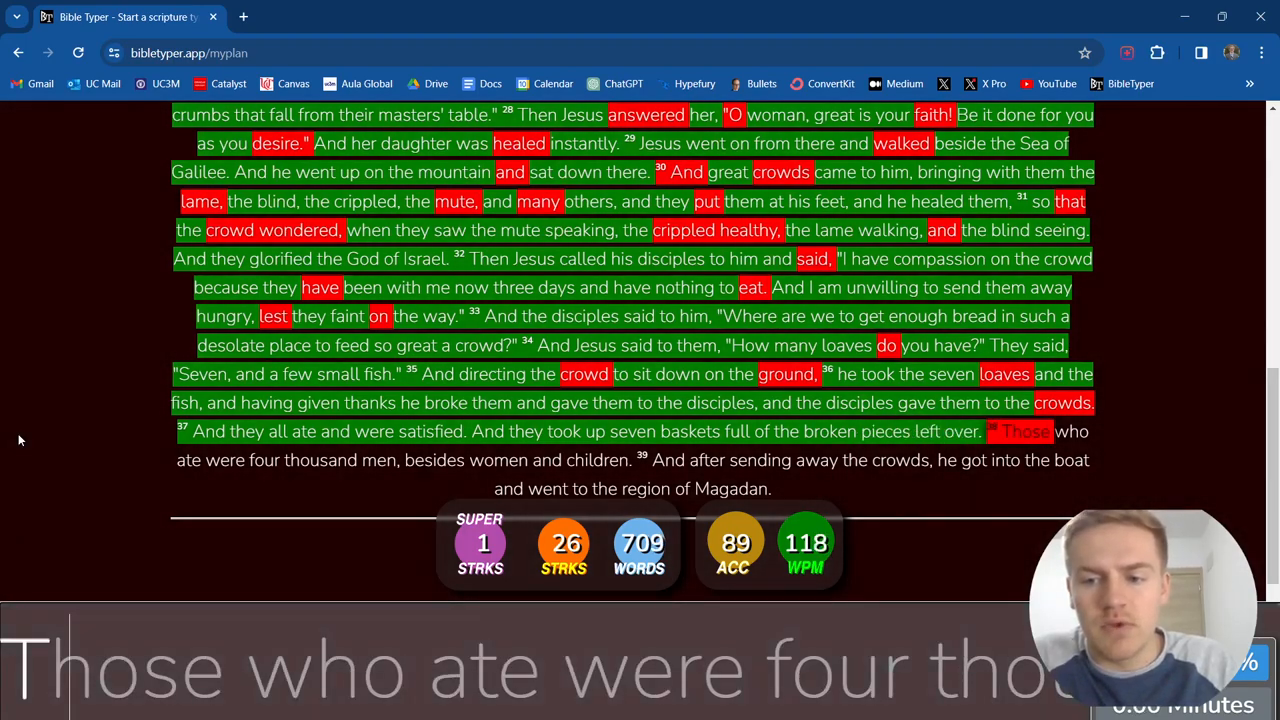
pyautogui.write('Those who ate were four thousand men,')
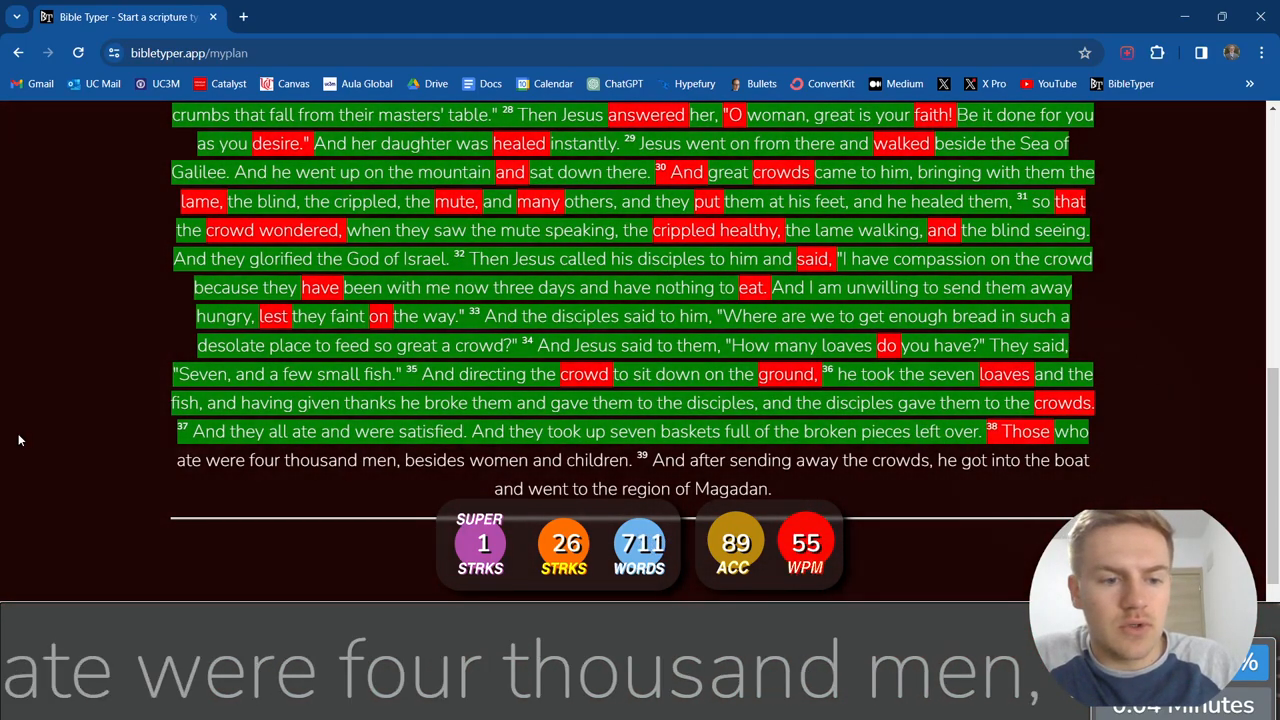
pyautogui.write('thousand')
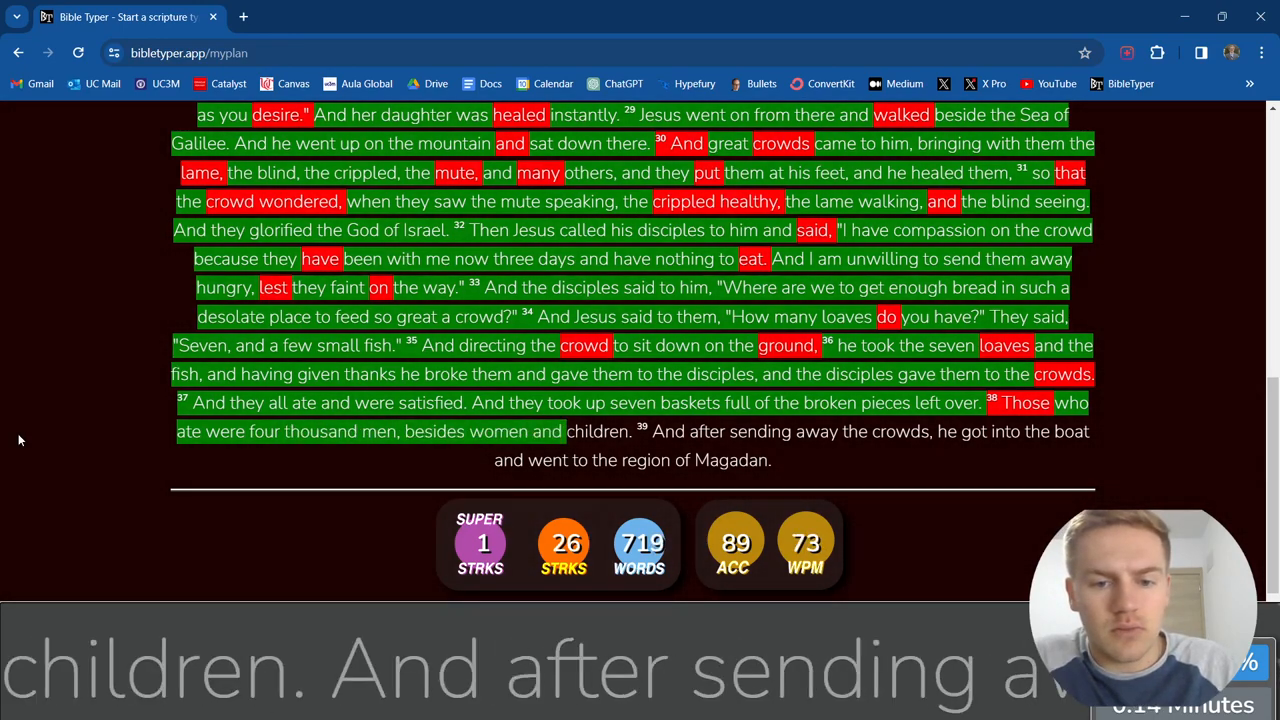
pyautogui.write('after')
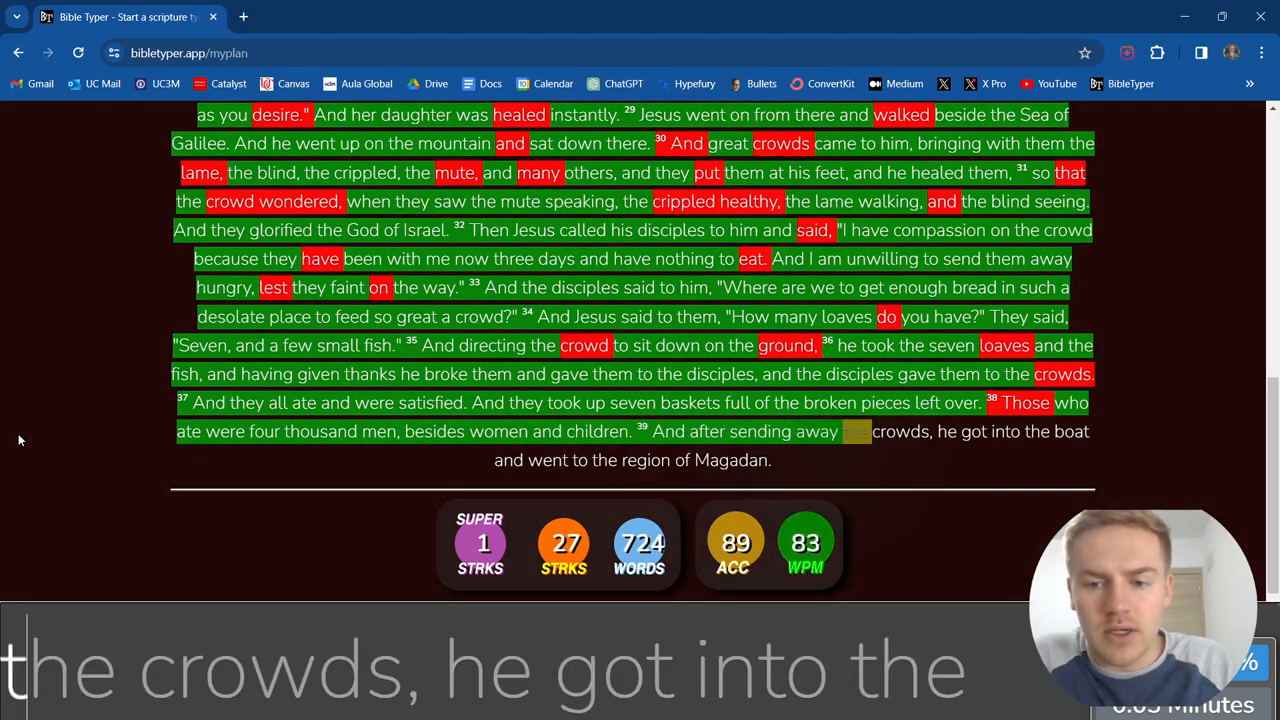
pyautogui.write('the crowds')
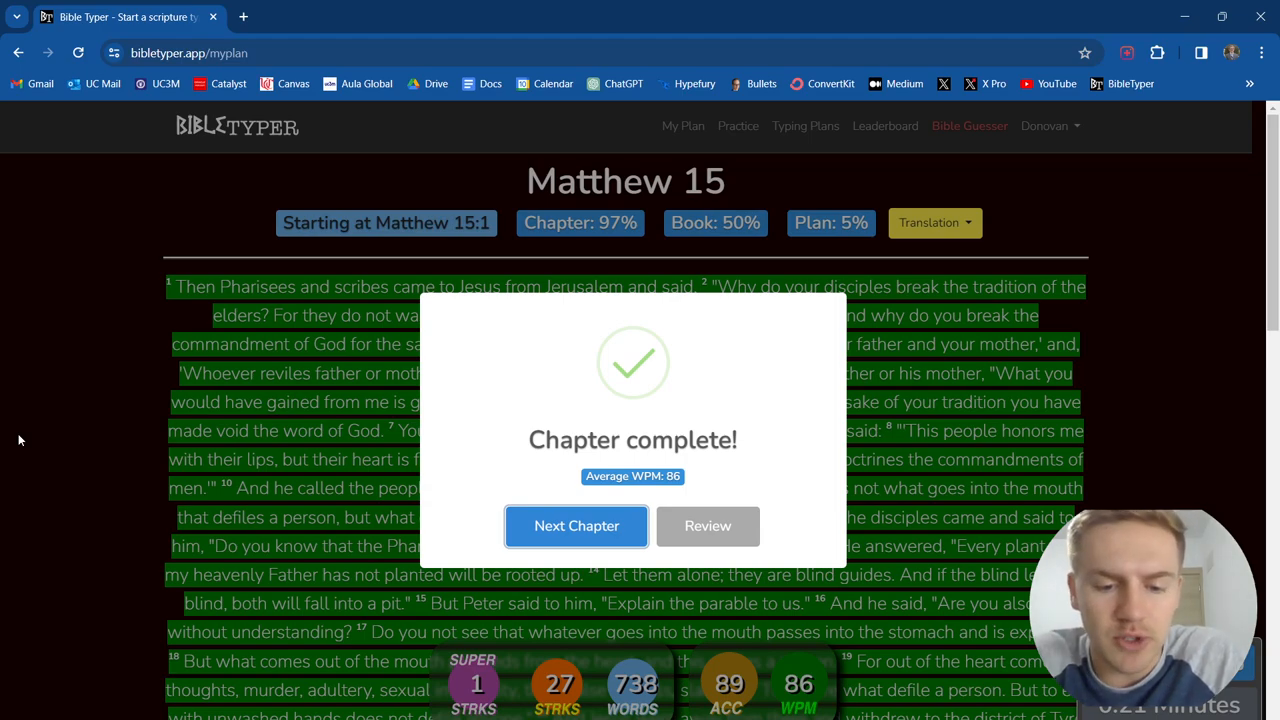
pyautogui.moveTo(147, 443)
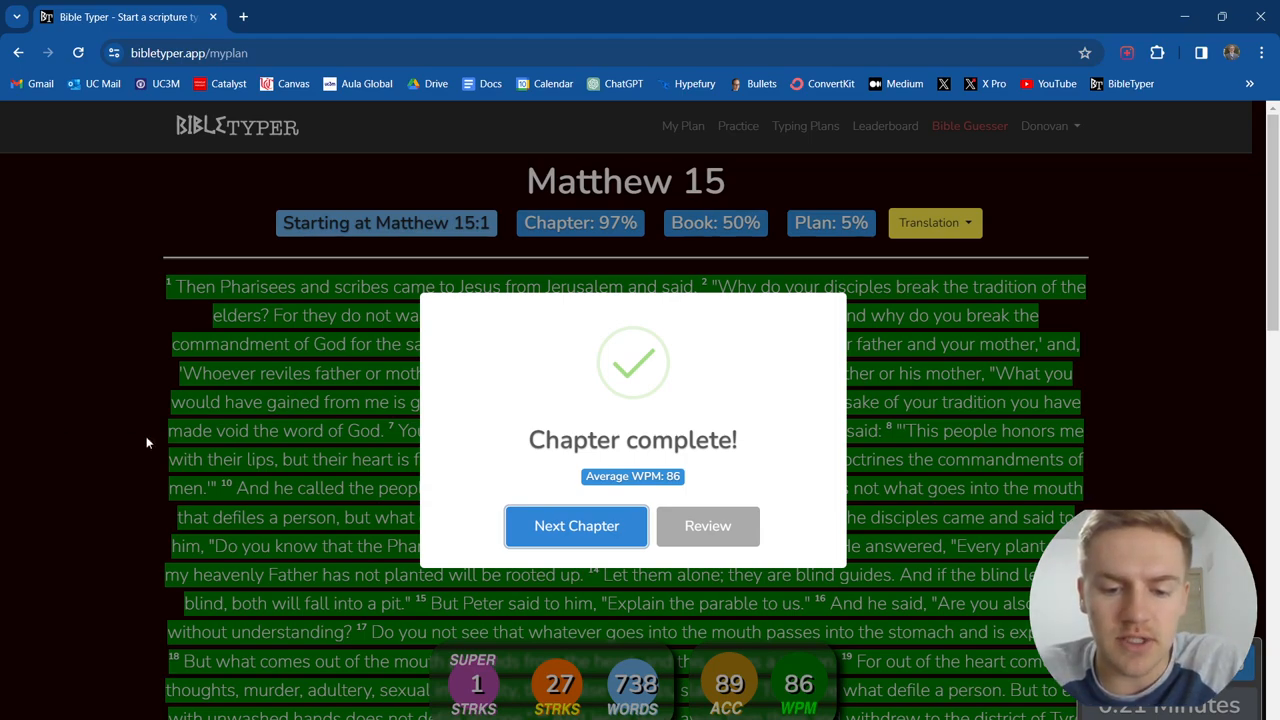
pyautogui.moveTo(707, 526)
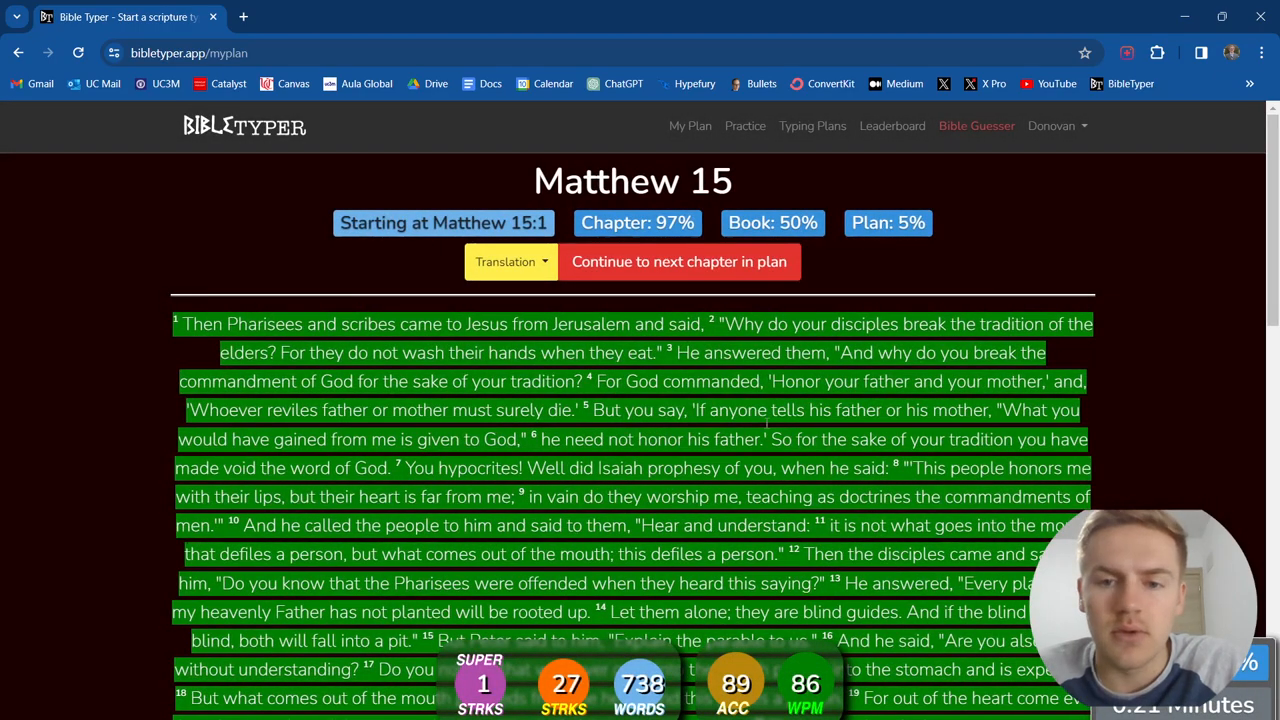
pyautogui.scroll(-3)
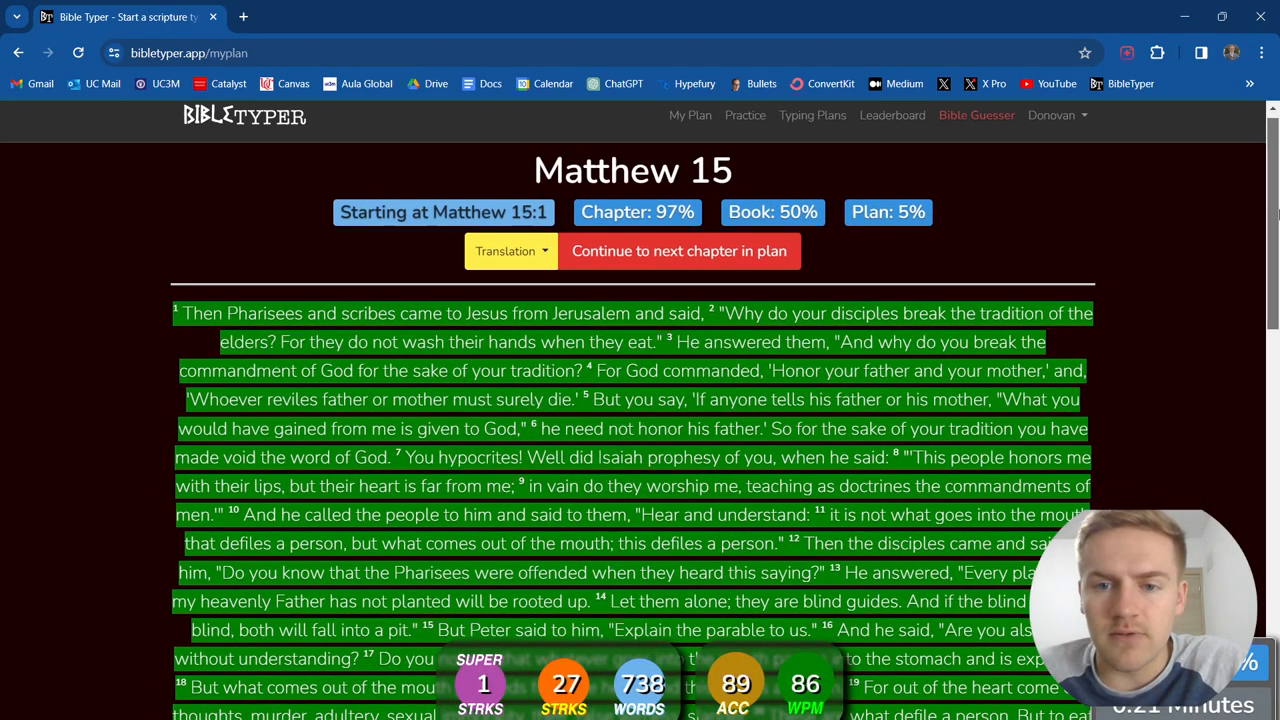
pyautogui.scroll(-3)
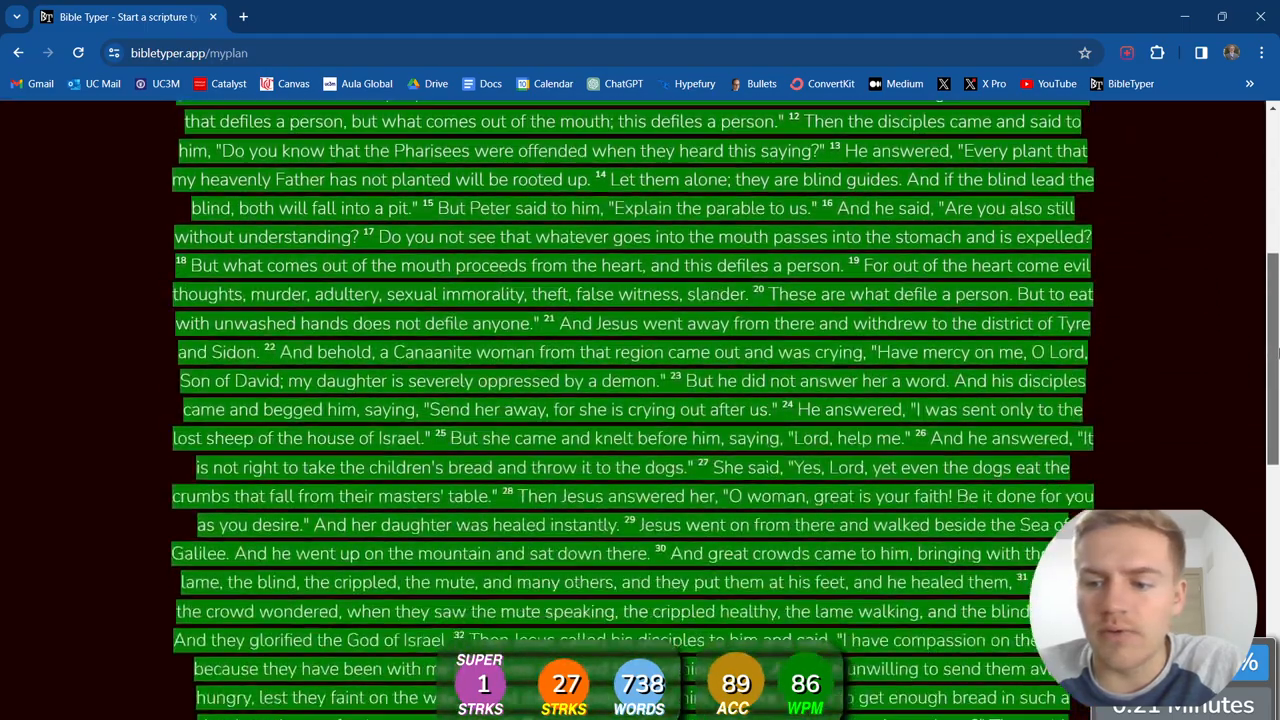
pyautogui.scroll(-3)
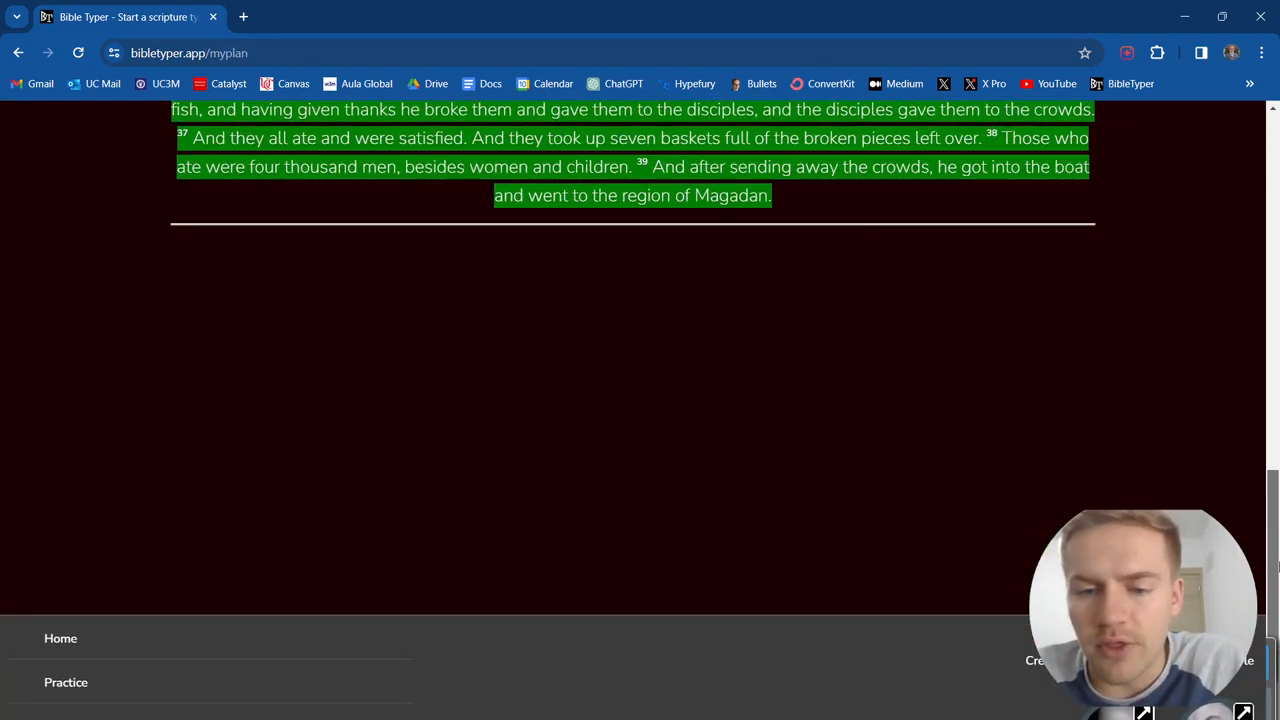
pyautogui.click(679, 261)
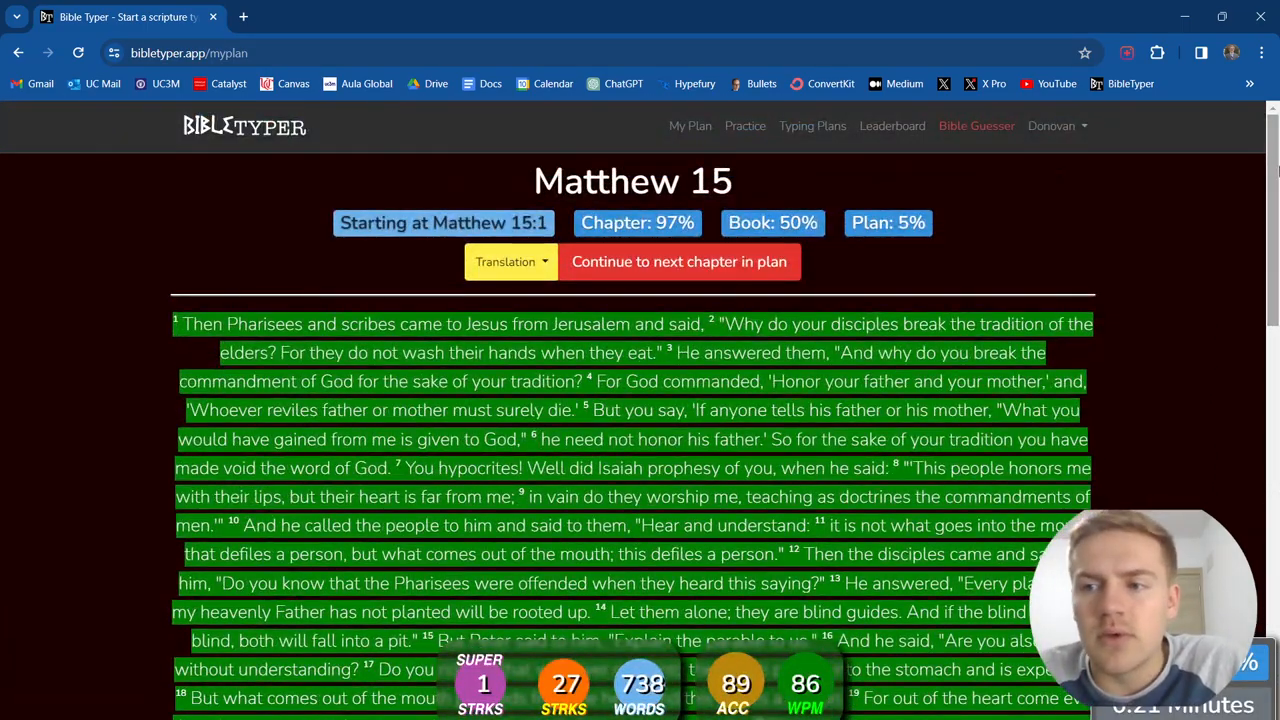